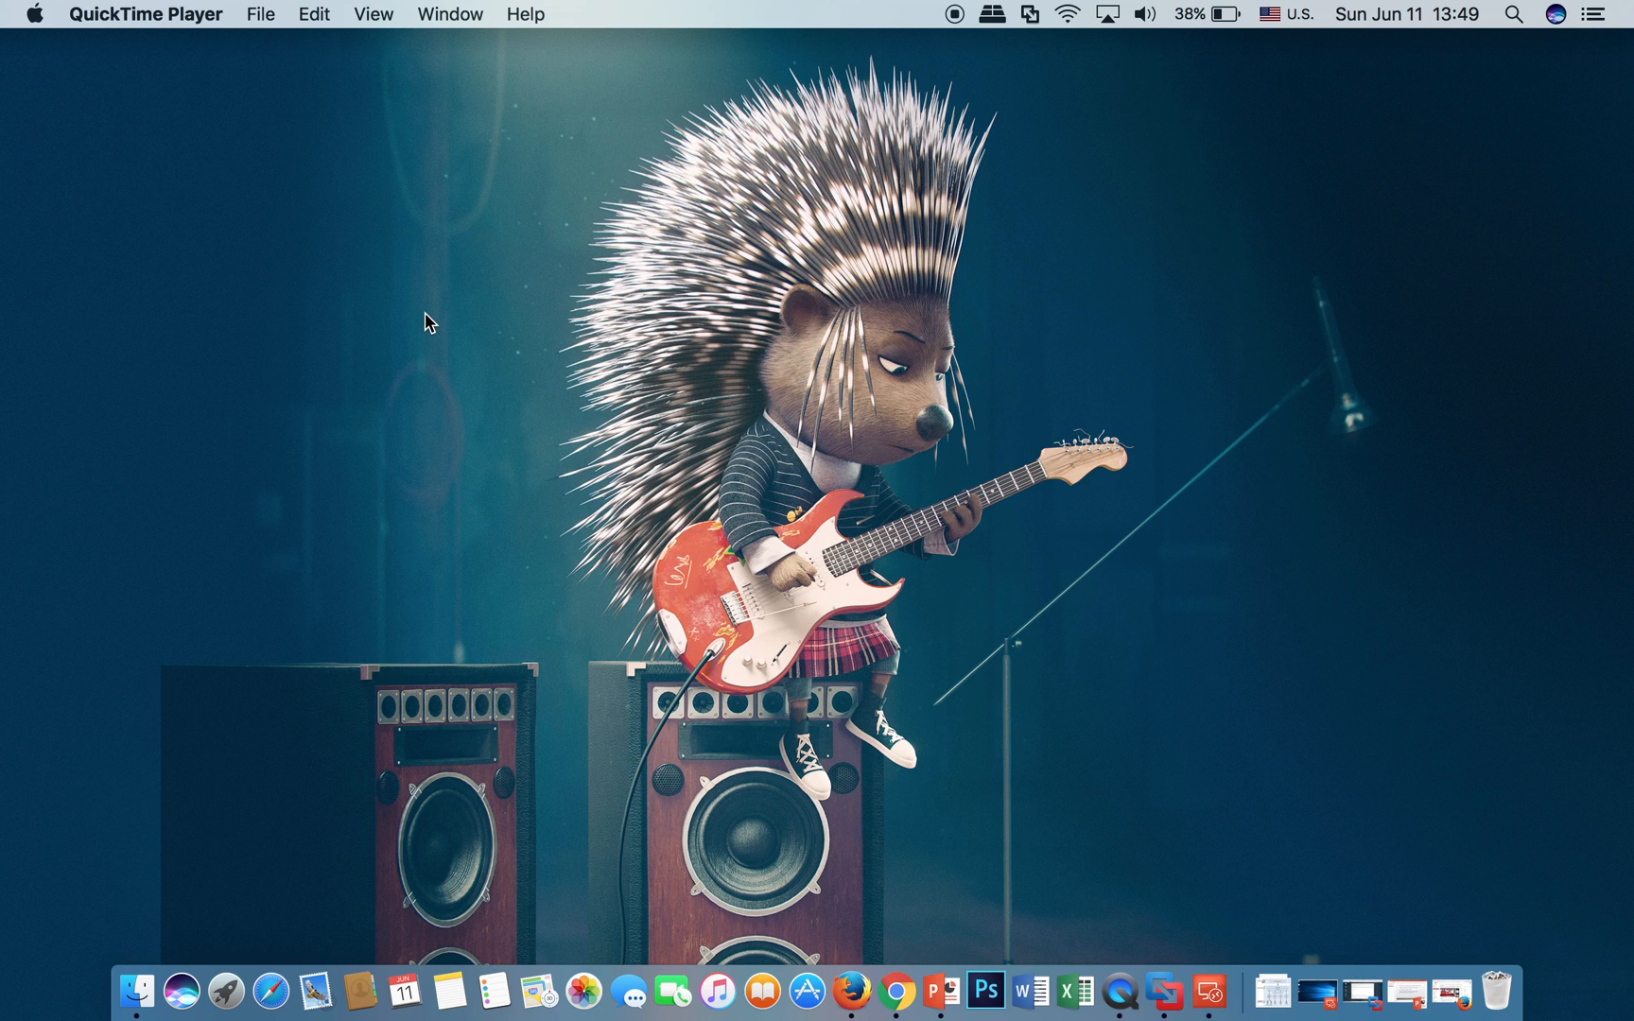
pyautogui.moveTo(688, 959)
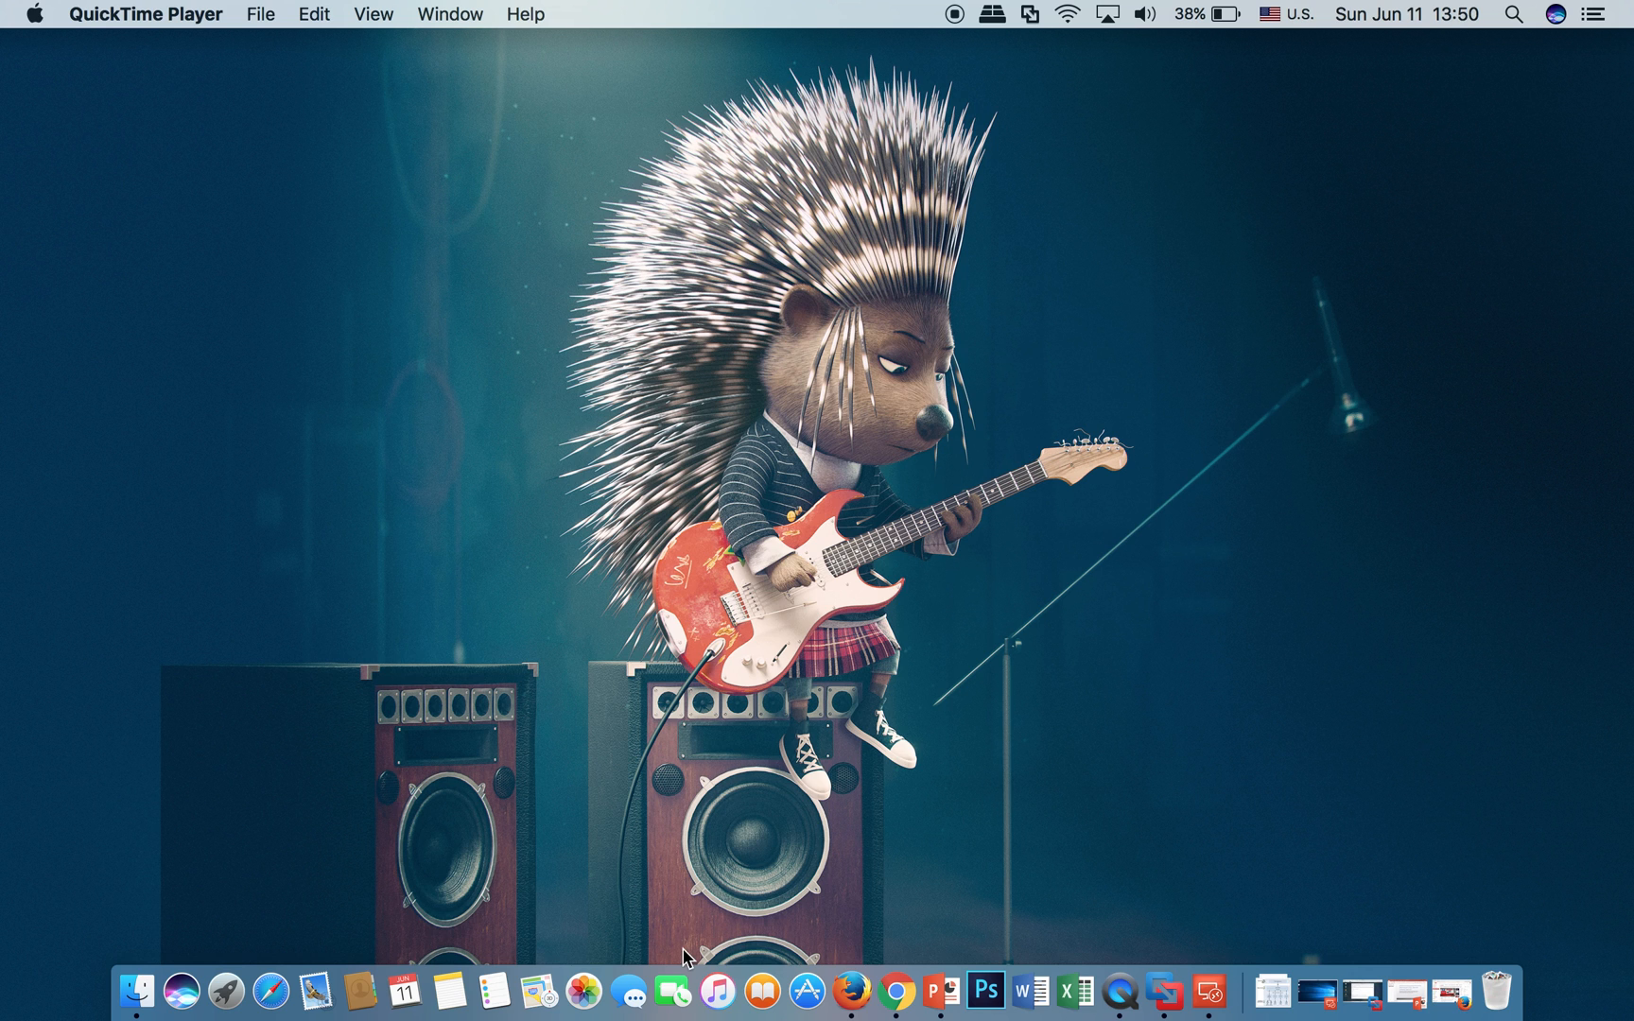
# Bring Firefox with the YouTube Studio video details page to the front
pyautogui.click(916, 991)
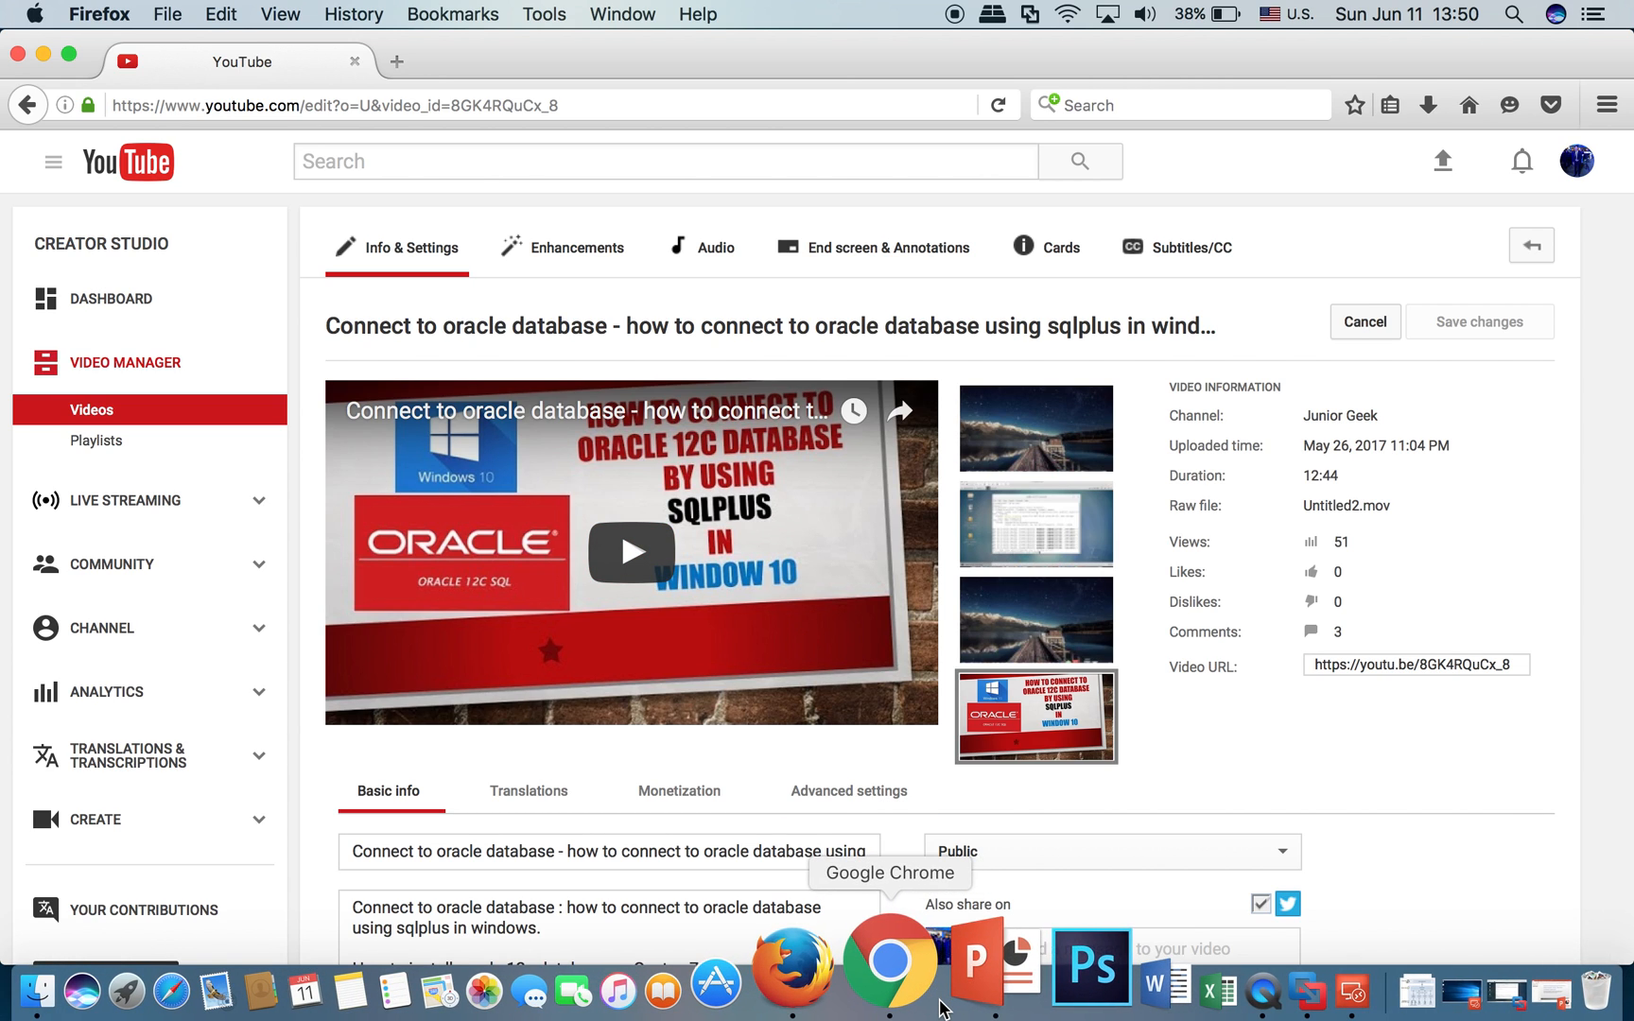
# Switch to the remote Windows 10 desktop via Microsoft Remote Desktop
pyautogui.click(978, 963)
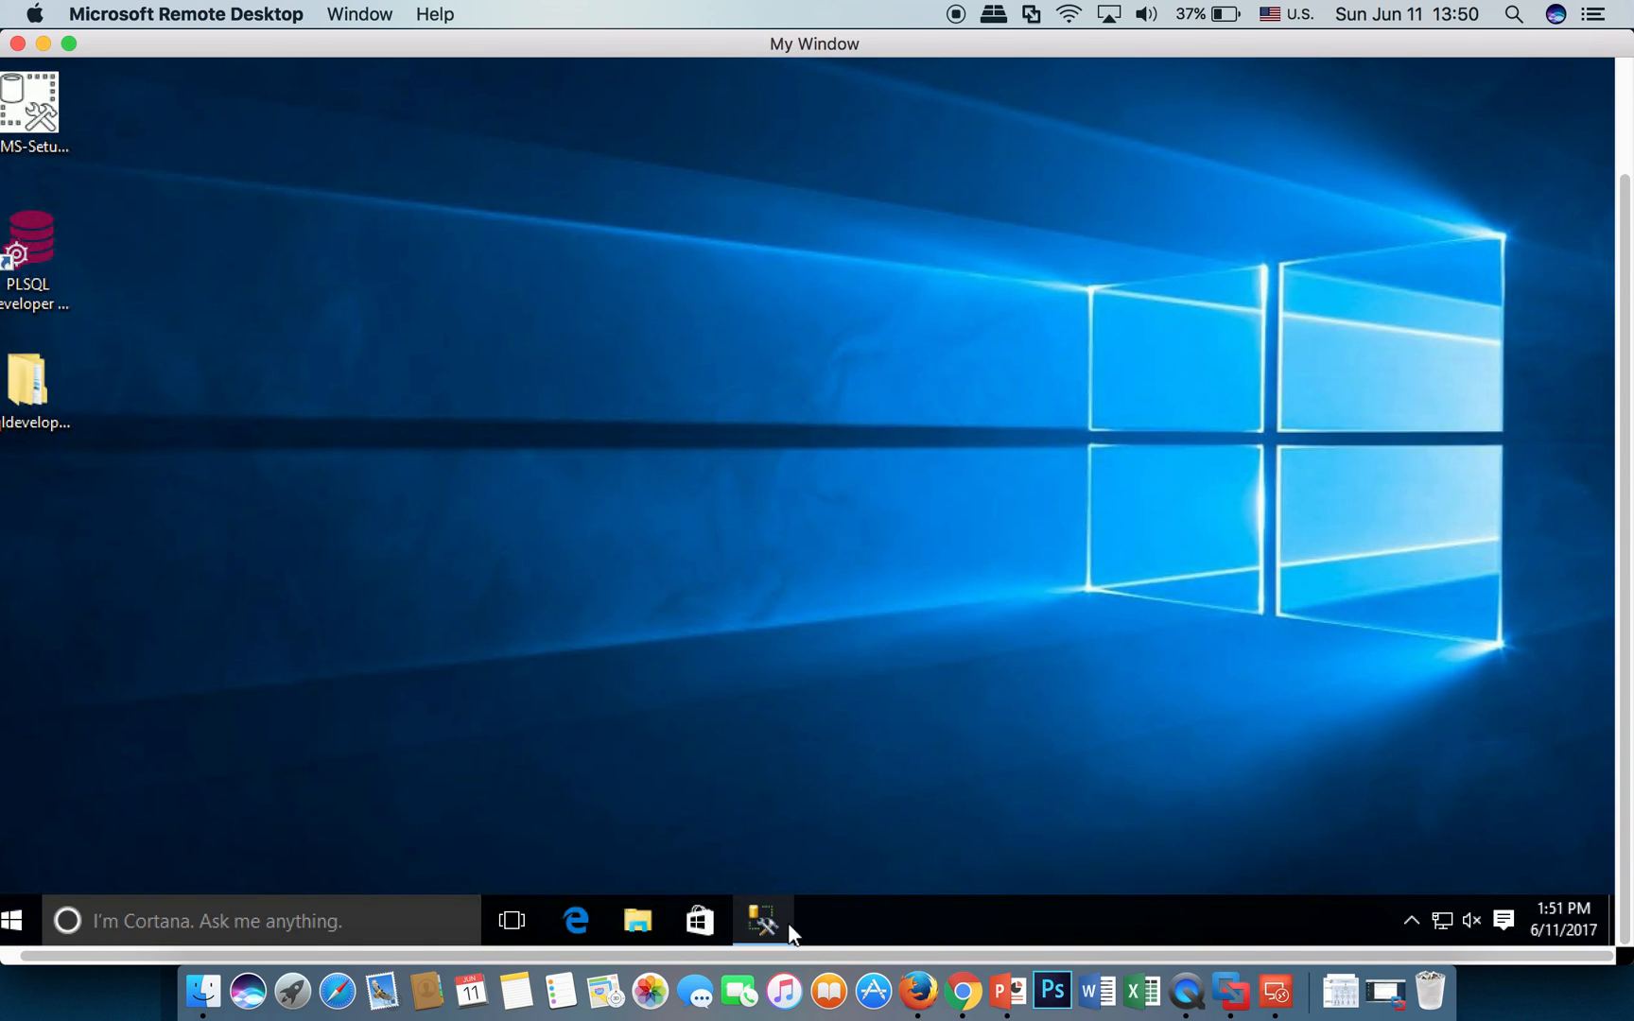
# In SSMS Object Explorer, expand Server Objects and Linked Servers and show the Linked Servers context menu
pyautogui.click(762, 921)
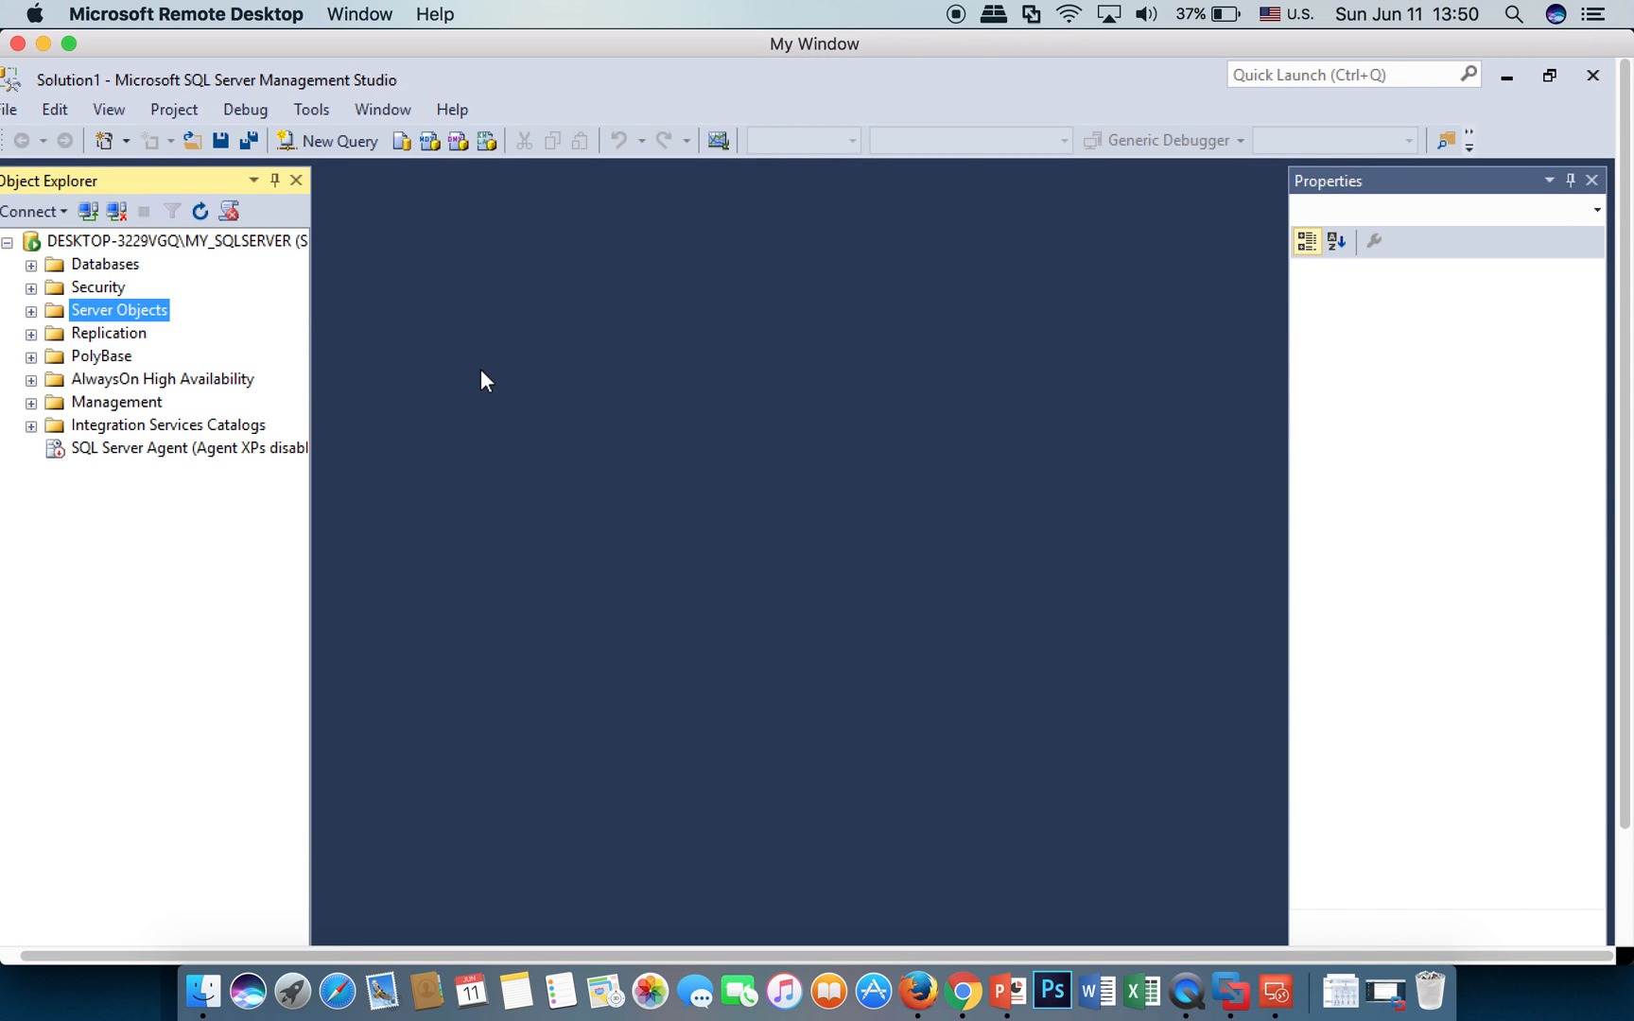
pyautogui.moveTo(202, 363)
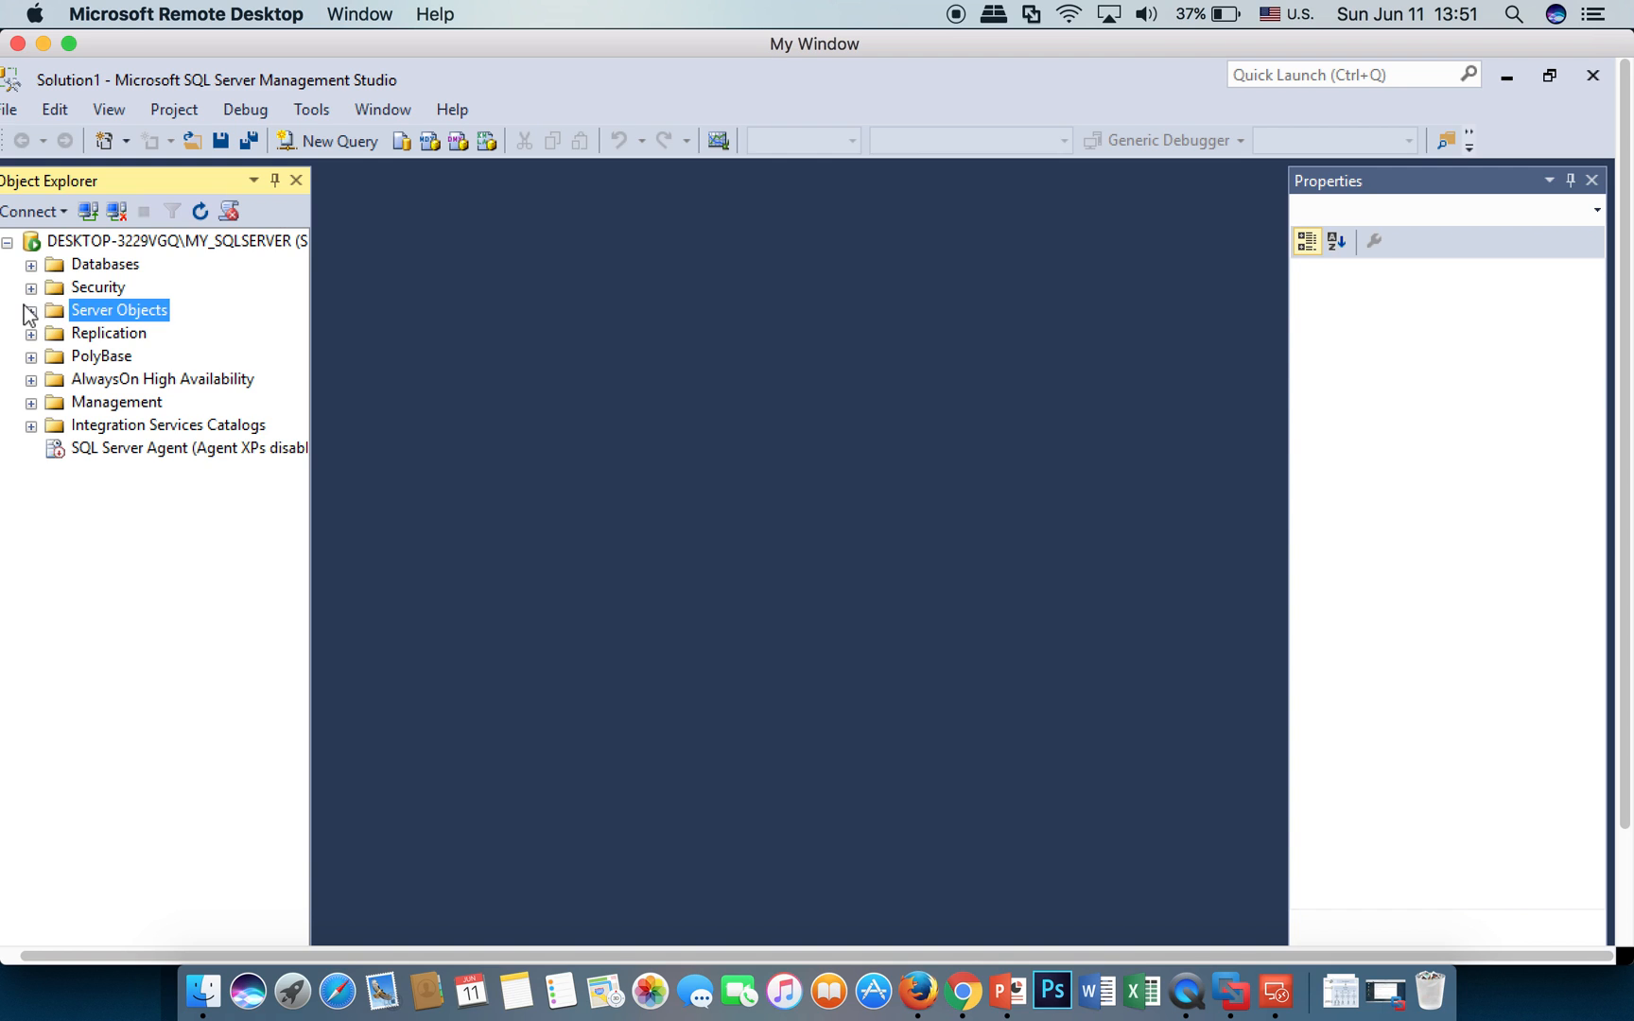
pyautogui.click(32, 310)
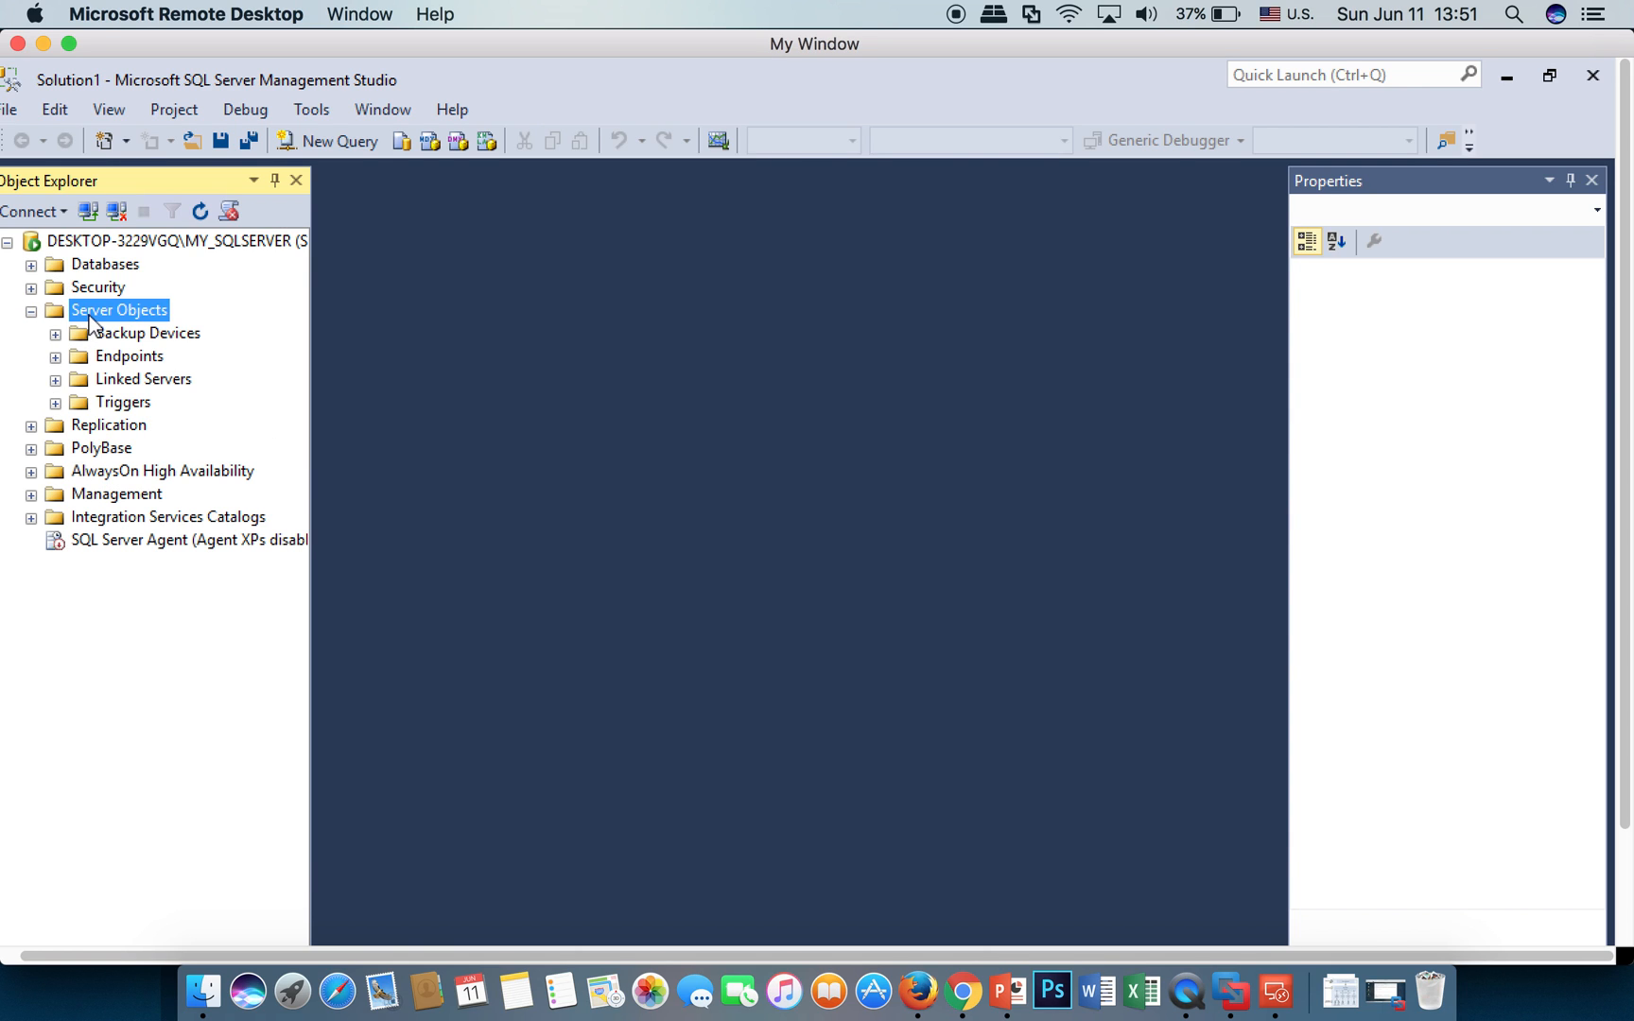
pyautogui.moveTo(65, 393)
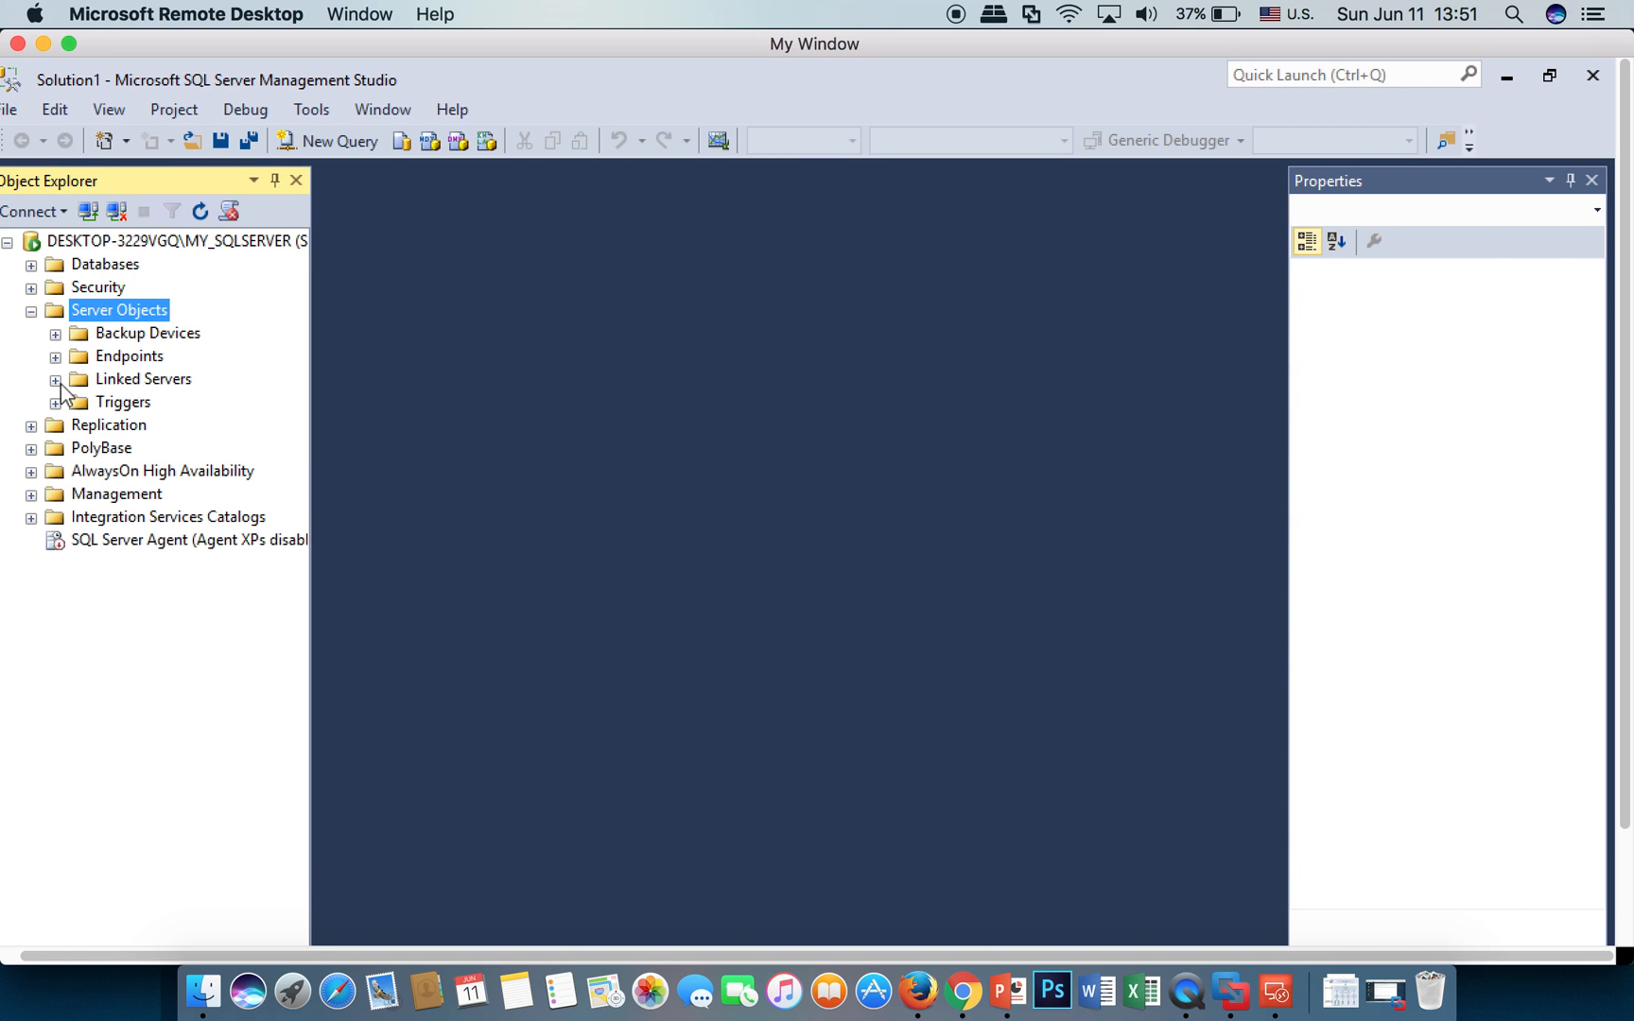
pyautogui.click(55, 378)
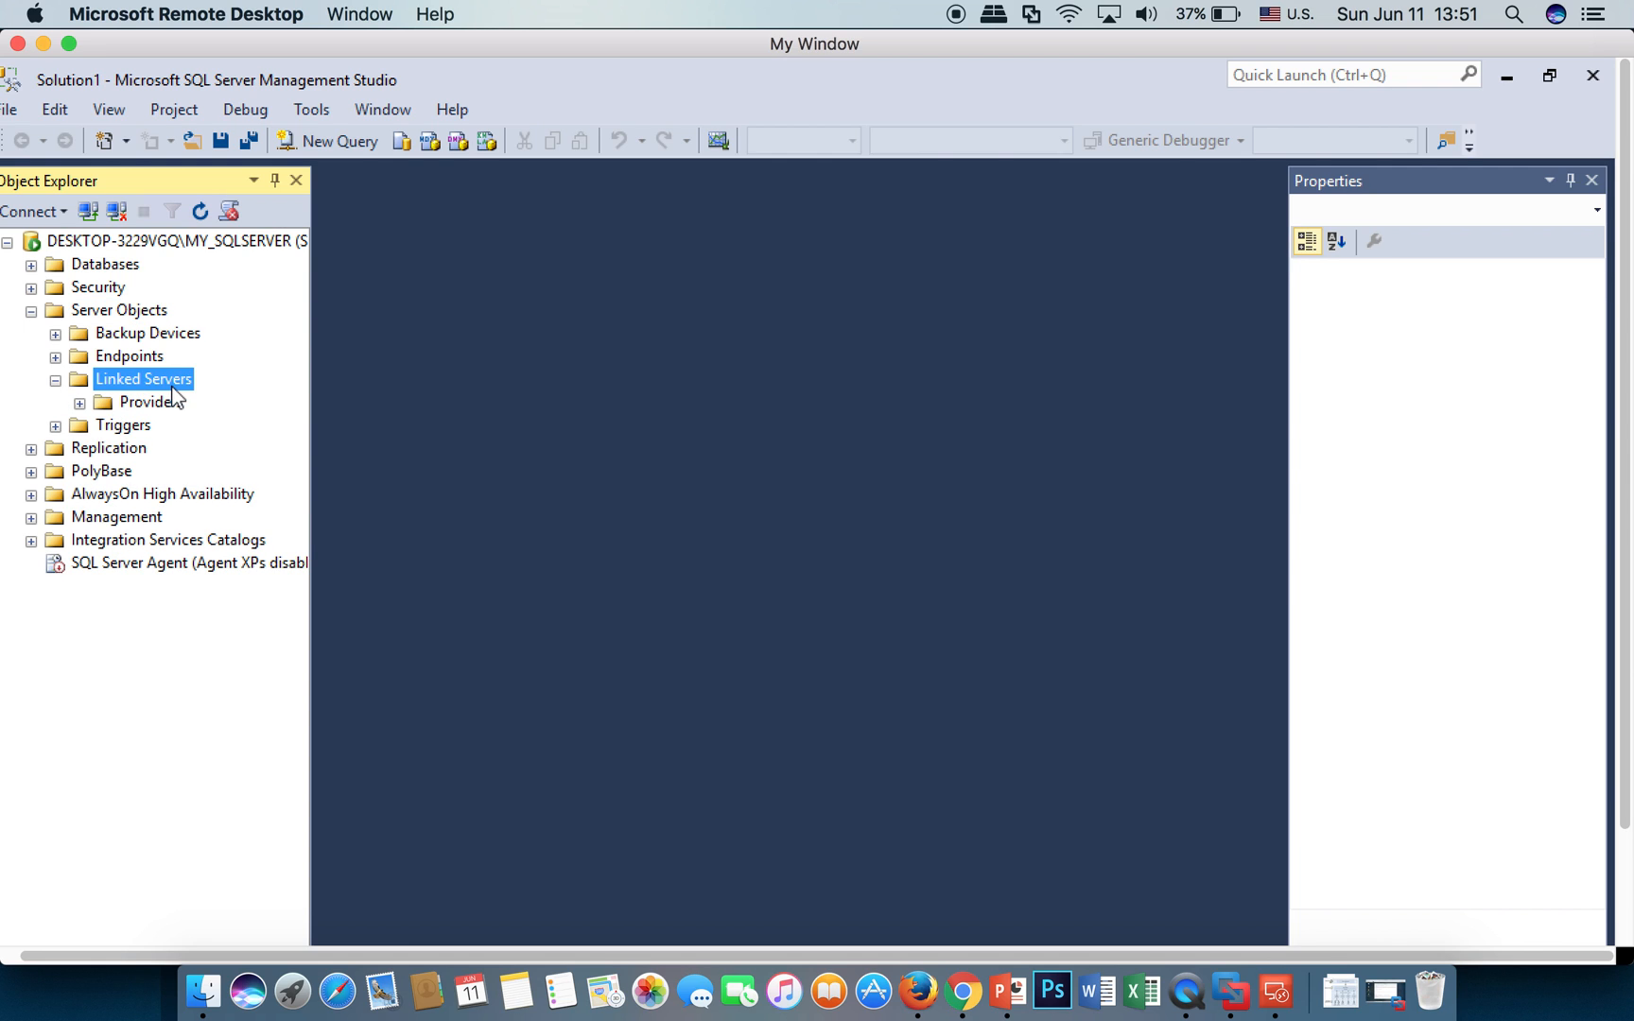
pyautogui.rightClick(144, 378)
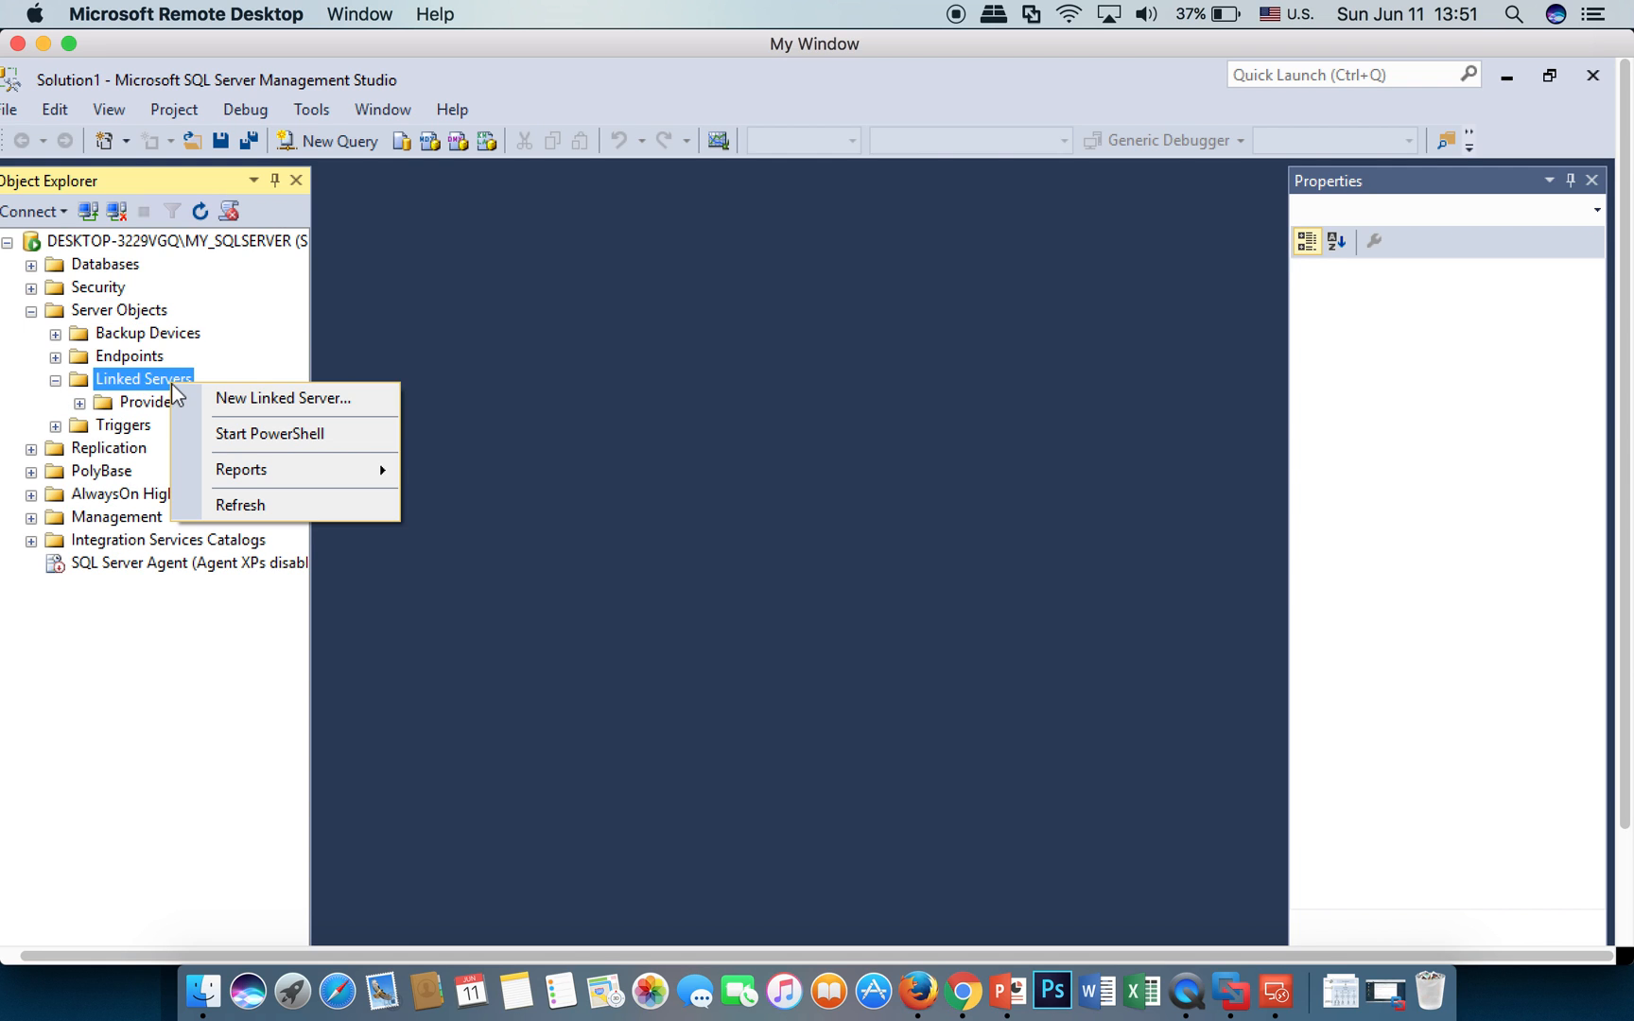
# Create a new linked server named MYLINKED using Oracle Provider for OLE DB with product name Oracle
pyautogui.click(241, 505)
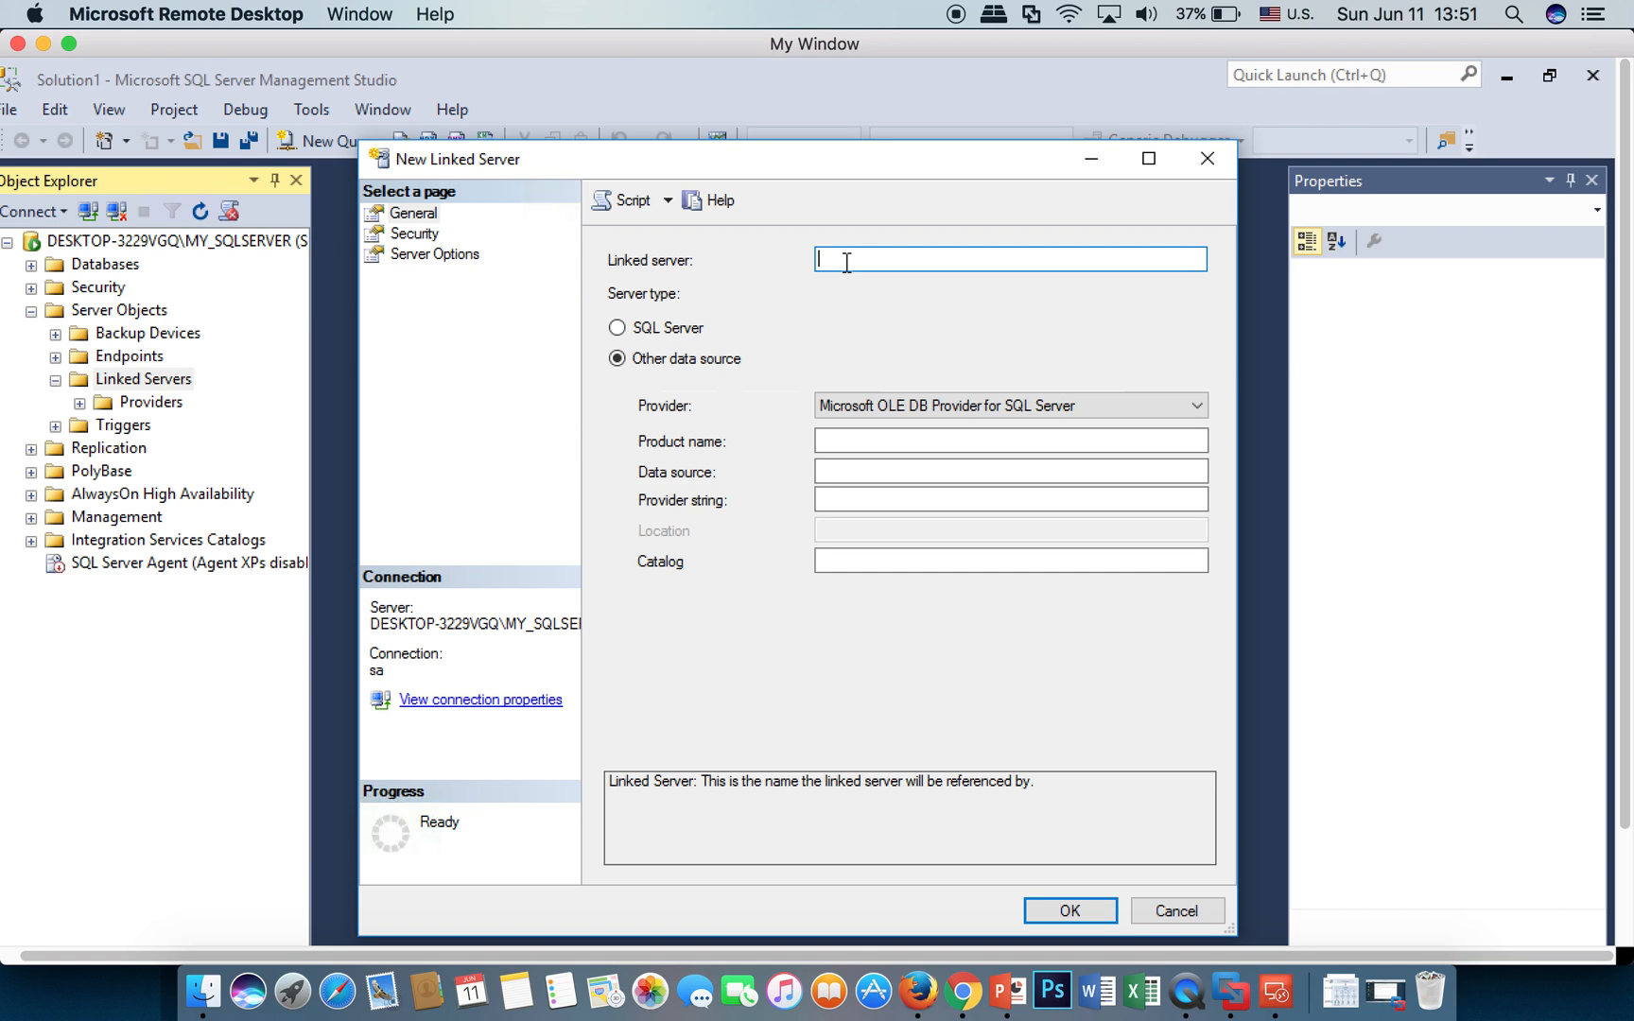
pyautogui.write('M')
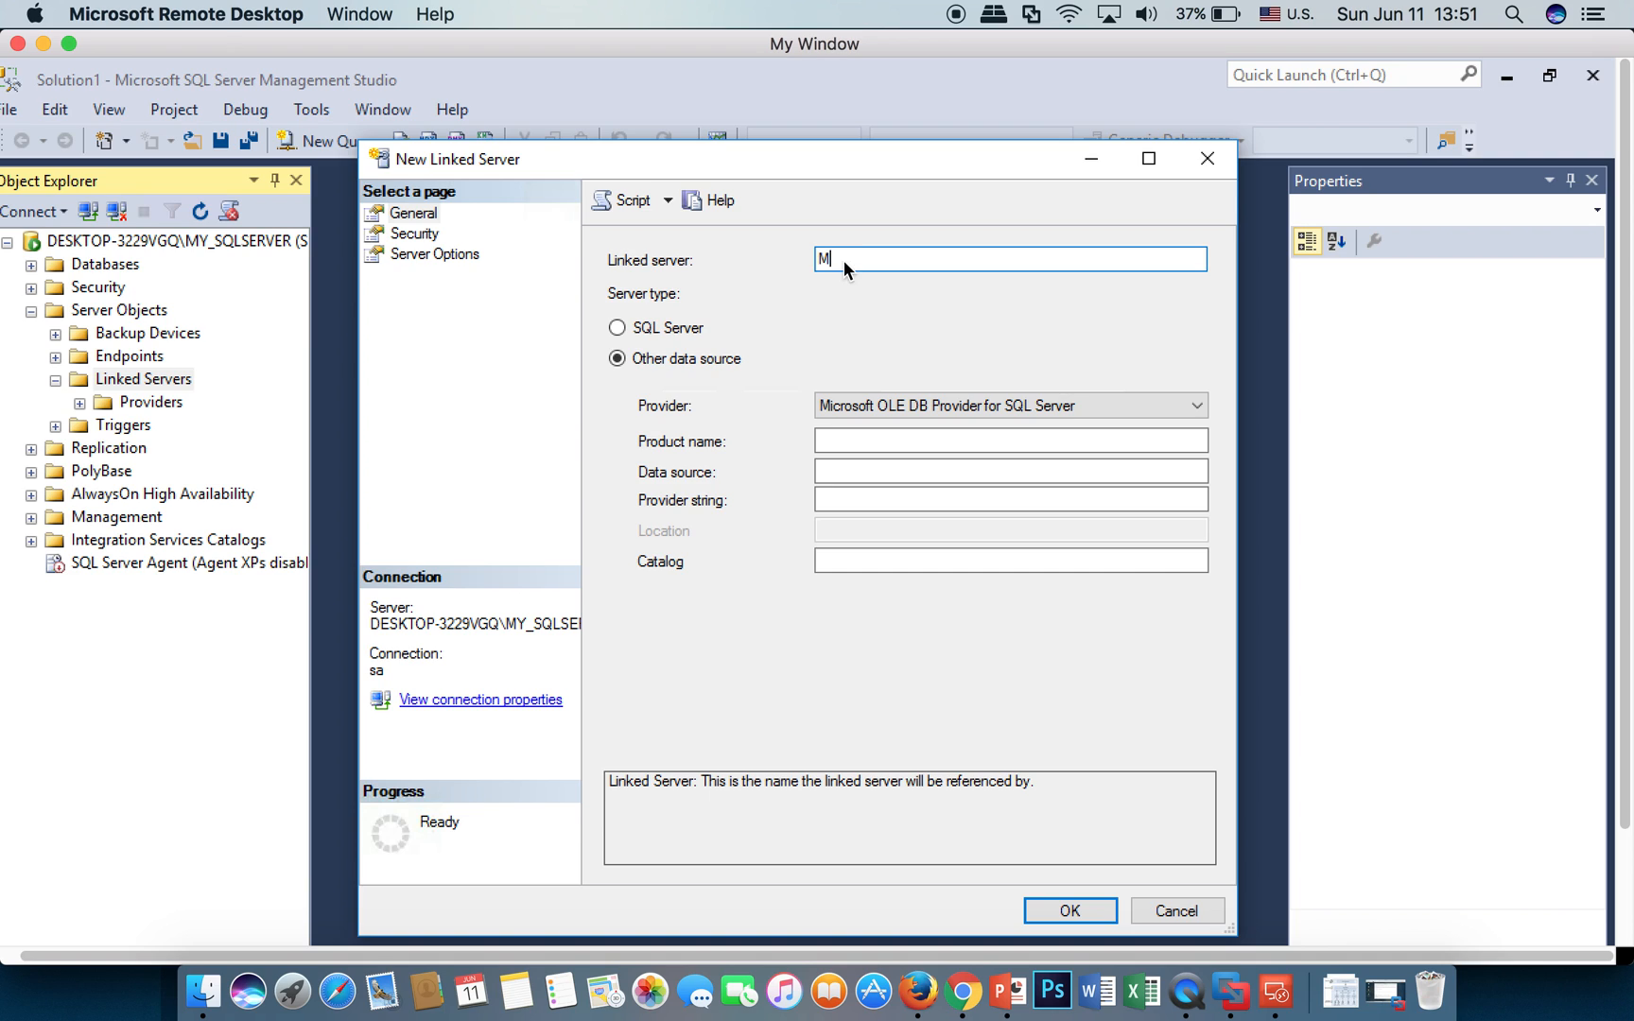
pyautogui.write('YNL')
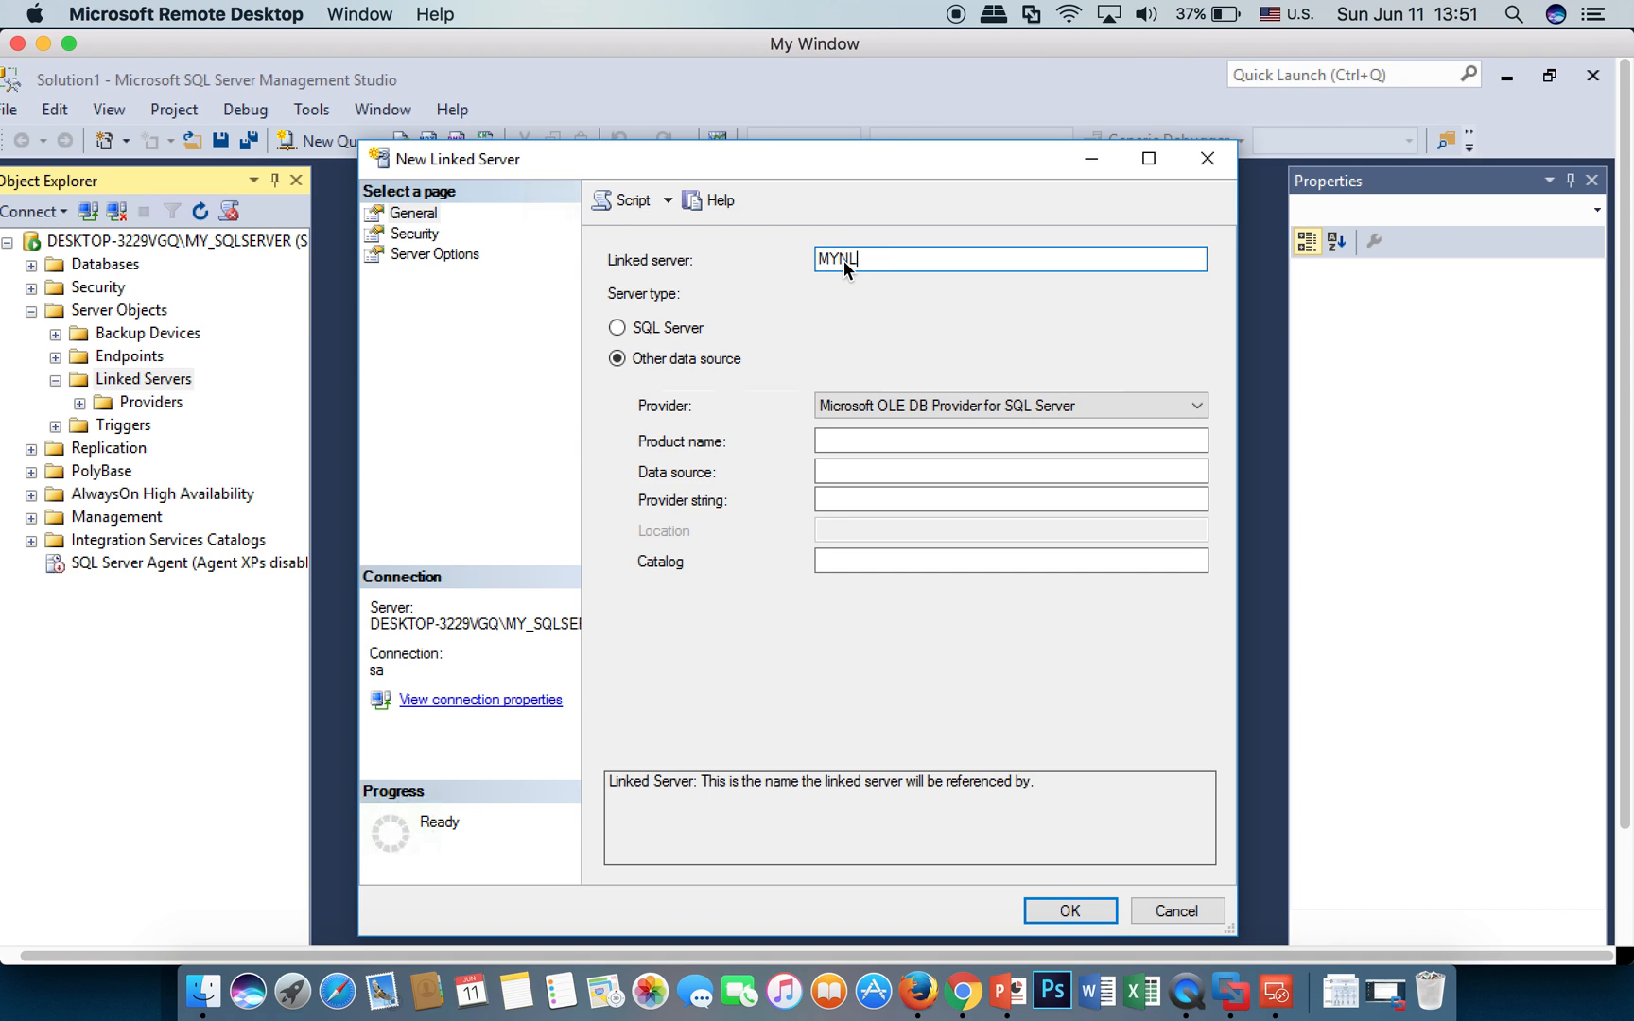
pyautogui.press('Backspace')
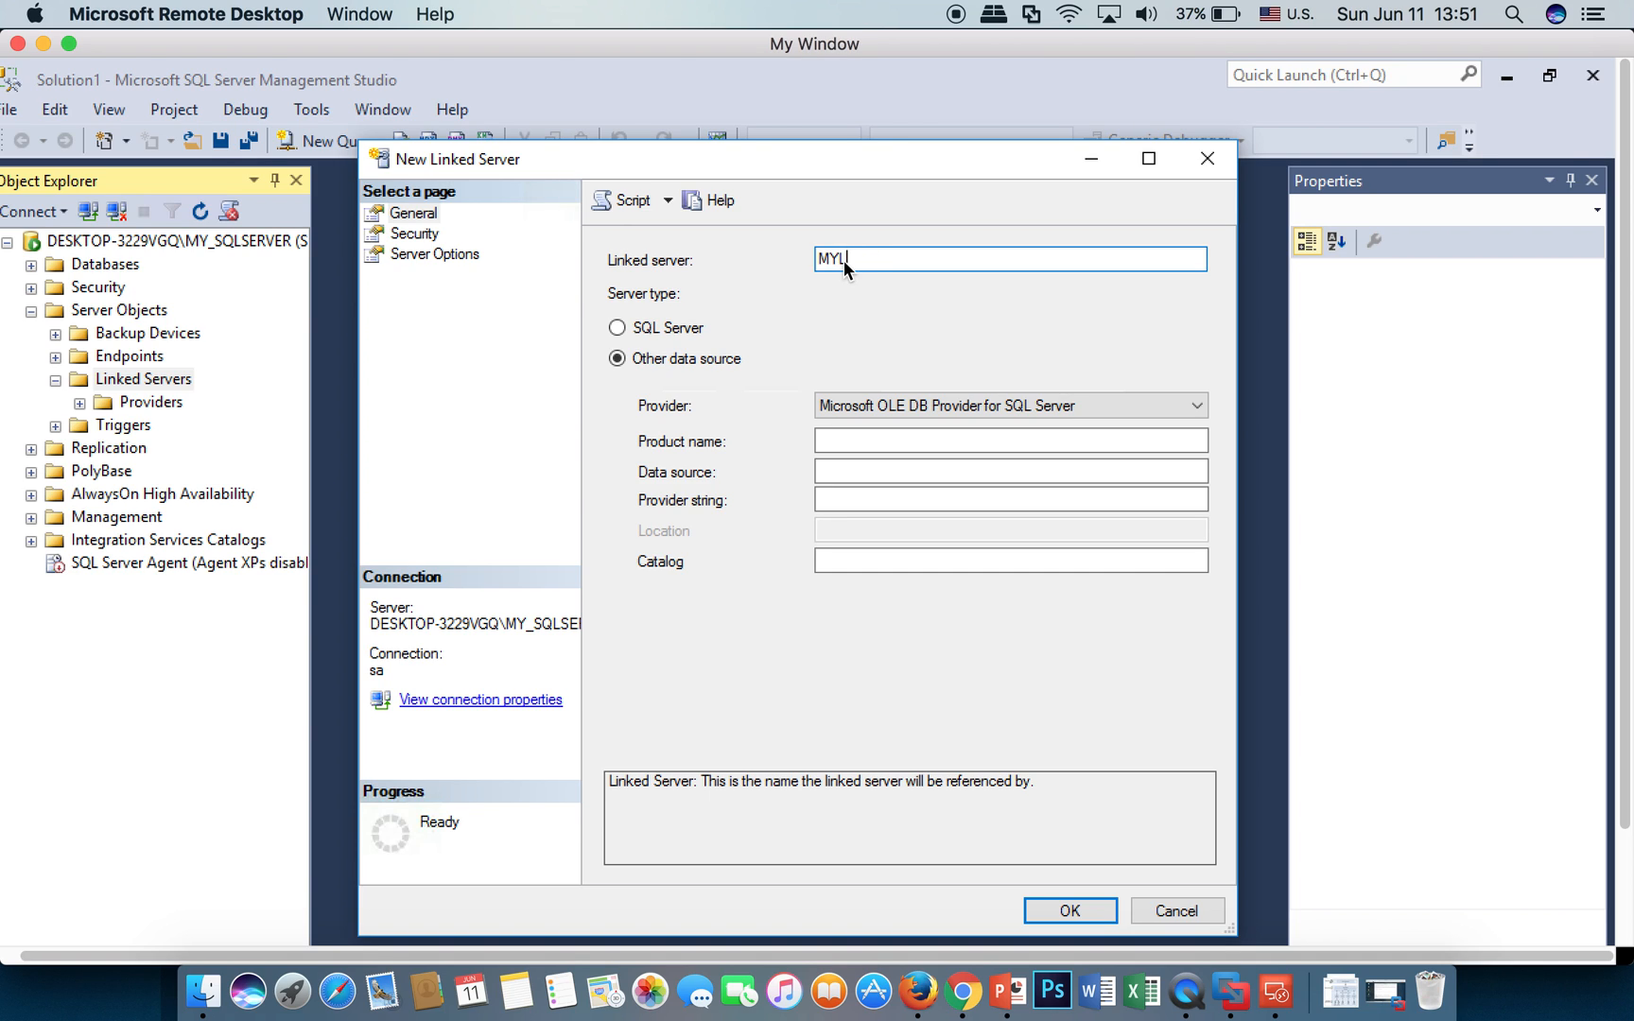
pyautogui.write('INKED')
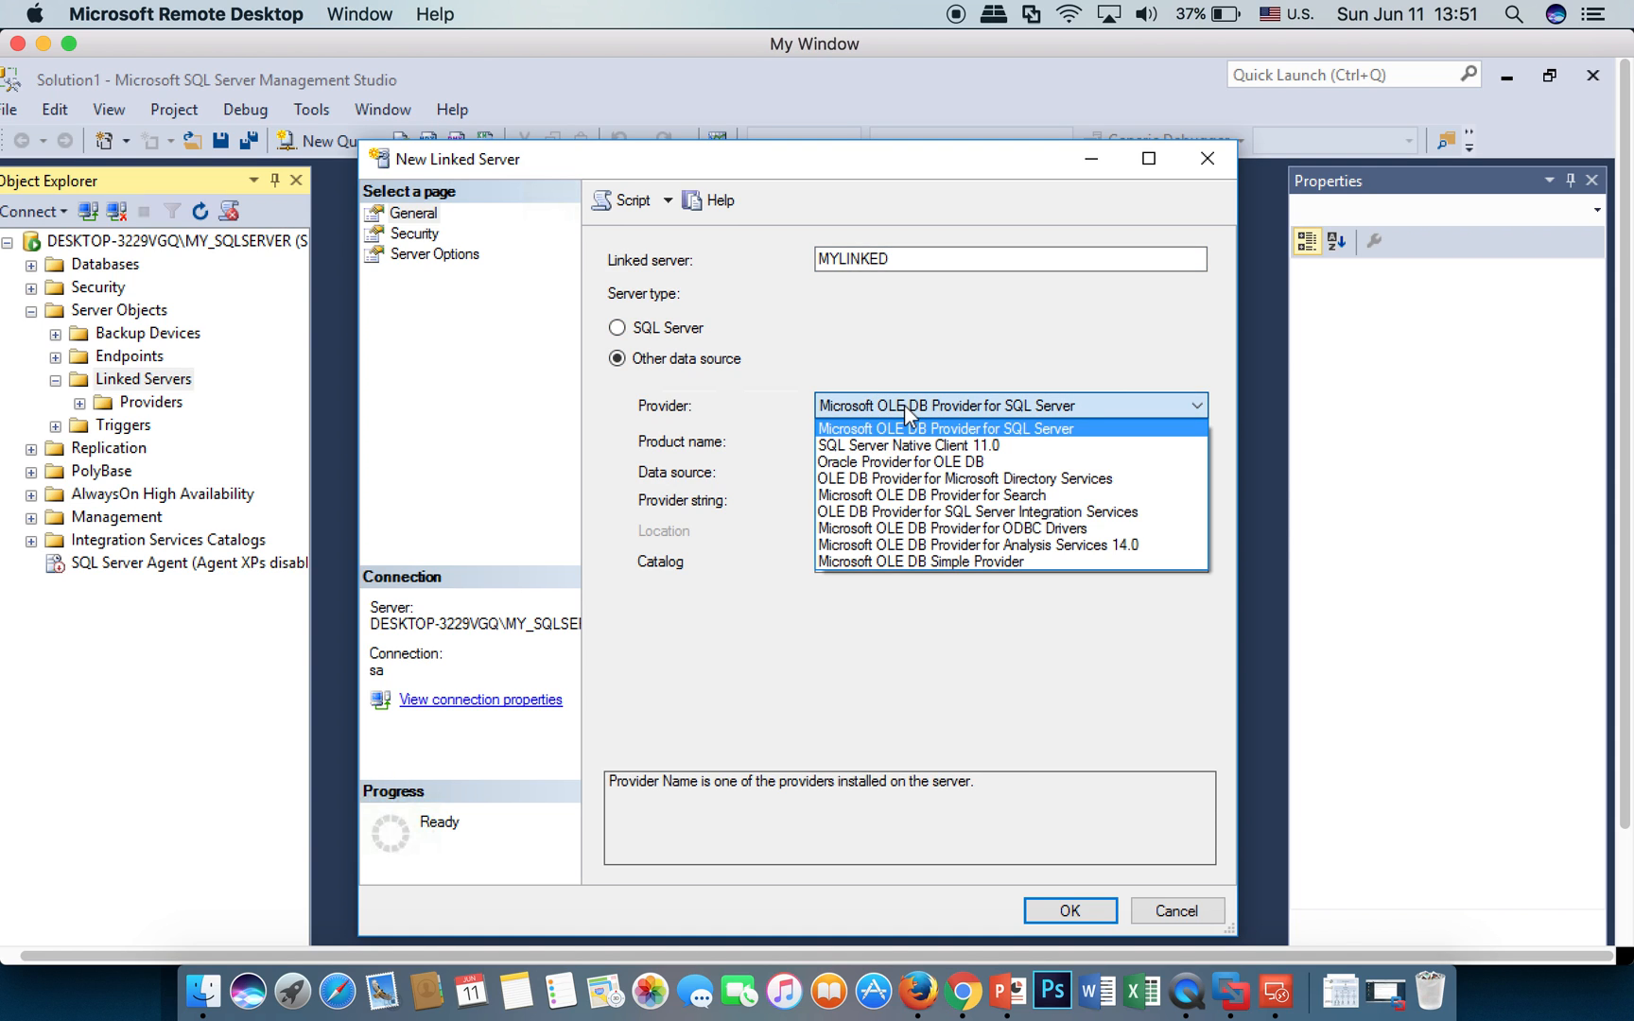
pyautogui.moveTo(899, 462)
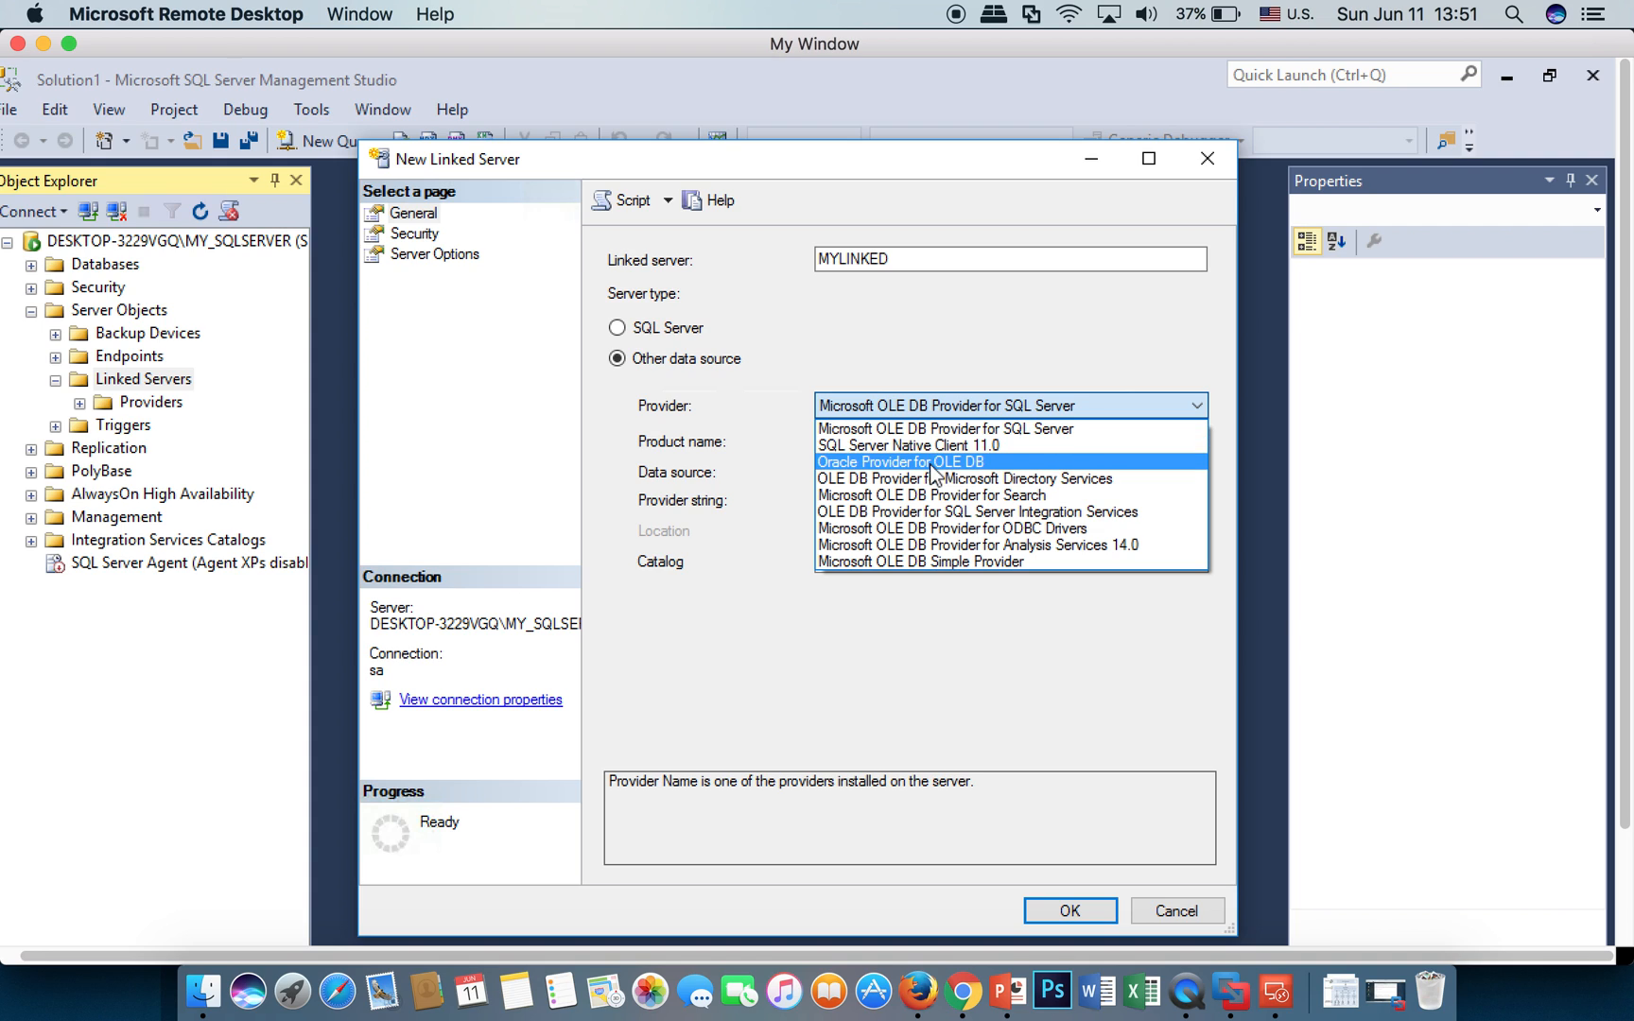
pyautogui.click(901, 462)
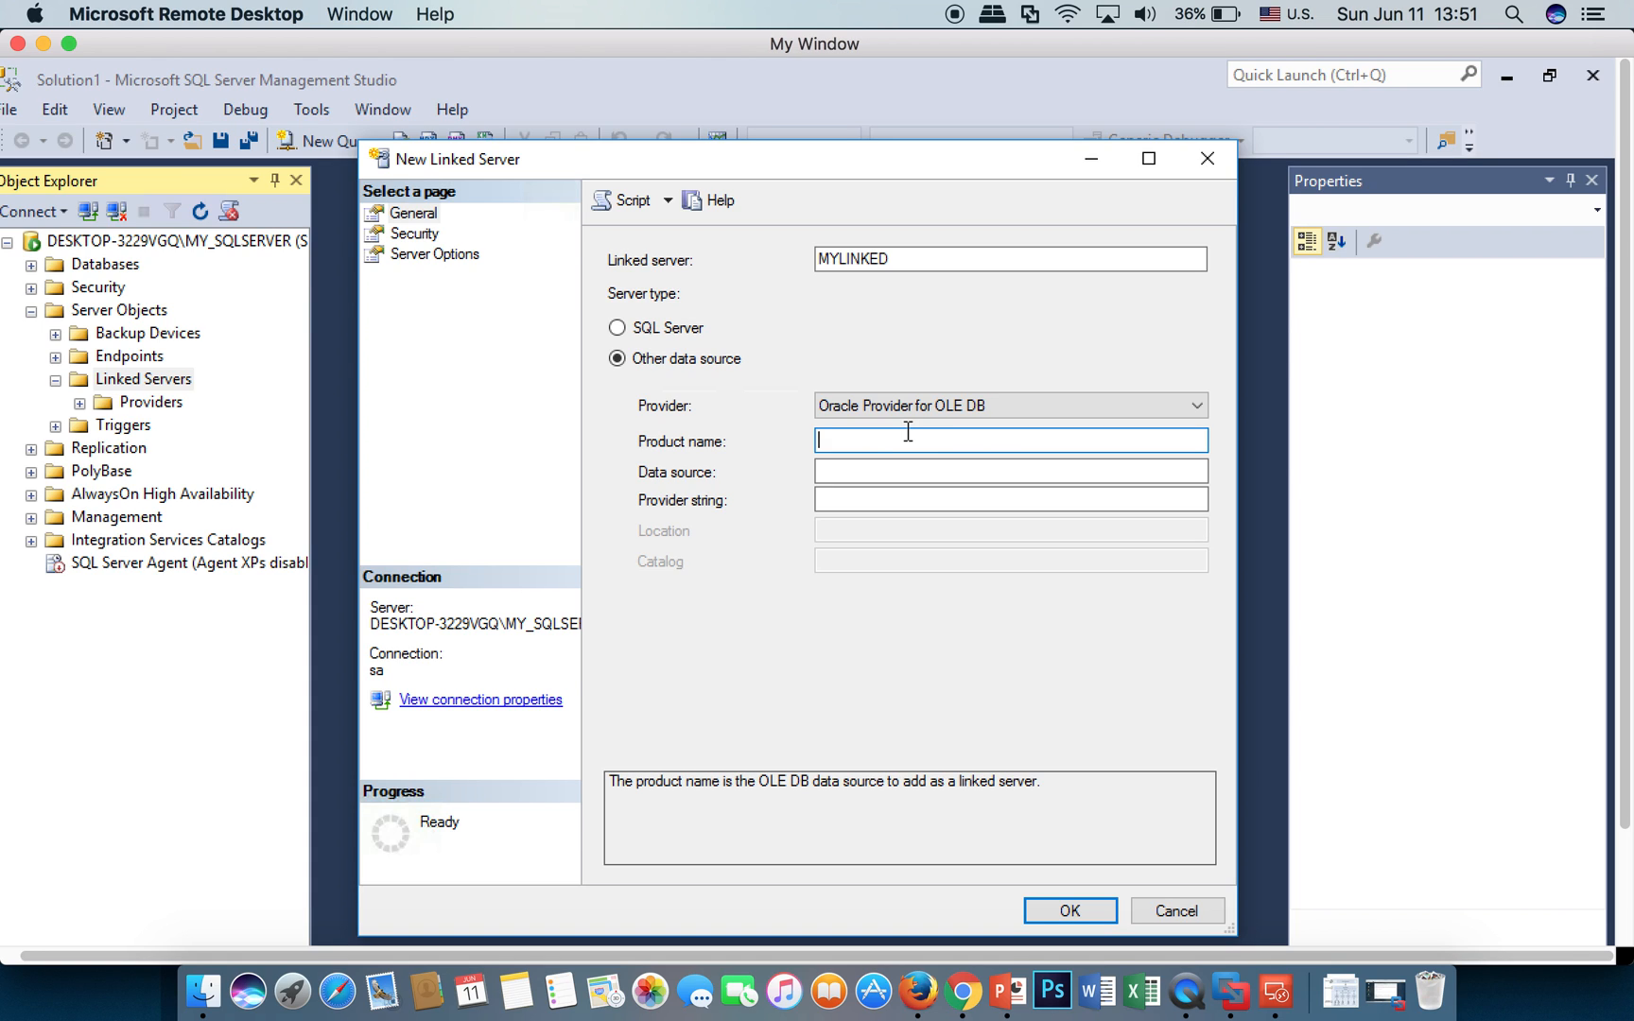
pyautogui.write('Oracle')
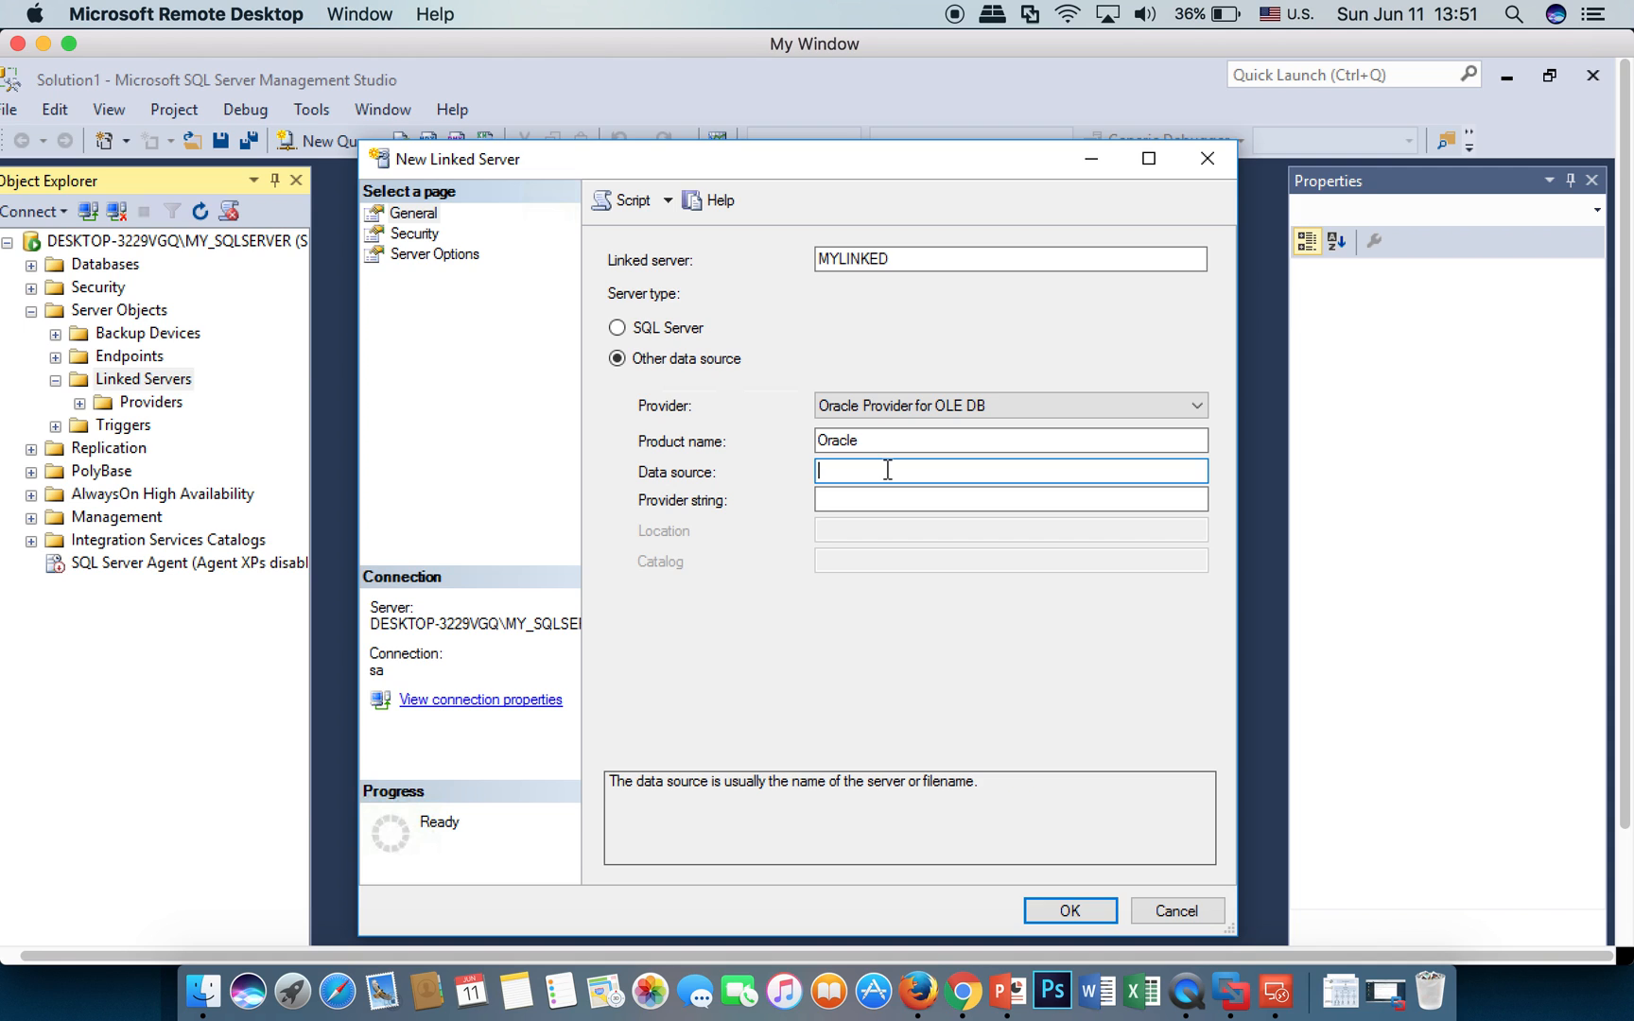
pyautogui.moveTo(1627, 488)
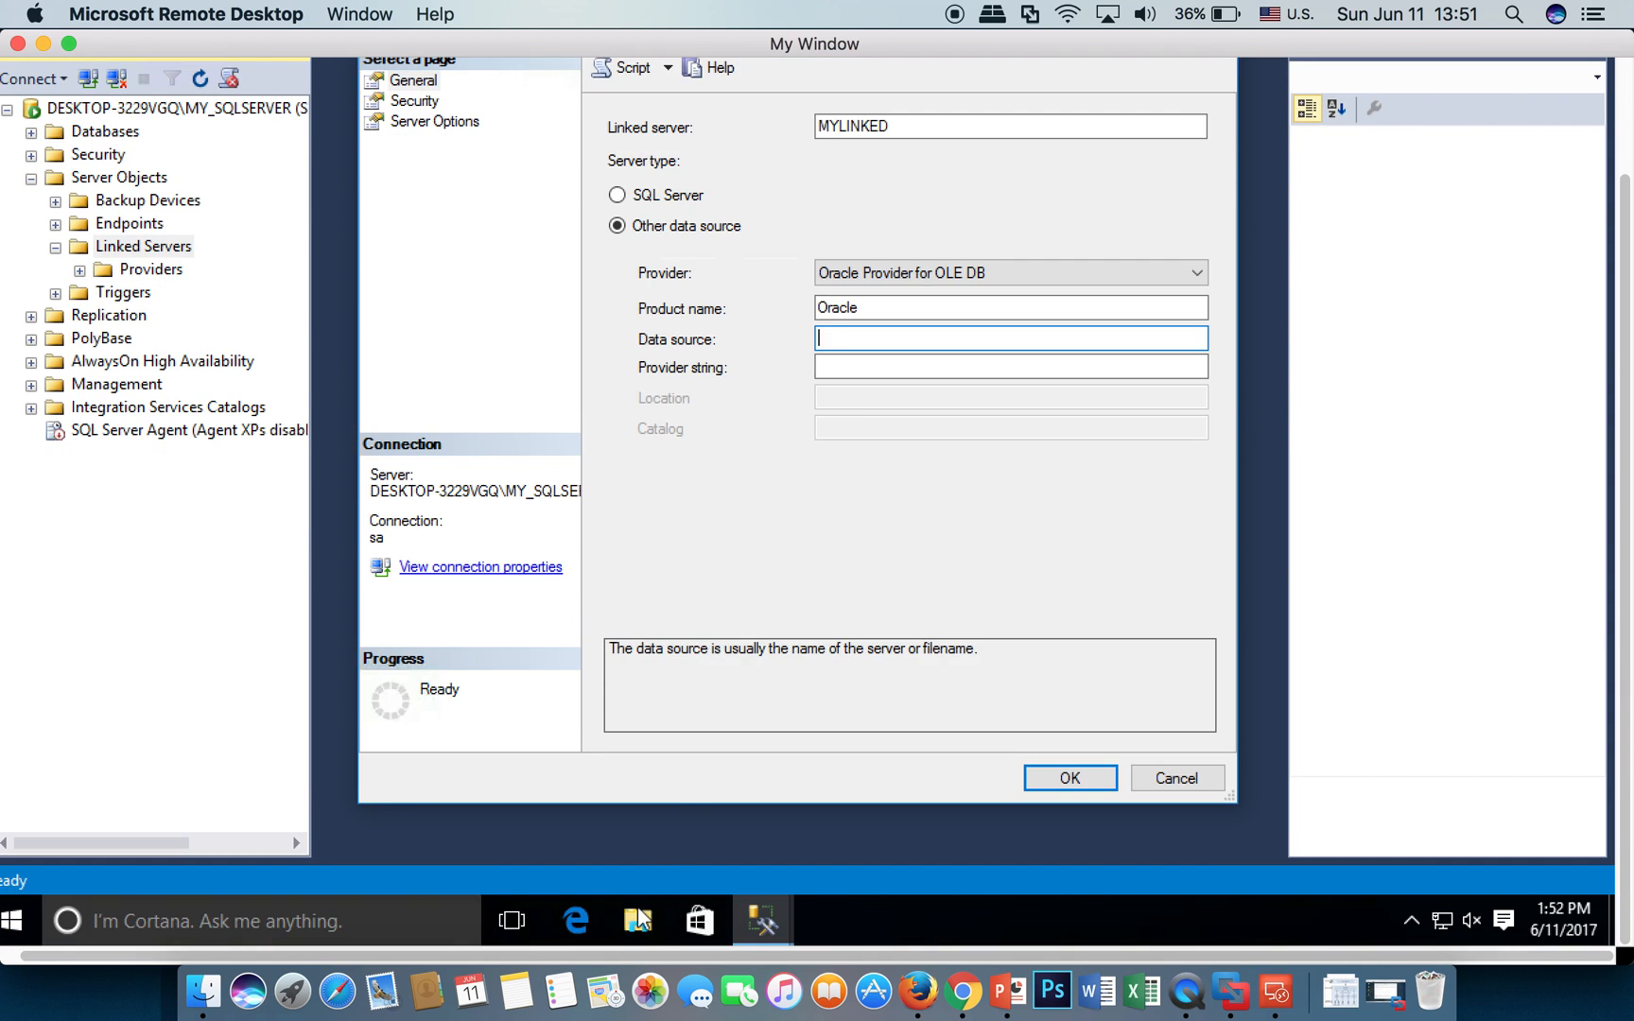
# Browse File Explorer to C:\app\client\My_Window\product to reach the tnsnames.ora file
pyautogui.click(637, 921)
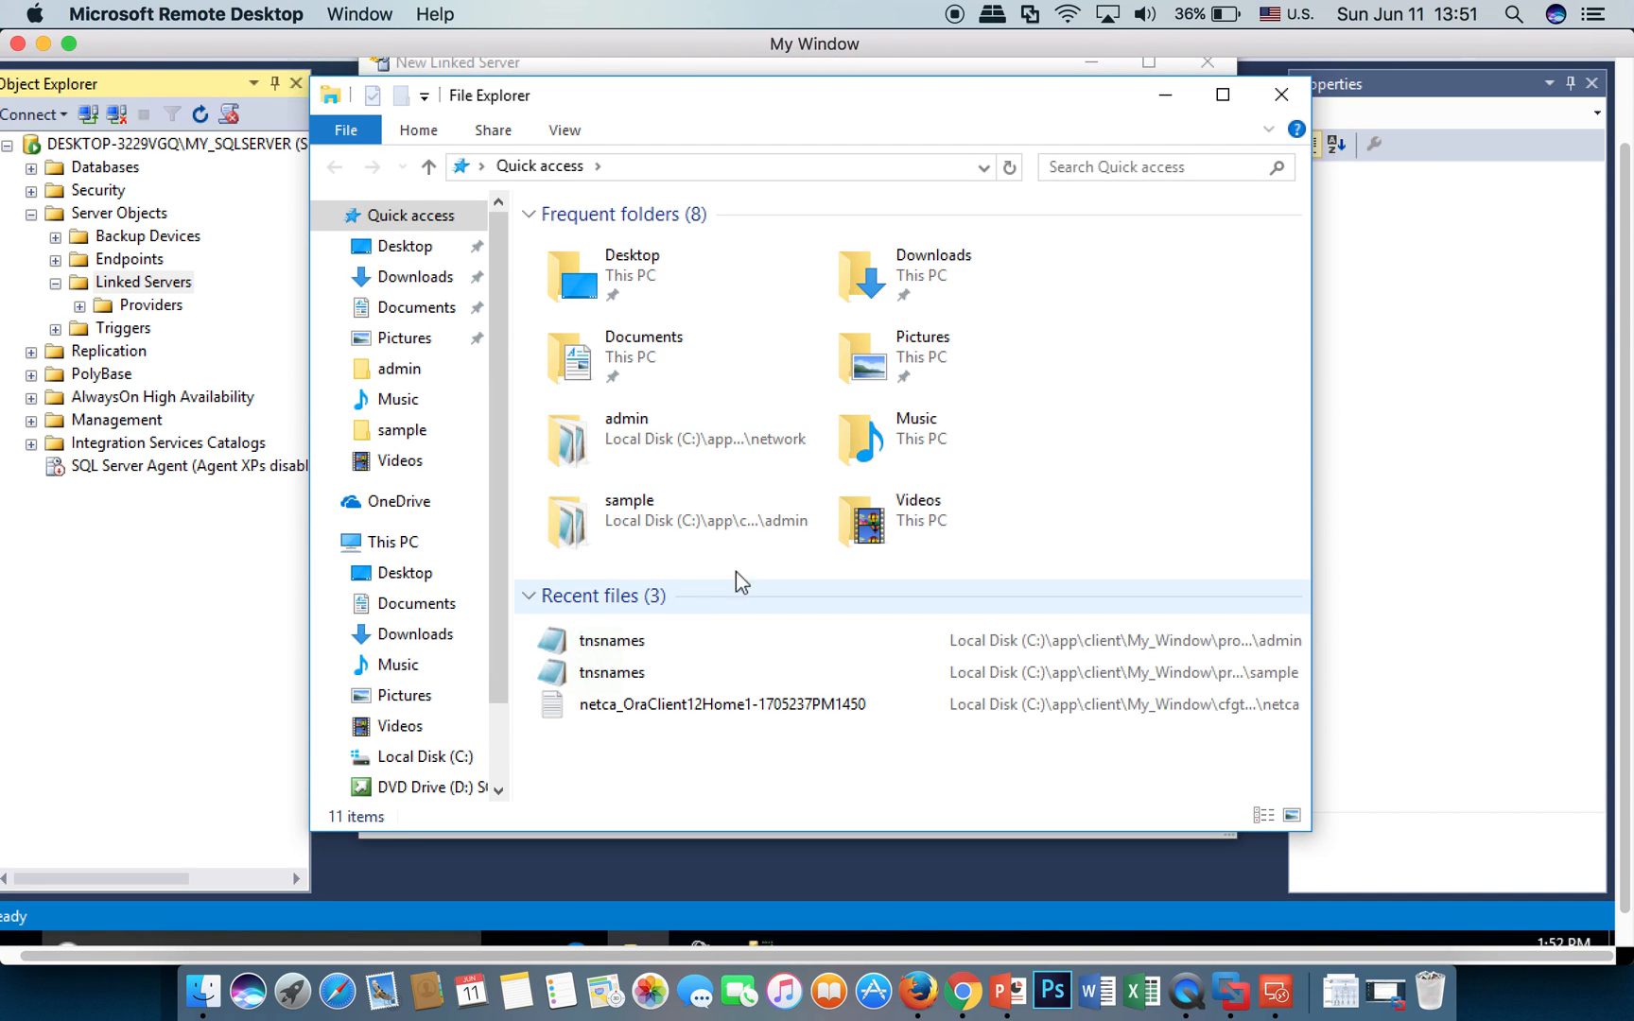
pyautogui.click(394, 543)
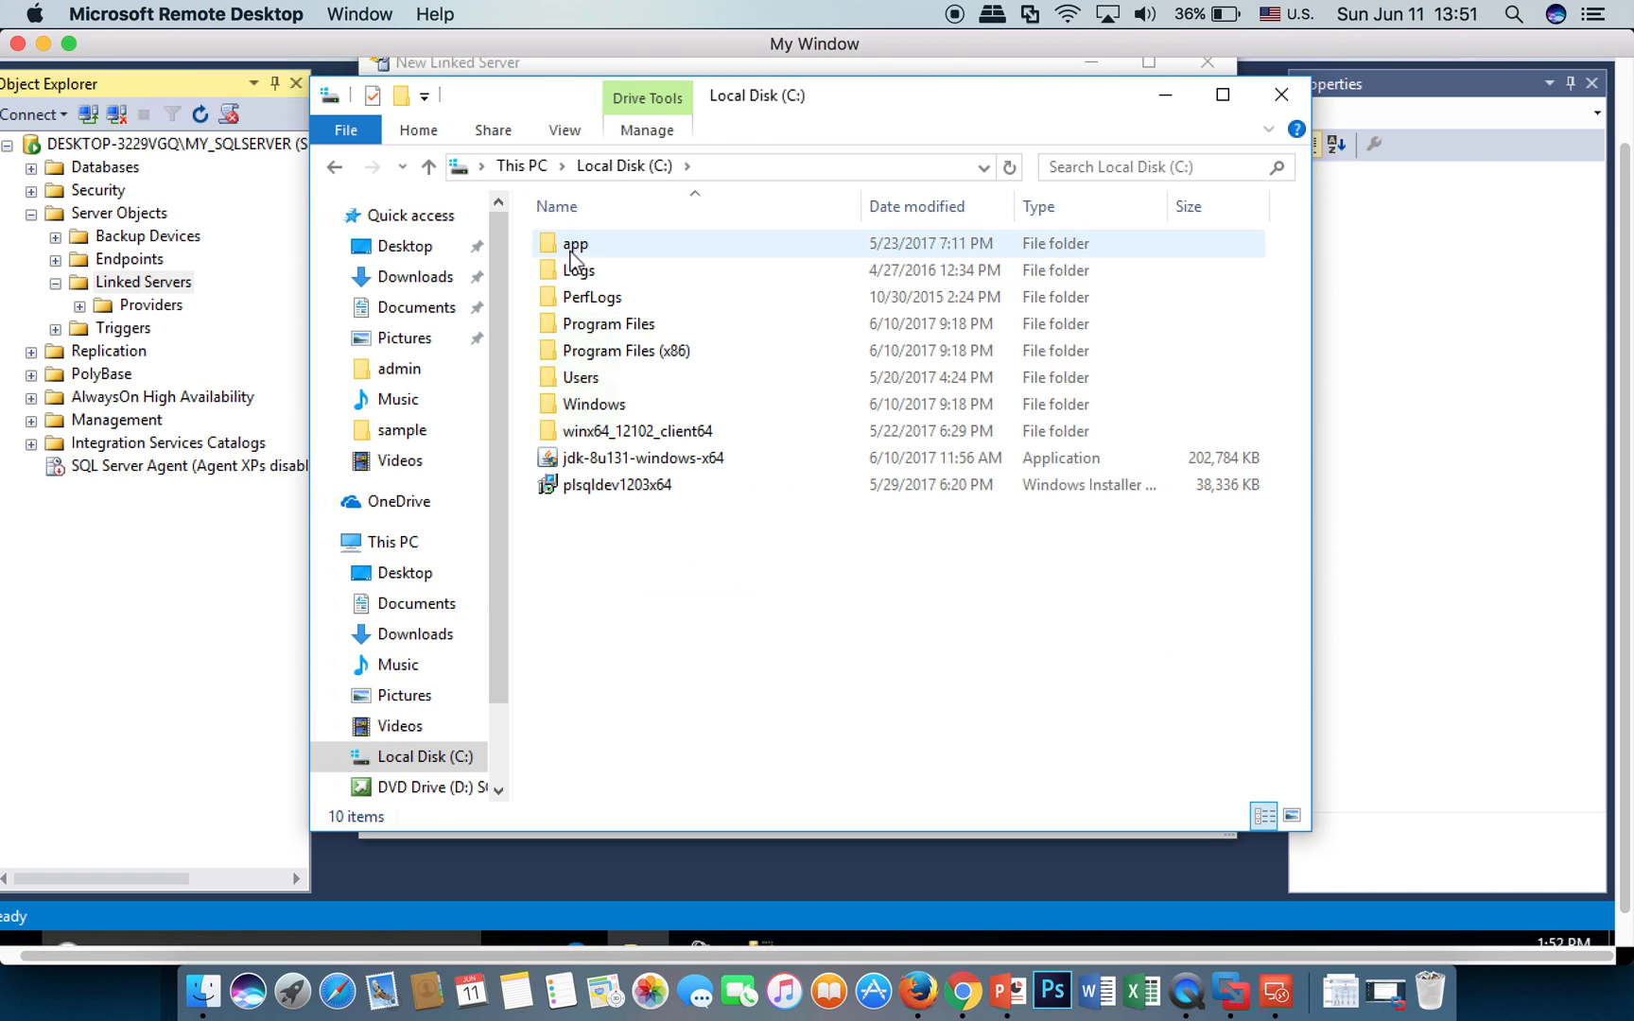
pyautogui.doubleClick(575, 243)
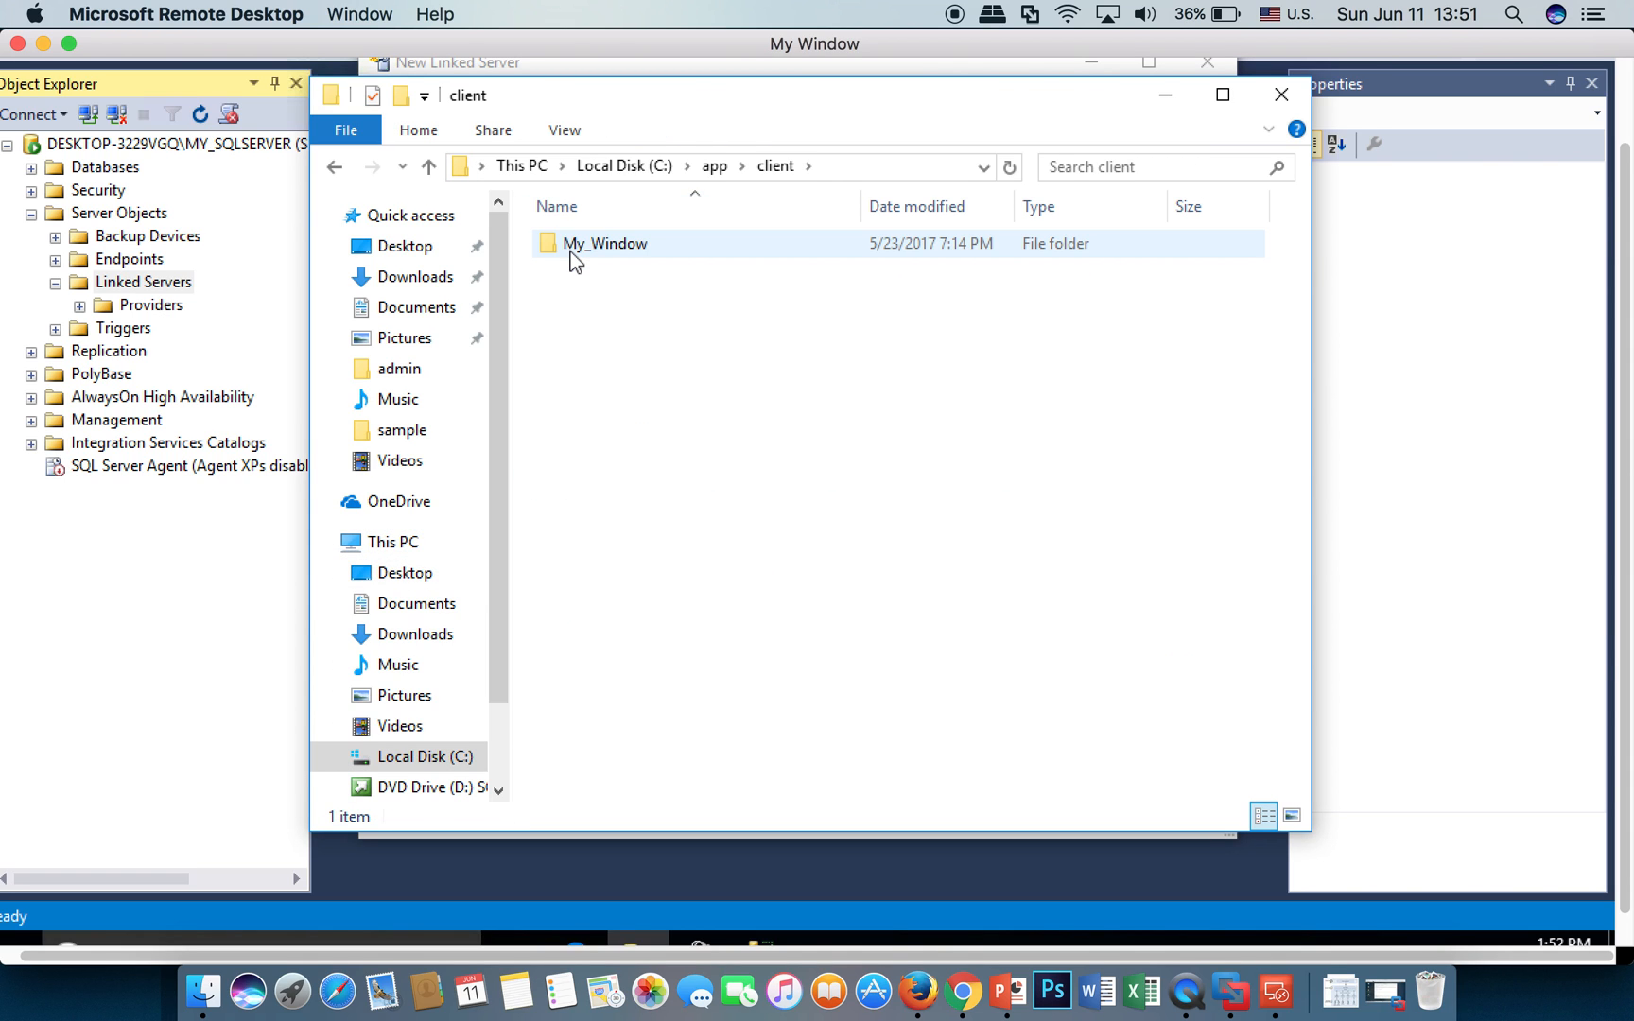
pyautogui.doubleClick(605, 242)
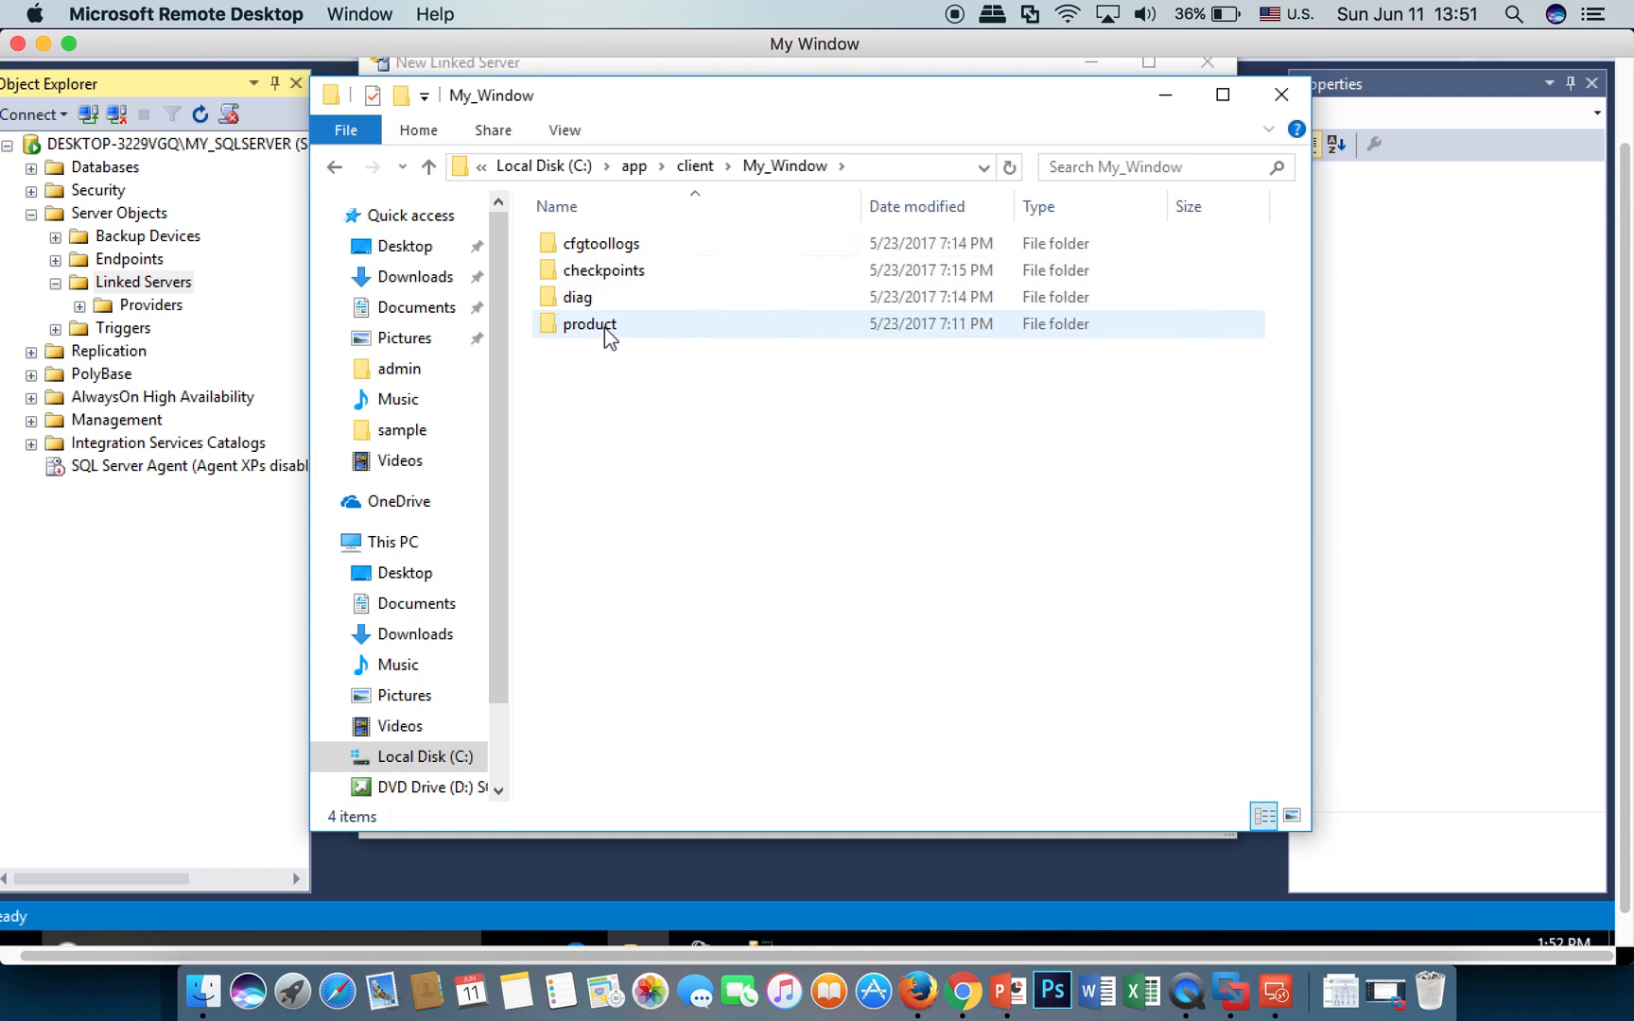
pyautogui.doubleClick(588, 324)
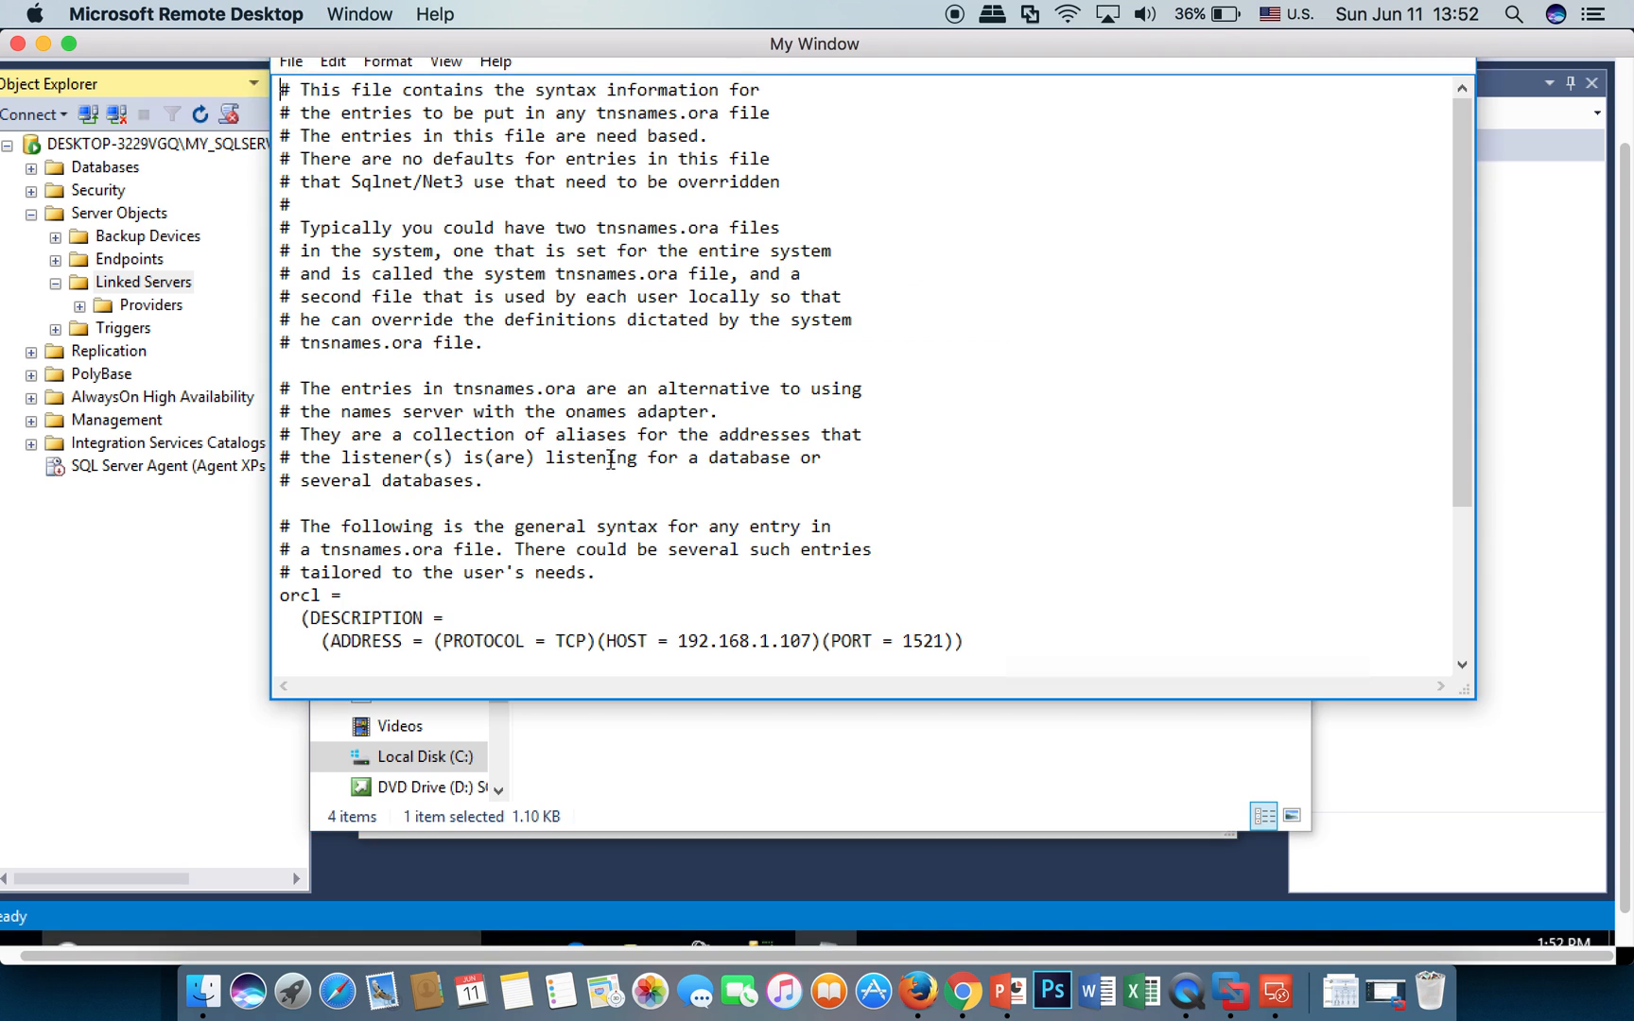
# Copy the orcl service alias from tnsnames.ora in Notepad
pyautogui.scroll(-3)
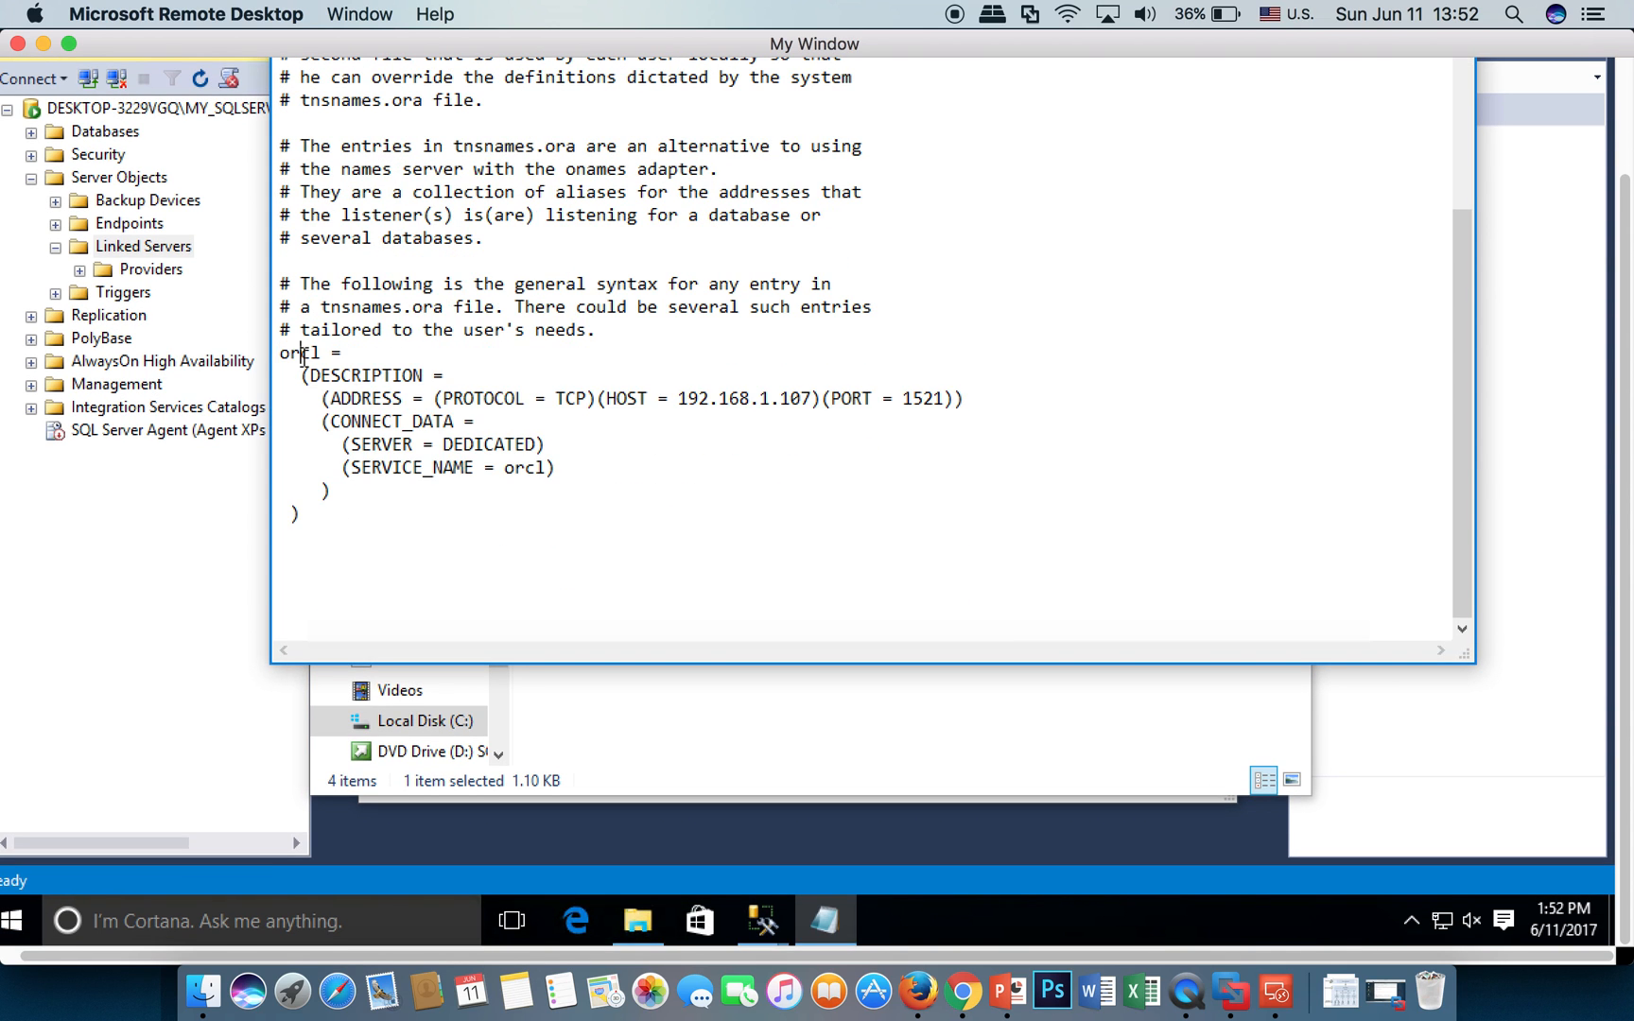
pyautogui.doubleClick(302, 352)
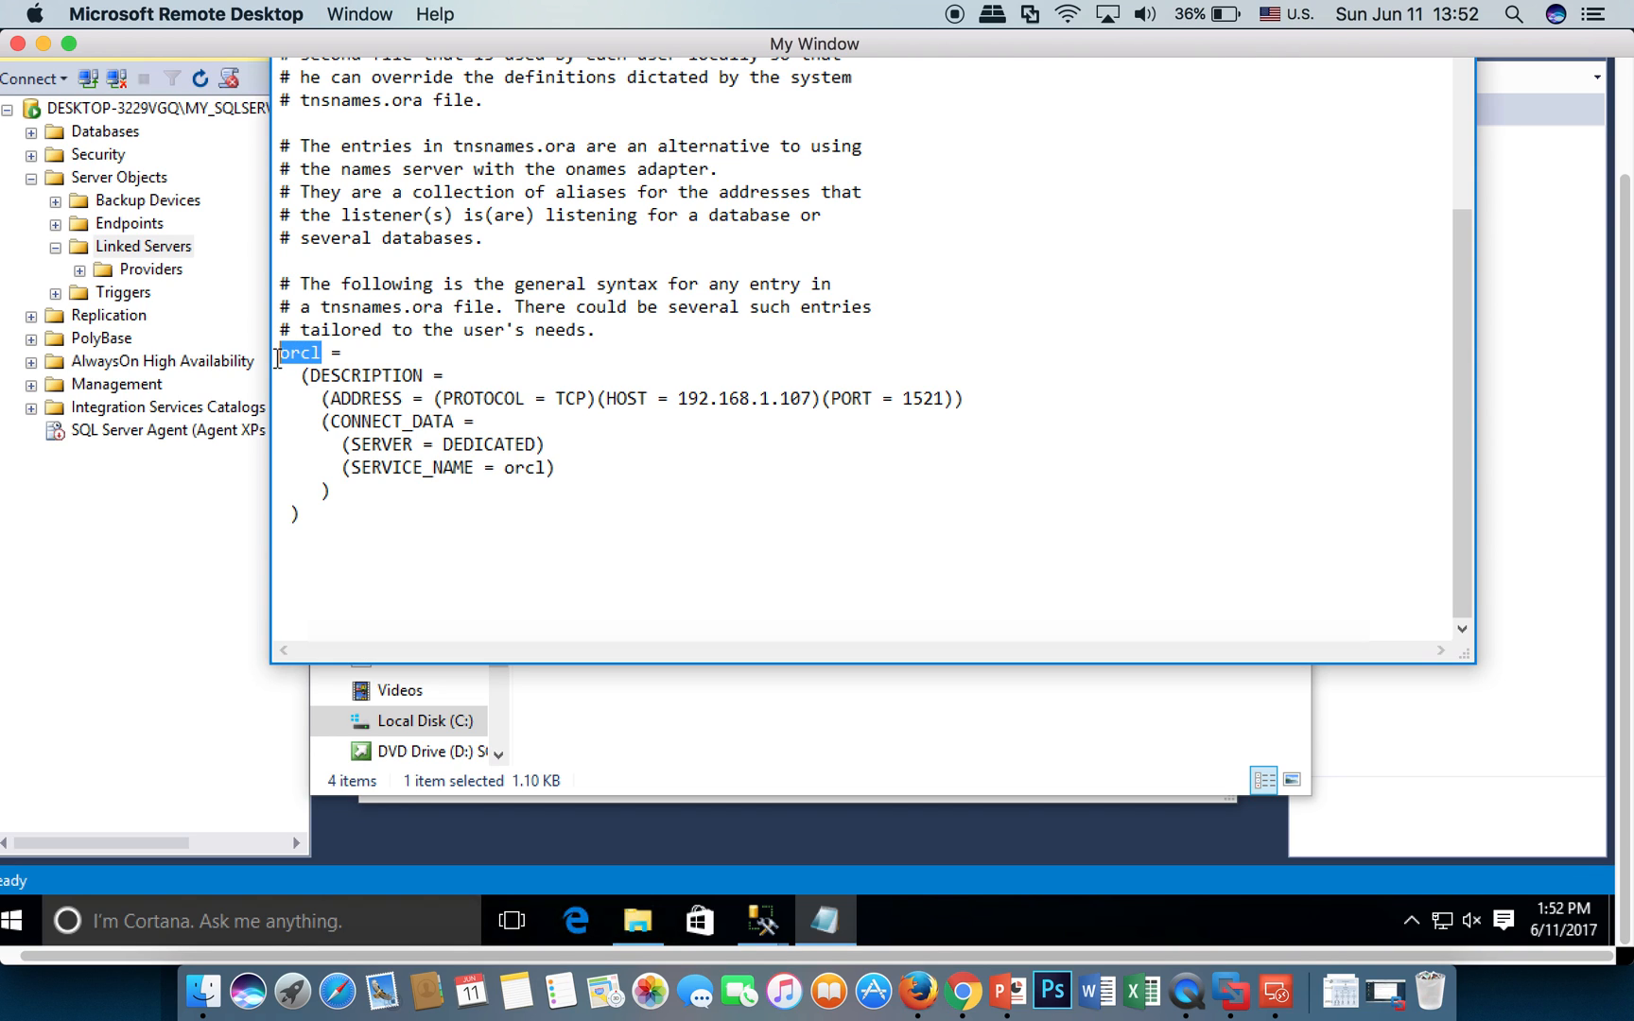
pyautogui.rightClick(300, 352)
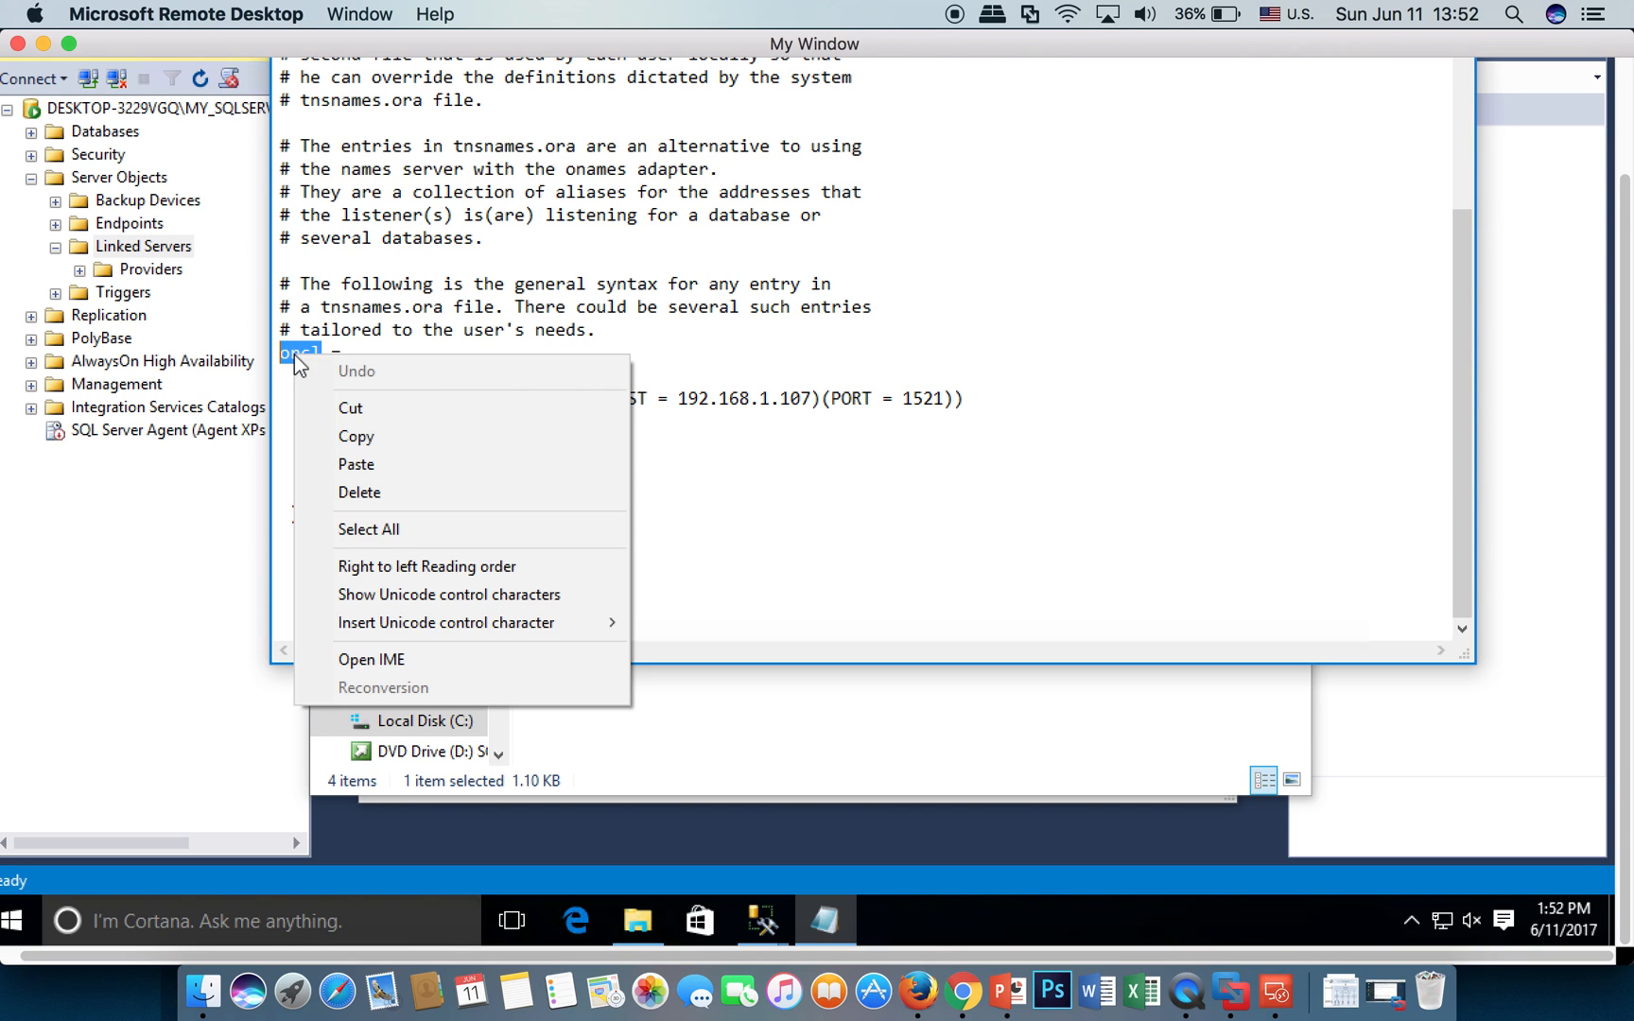
pyautogui.click(761, 743)
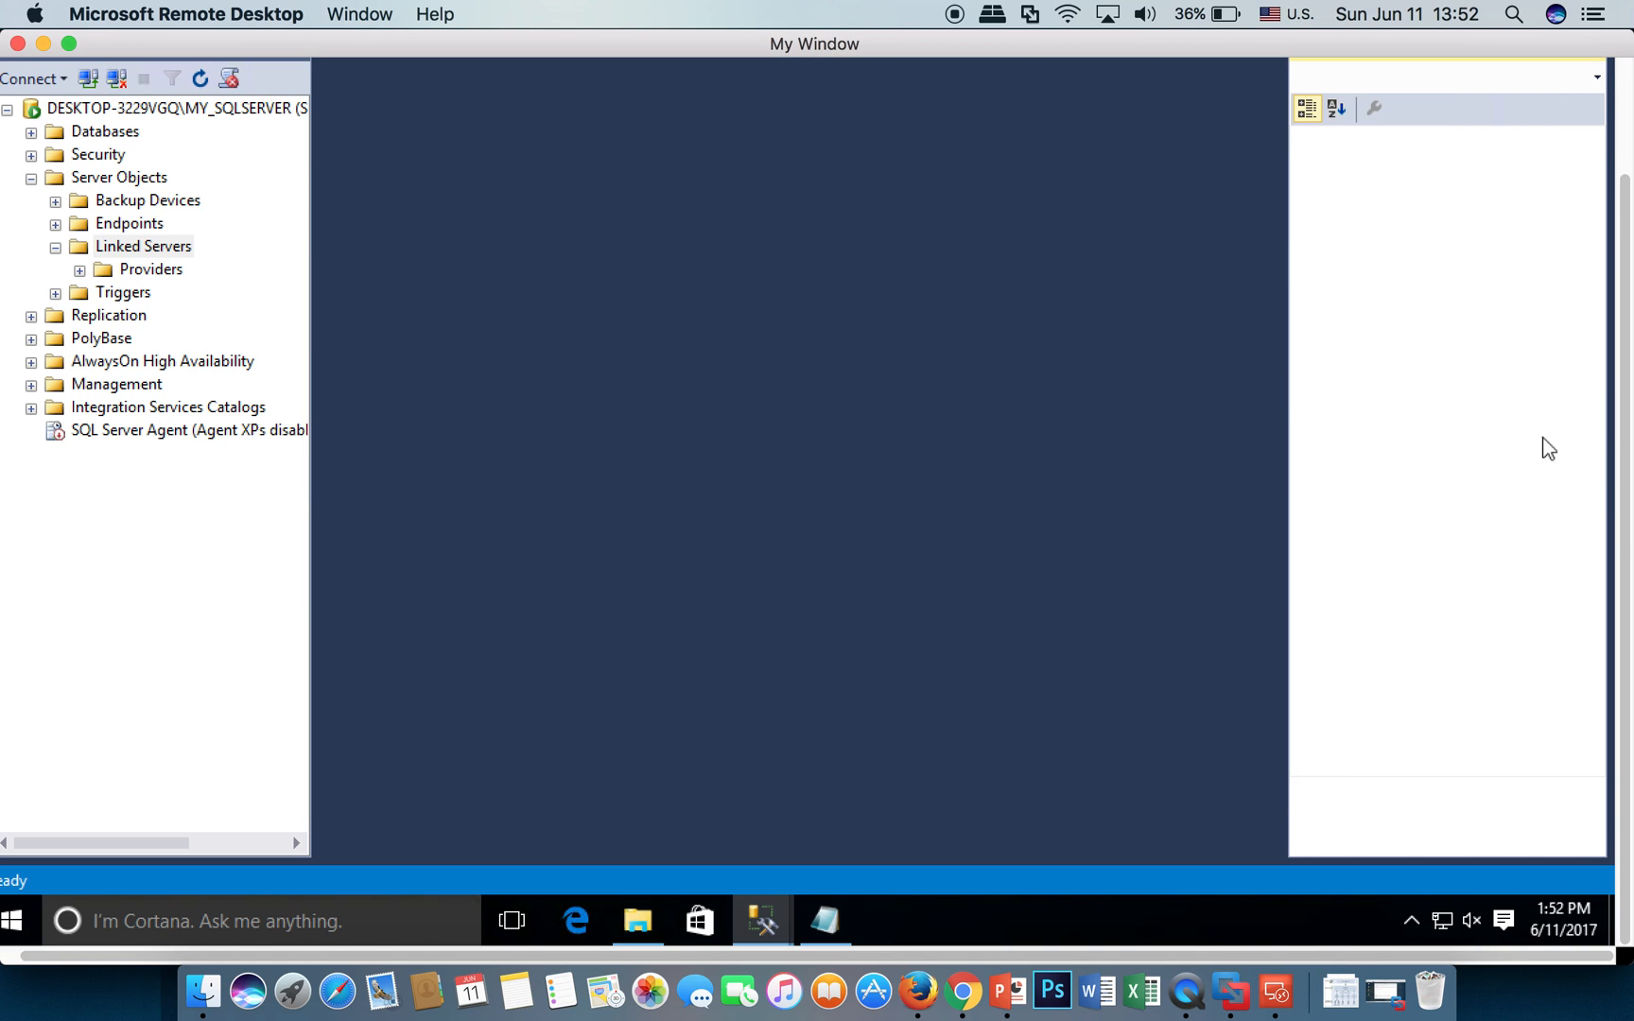
pyautogui.moveTo(795, 891)
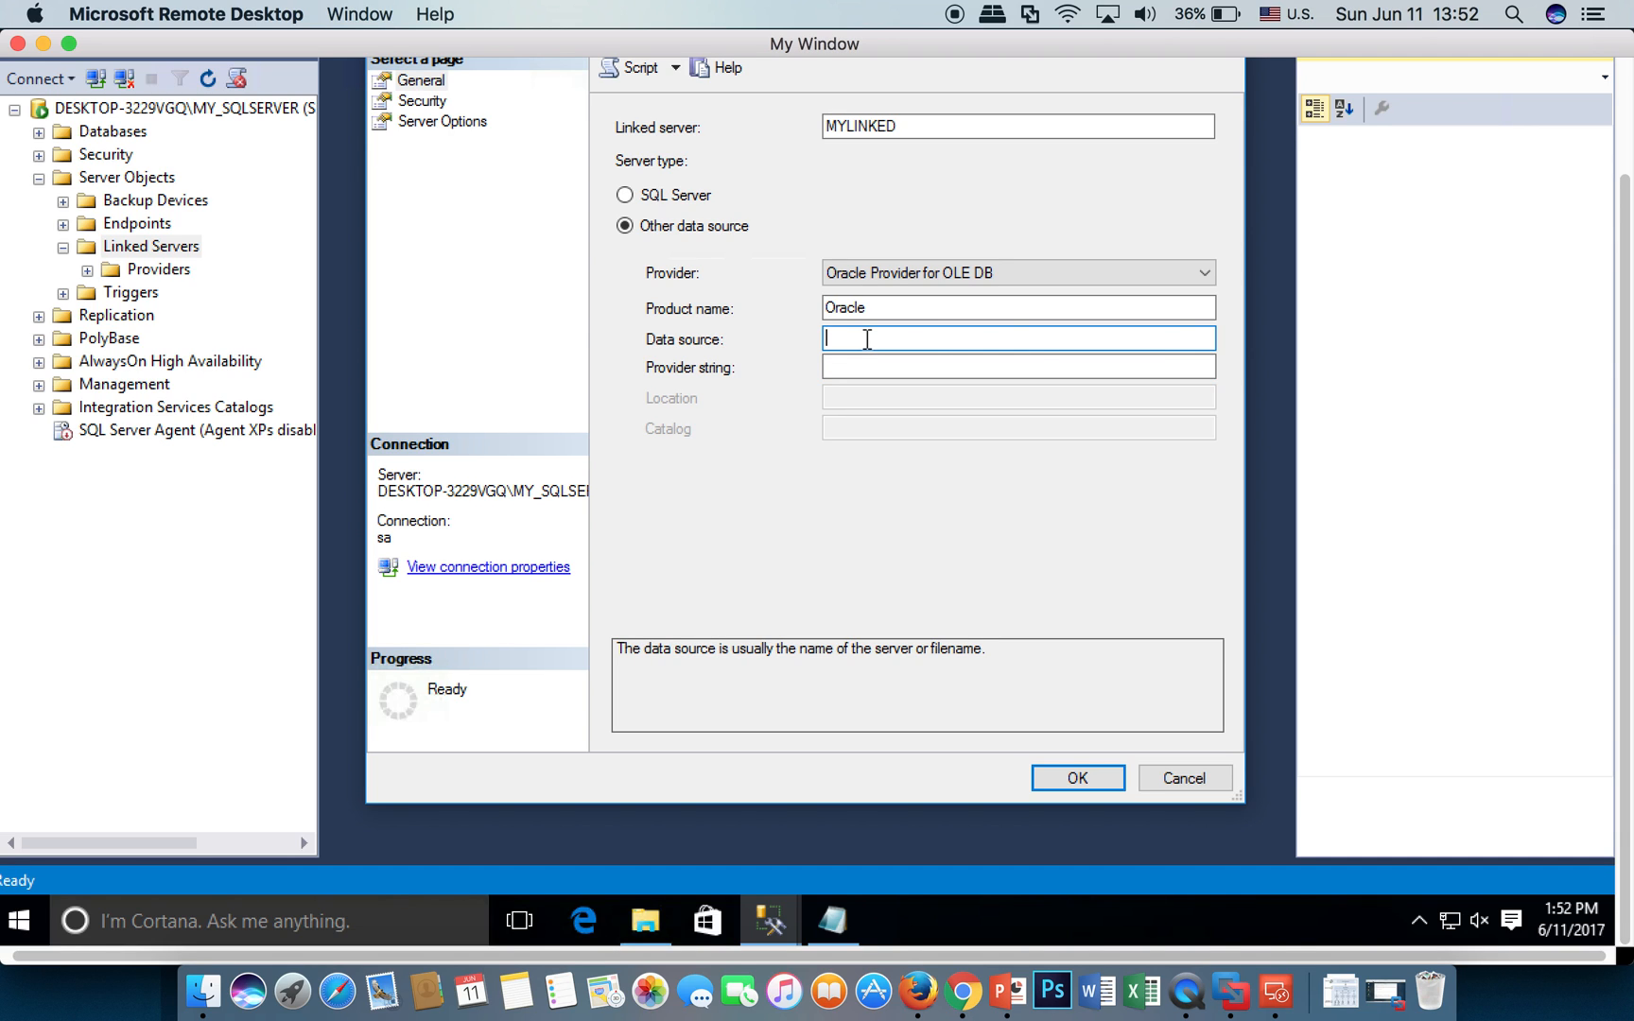
# Enter orcl as both the Data source and Provider string for MYLINKED
pyautogui.write('orcl')
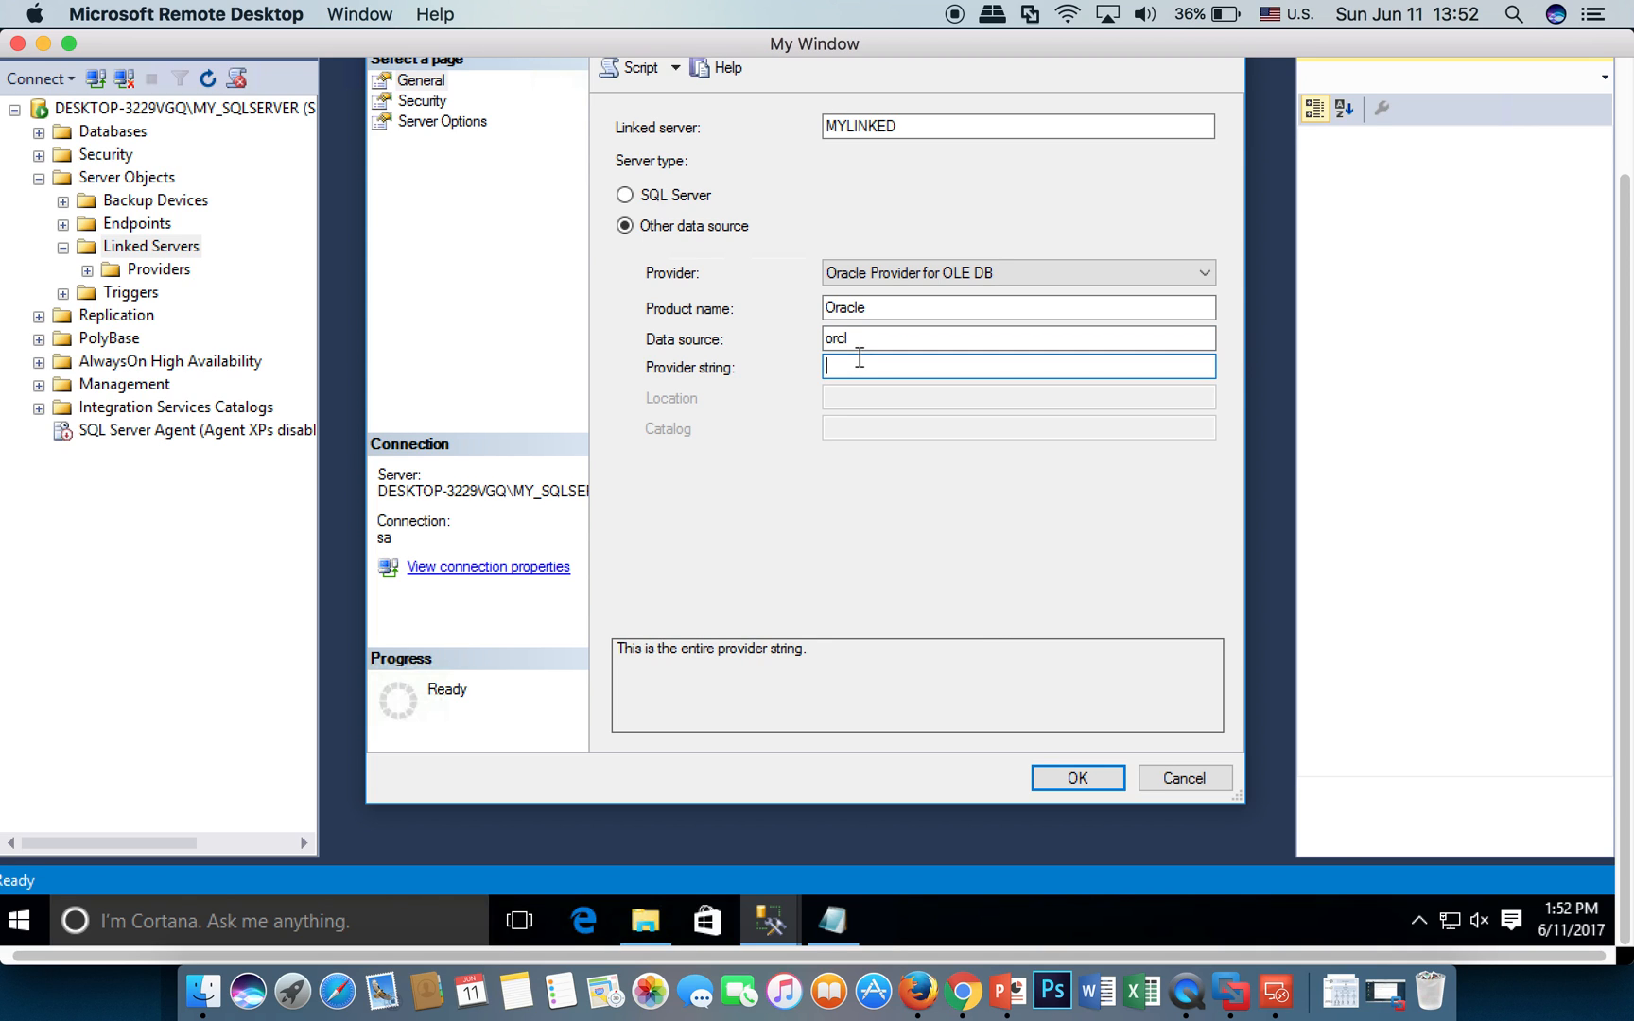
pyautogui.write('orcl')
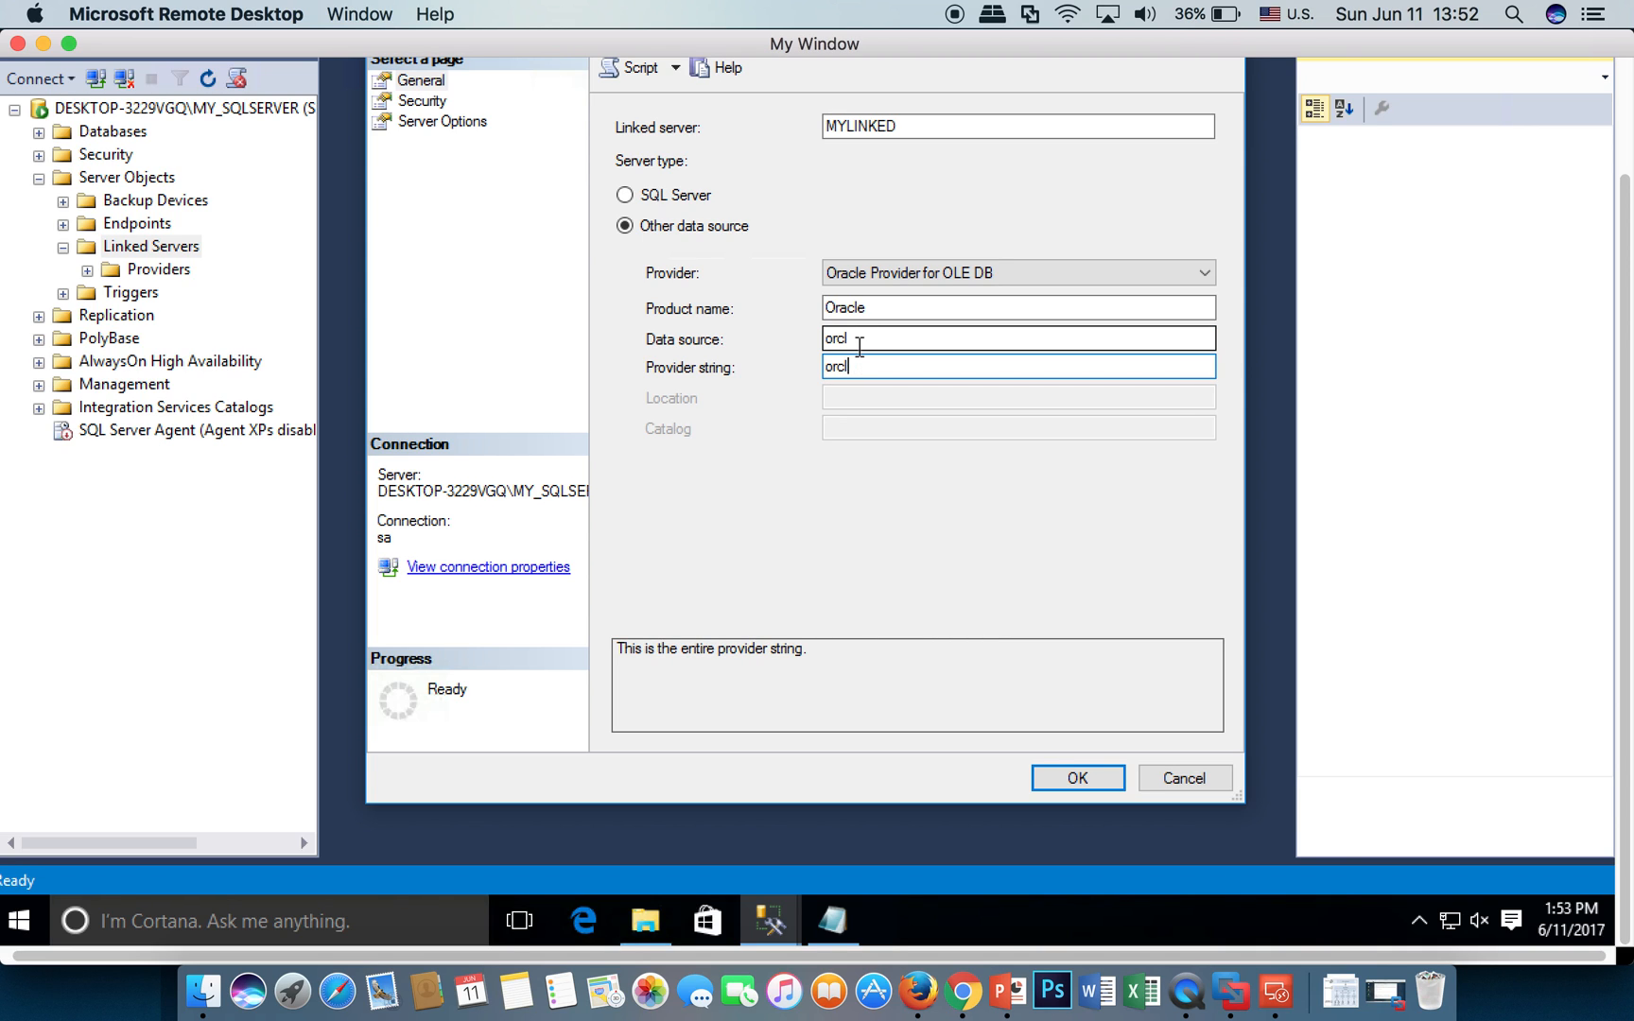
pyautogui.click(1016, 339)
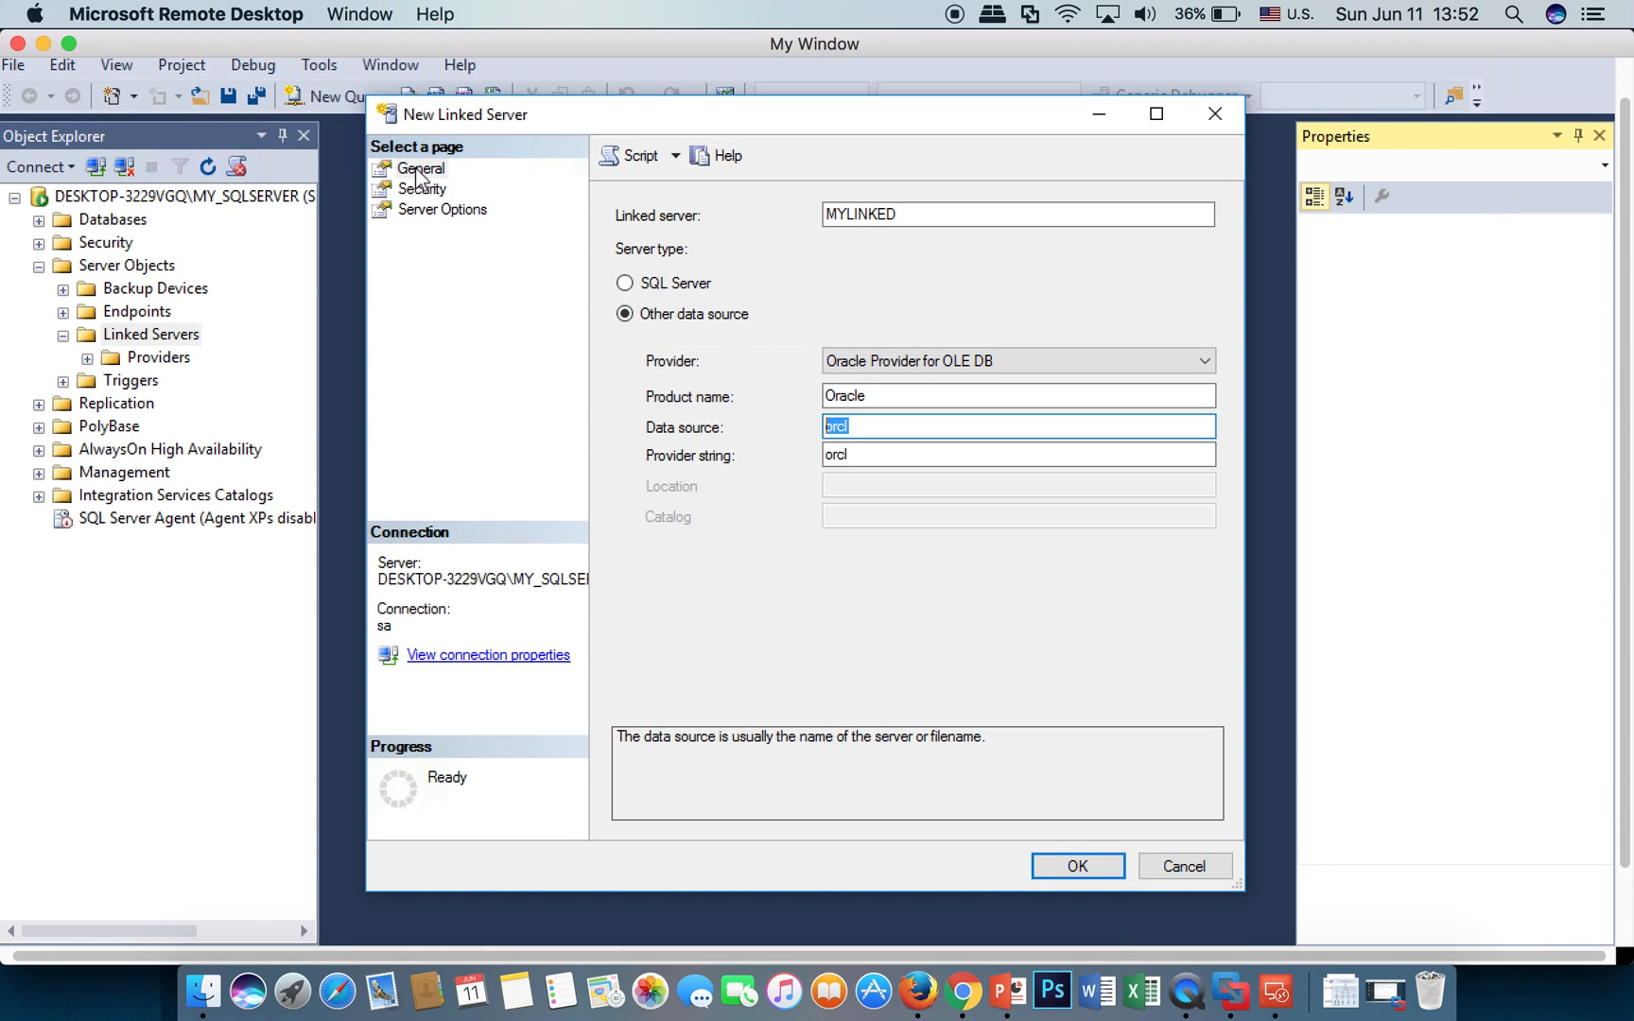
pyautogui.click(424, 189)
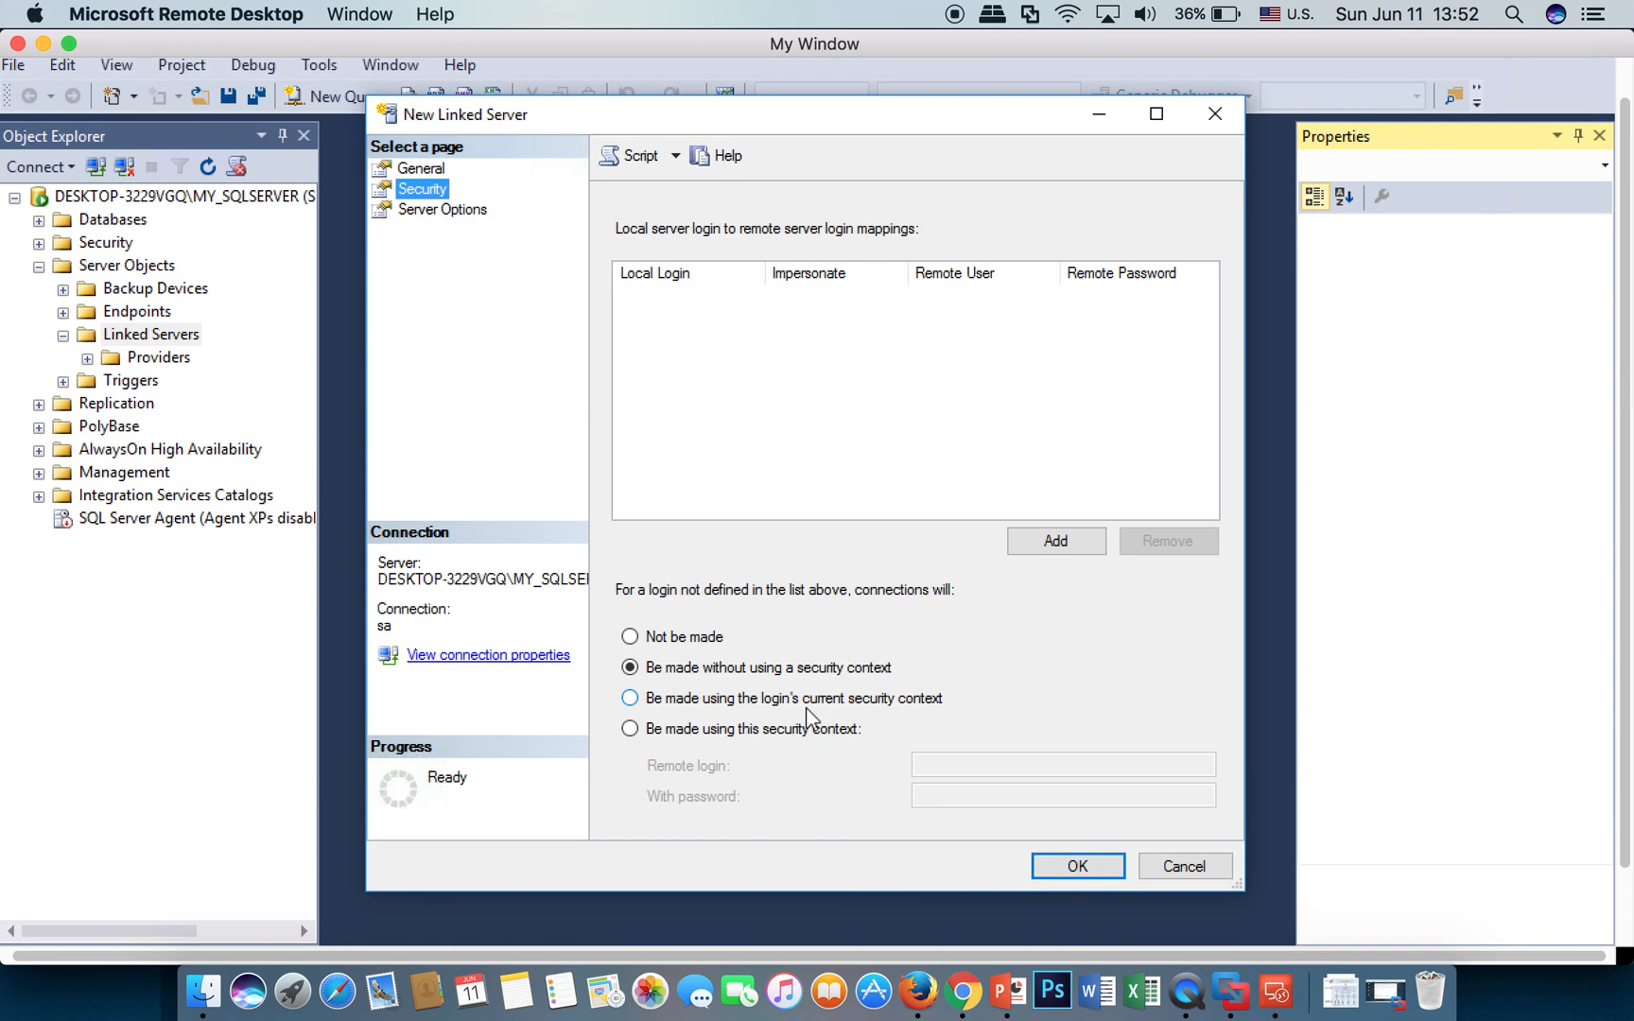
pyautogui.click(629, 728)
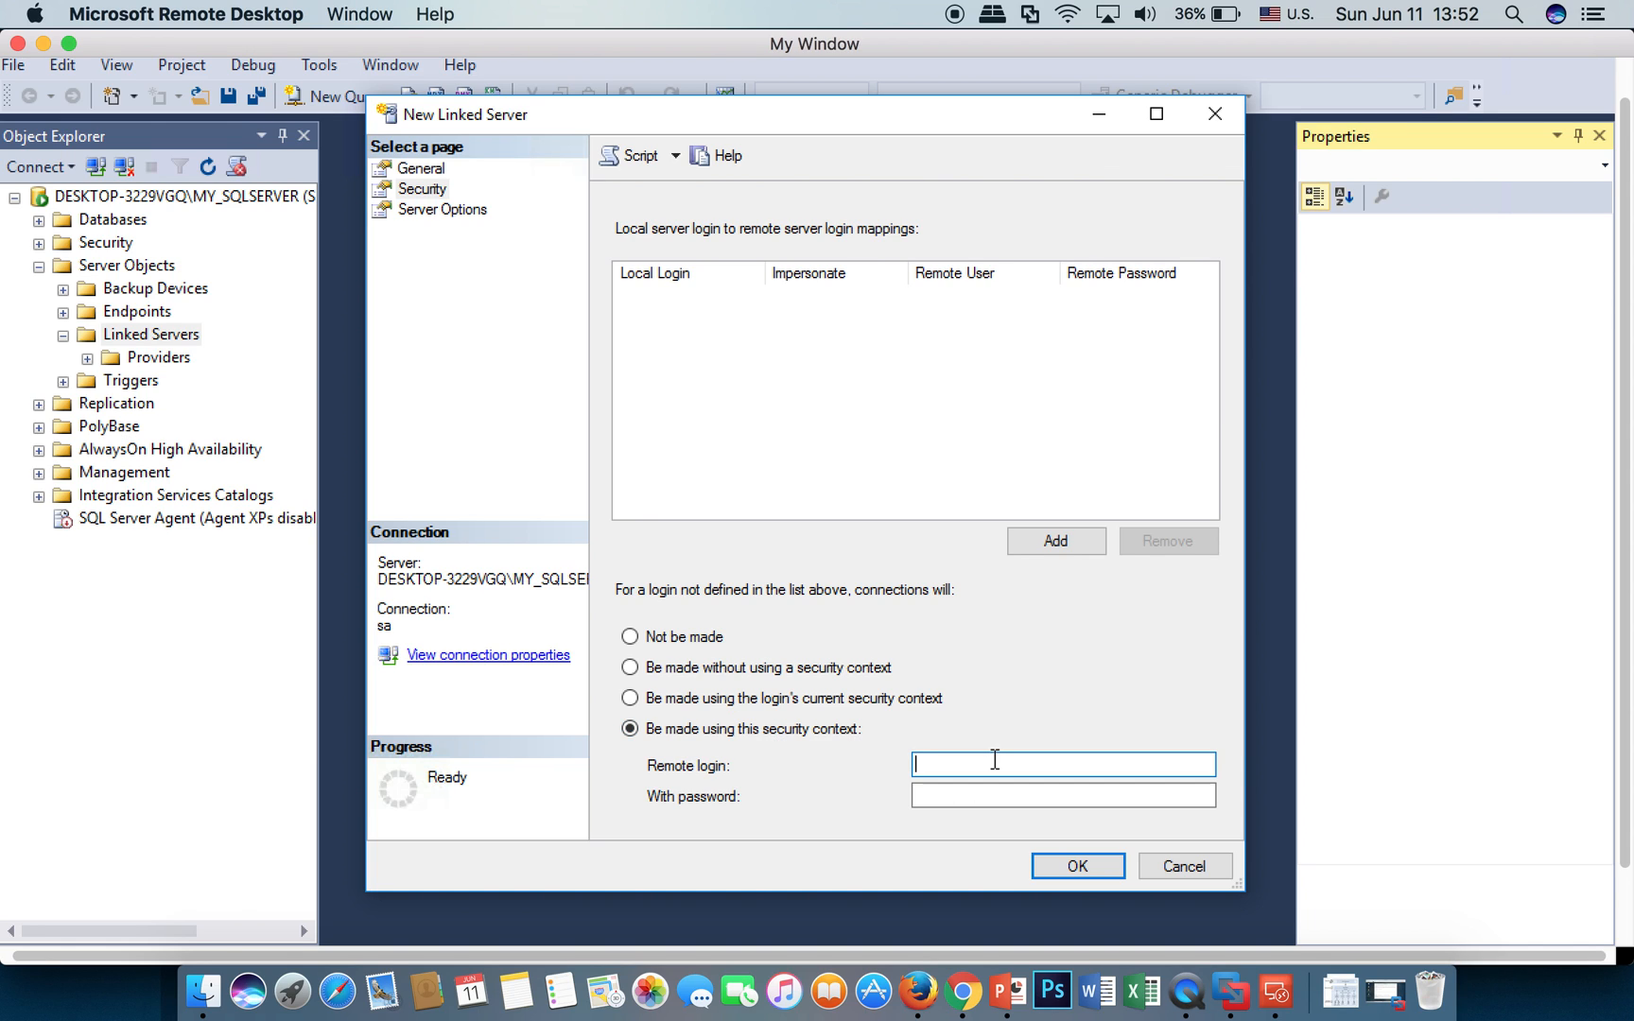
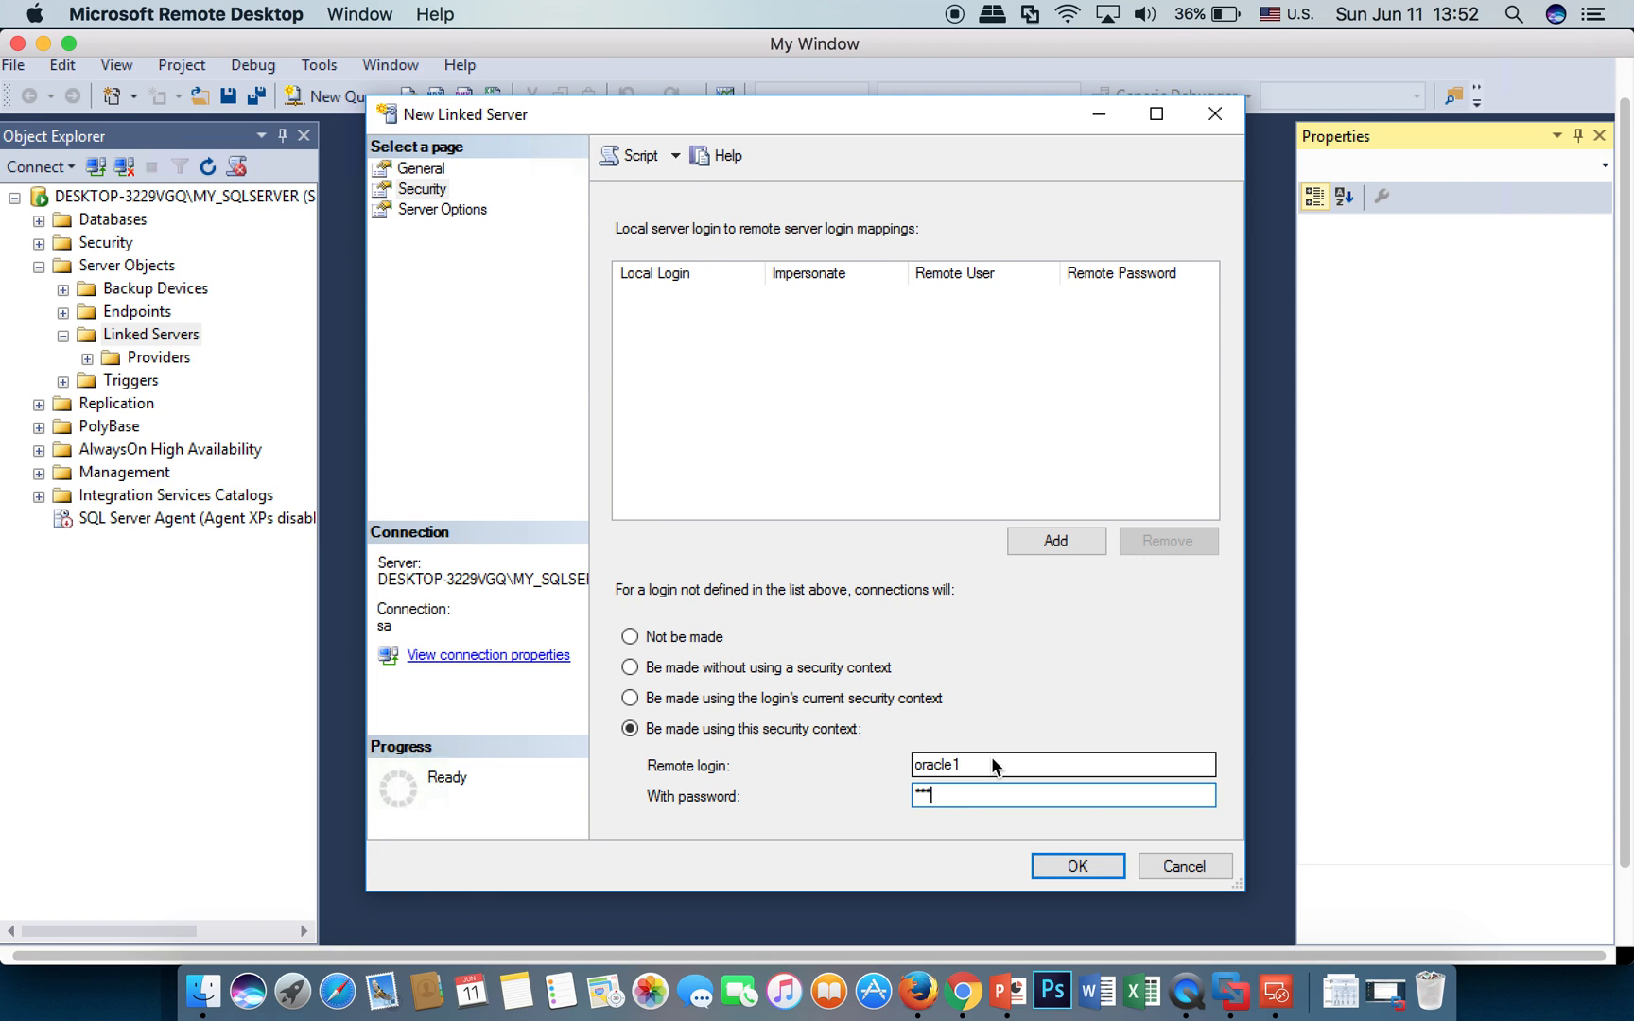
pyautogui.click(1076, 866)
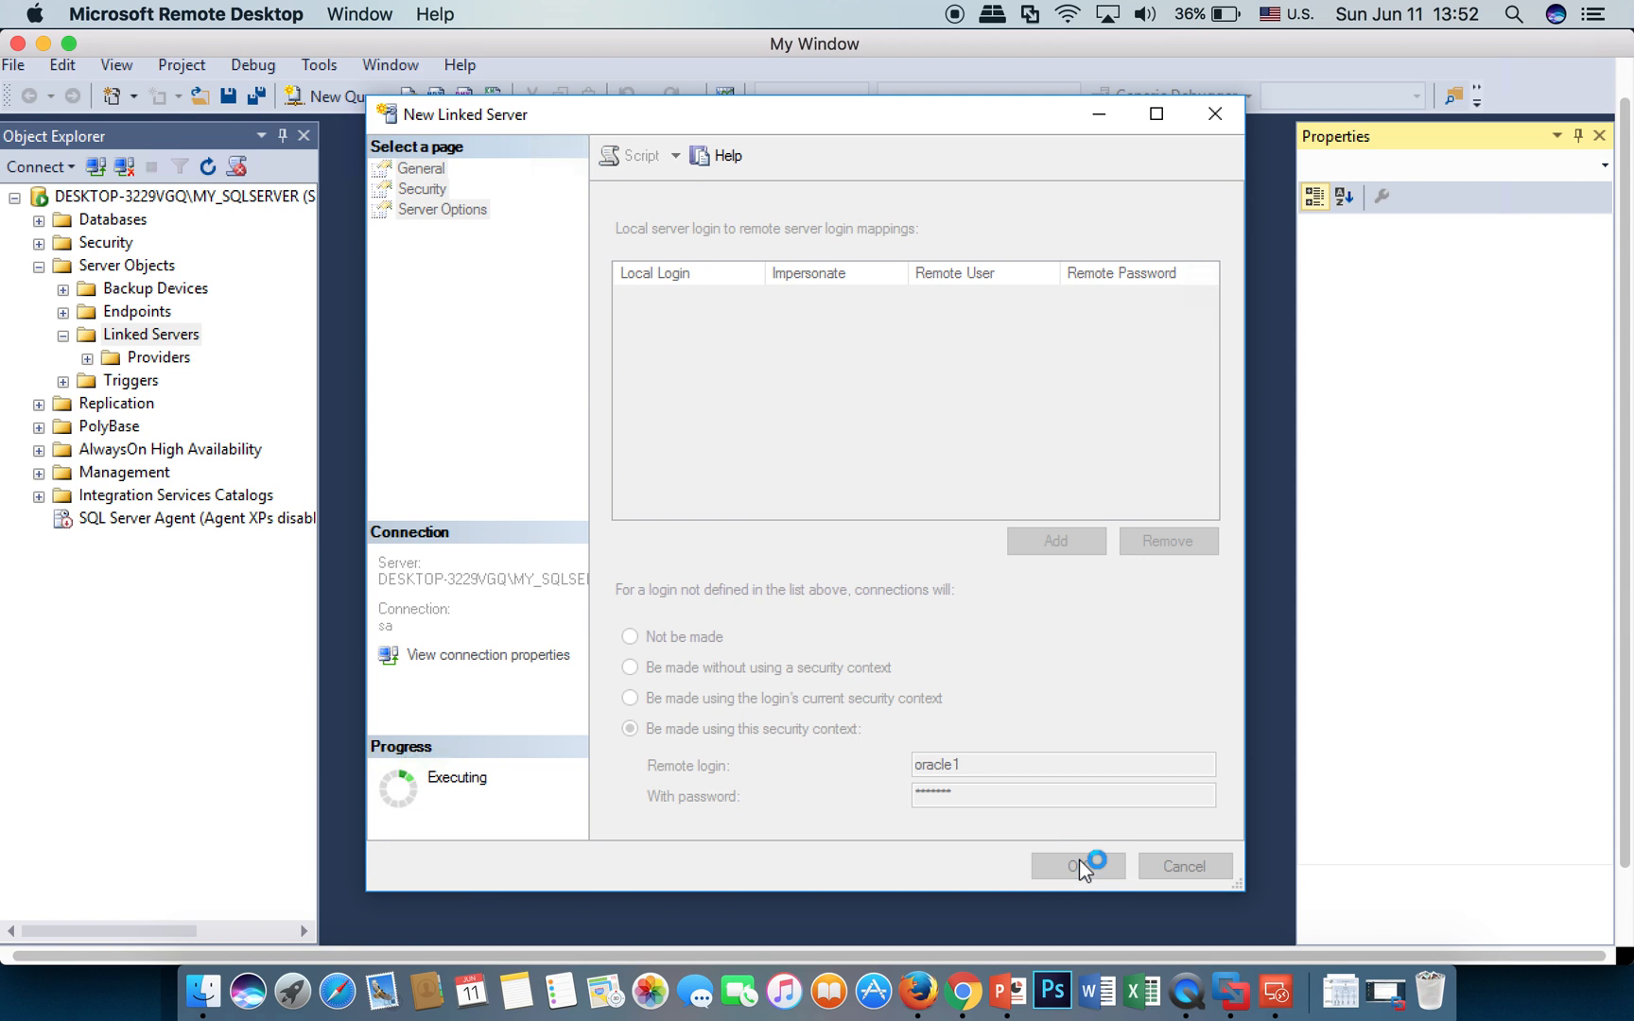
# Keep the MYLINKED linked server despite the failed connection test
pyautogui.click(1078, 866)
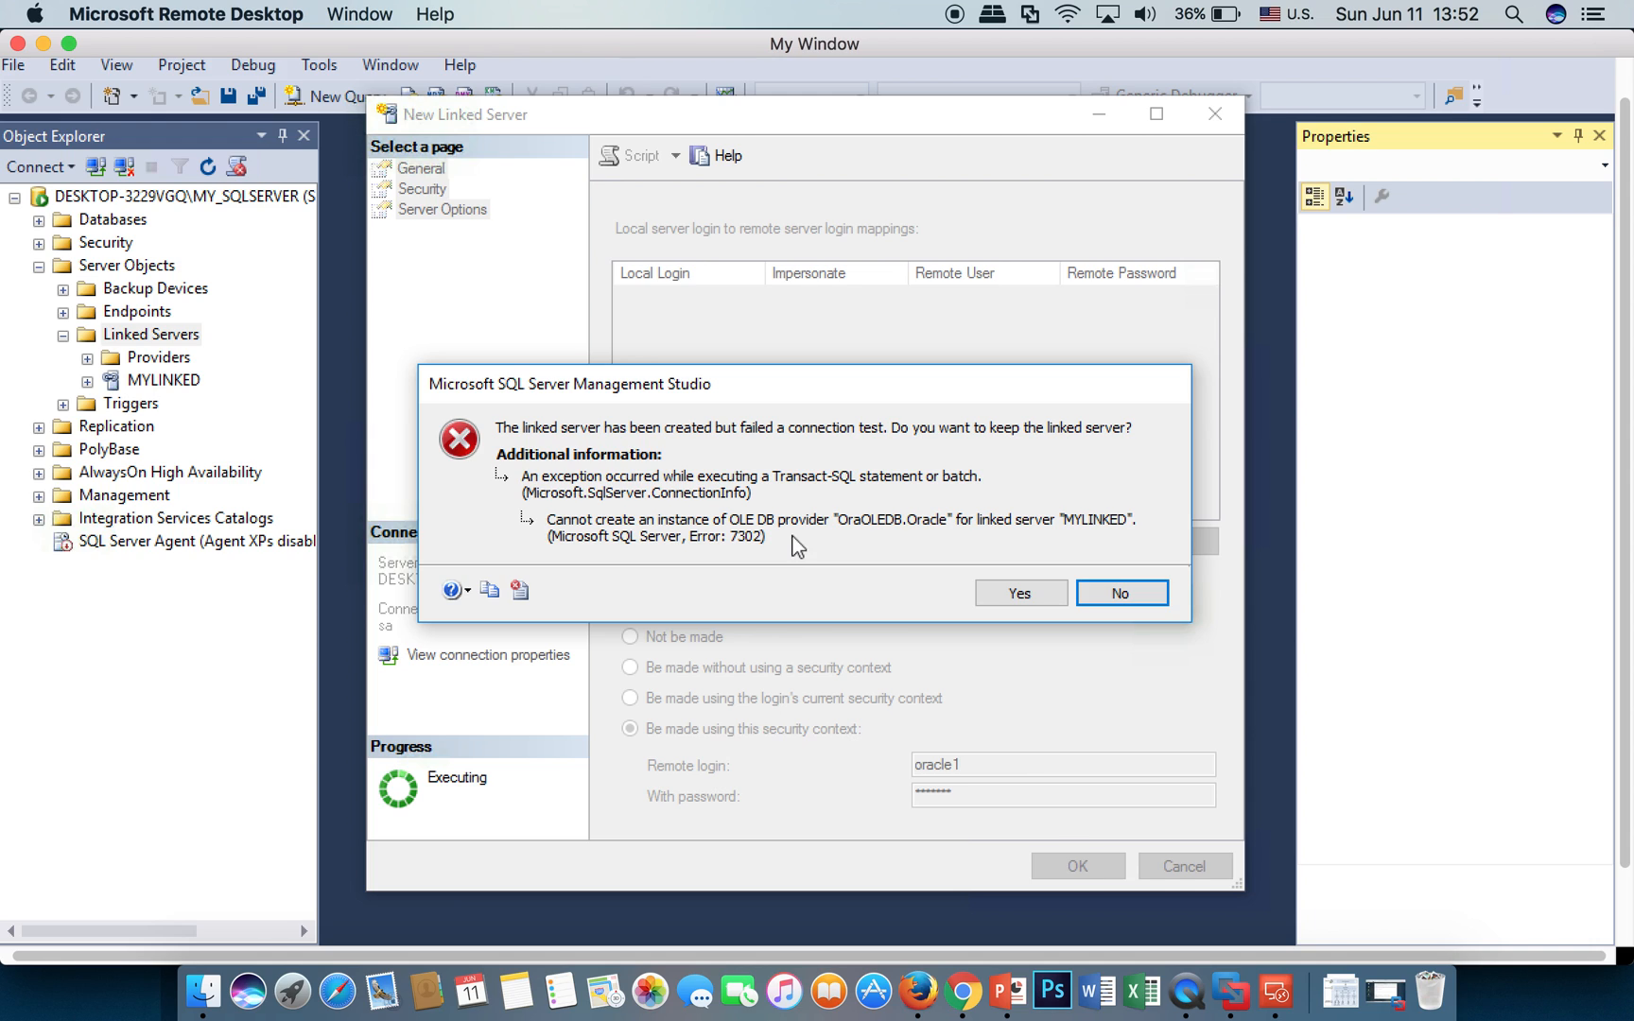
pyautogui.moveTo(618, 539)
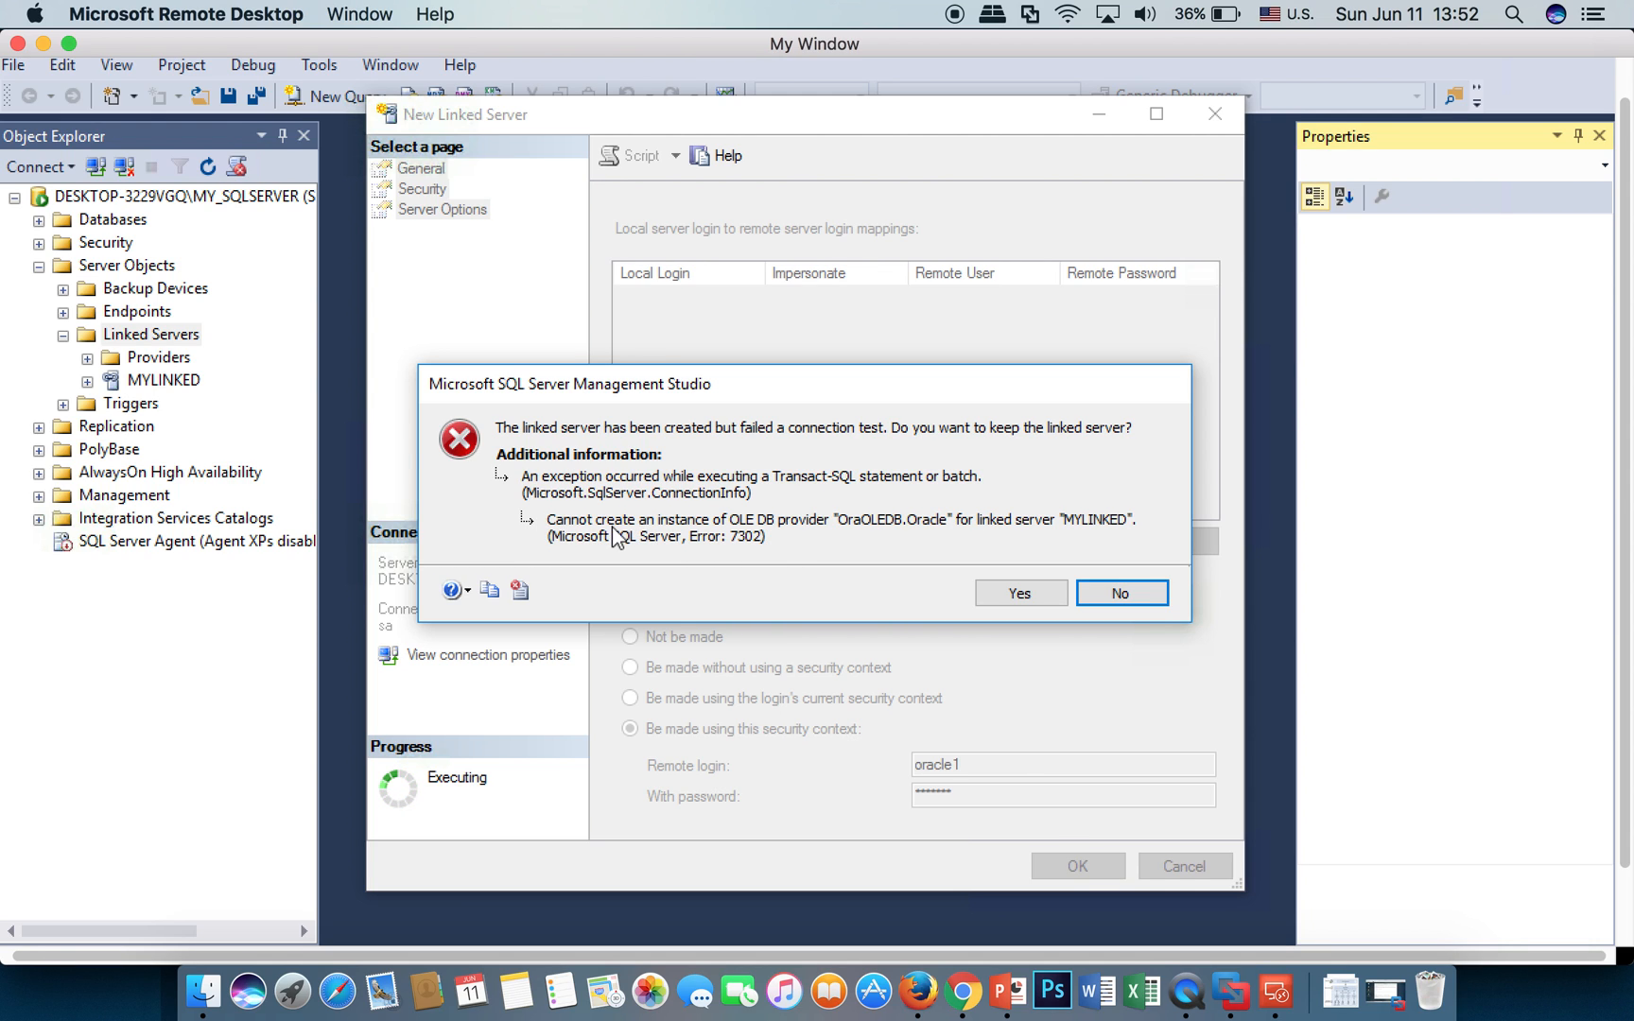
pyautogui.moveTo(770, 537)
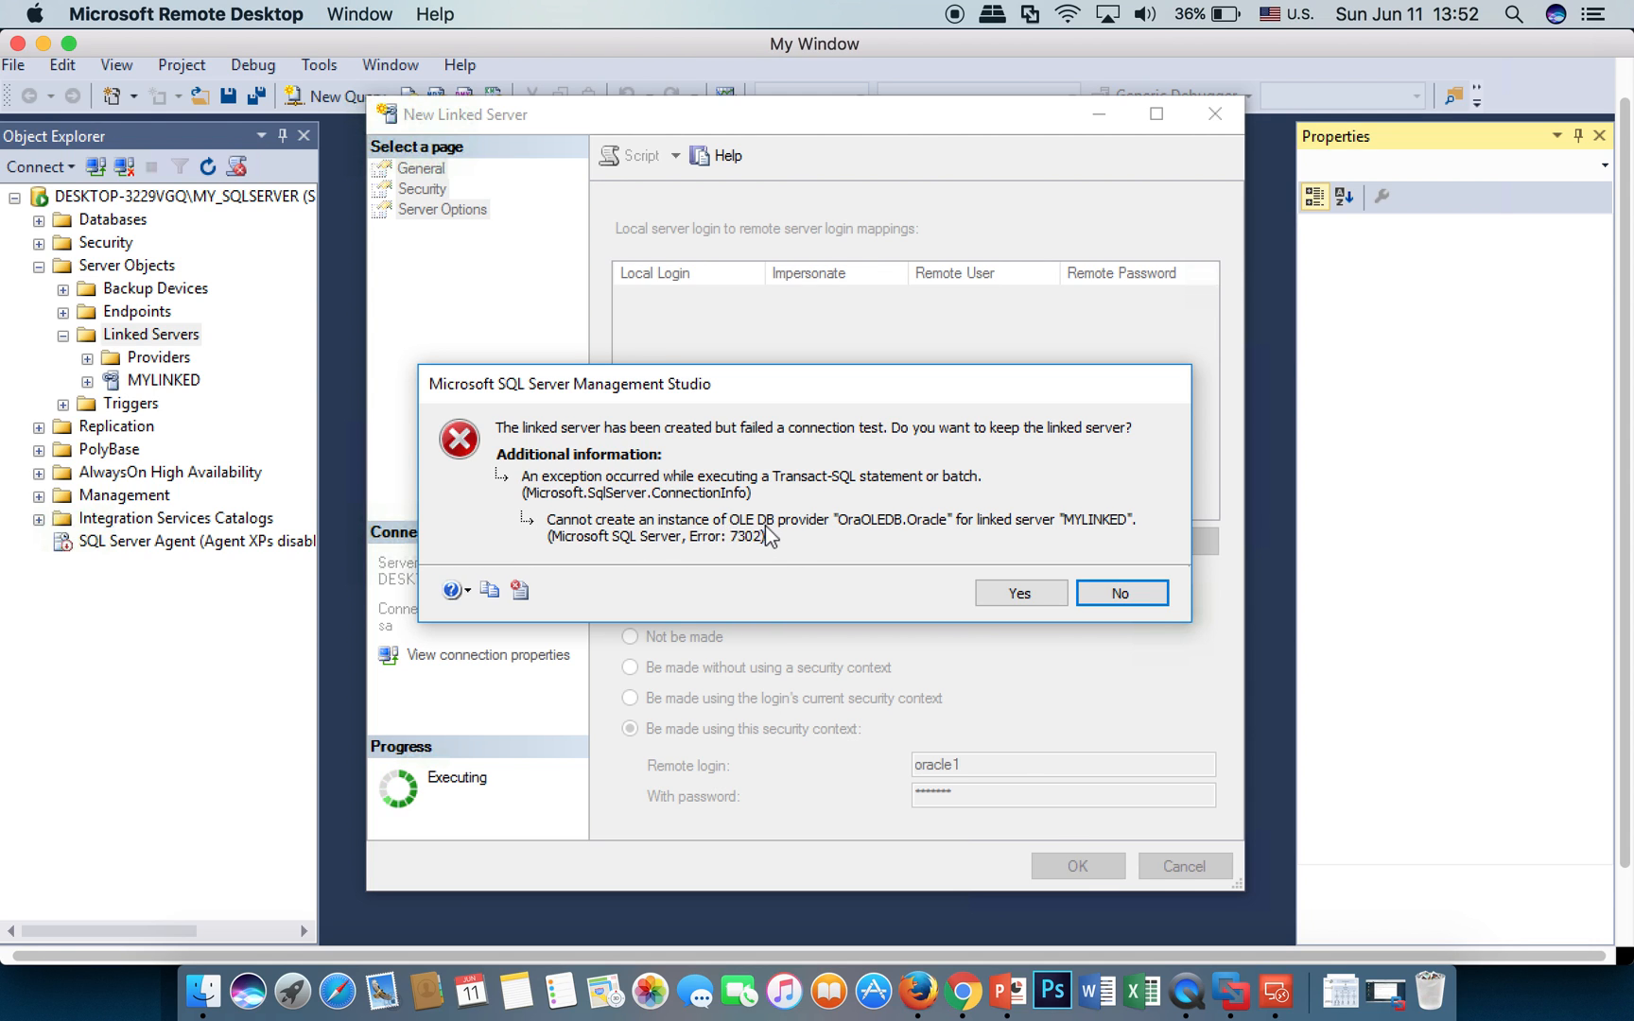
pyautogui.moveTo(855, 484)
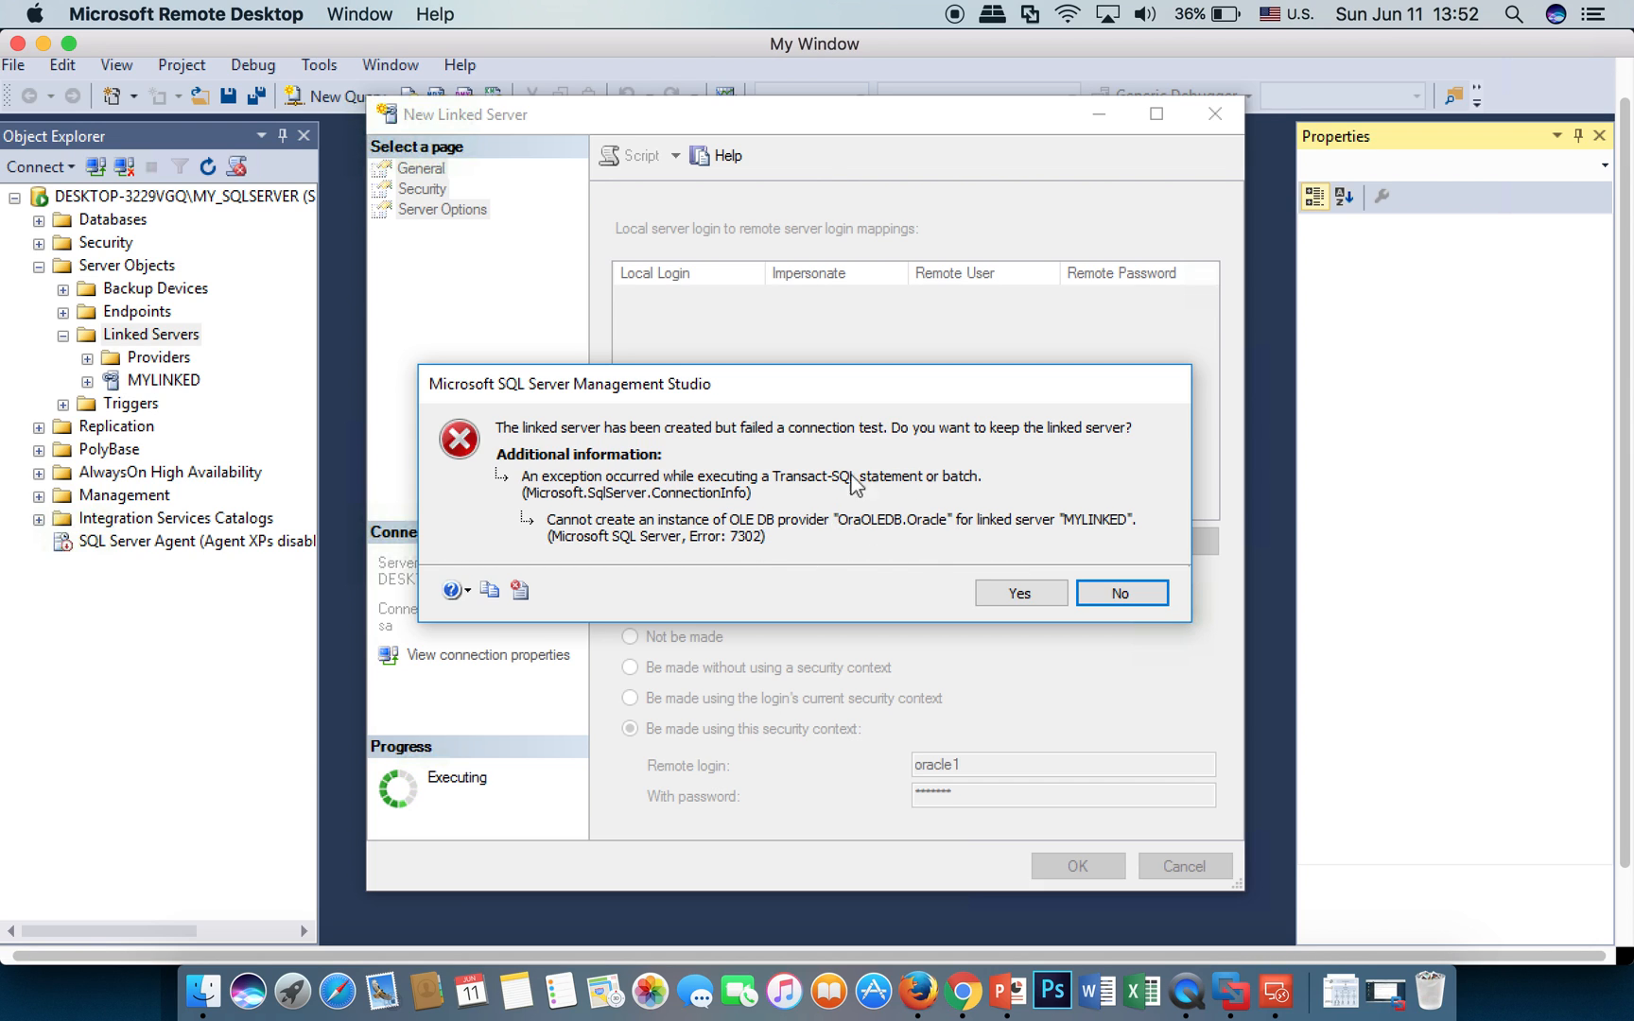
pyautogui.moveTo(1018, 594)
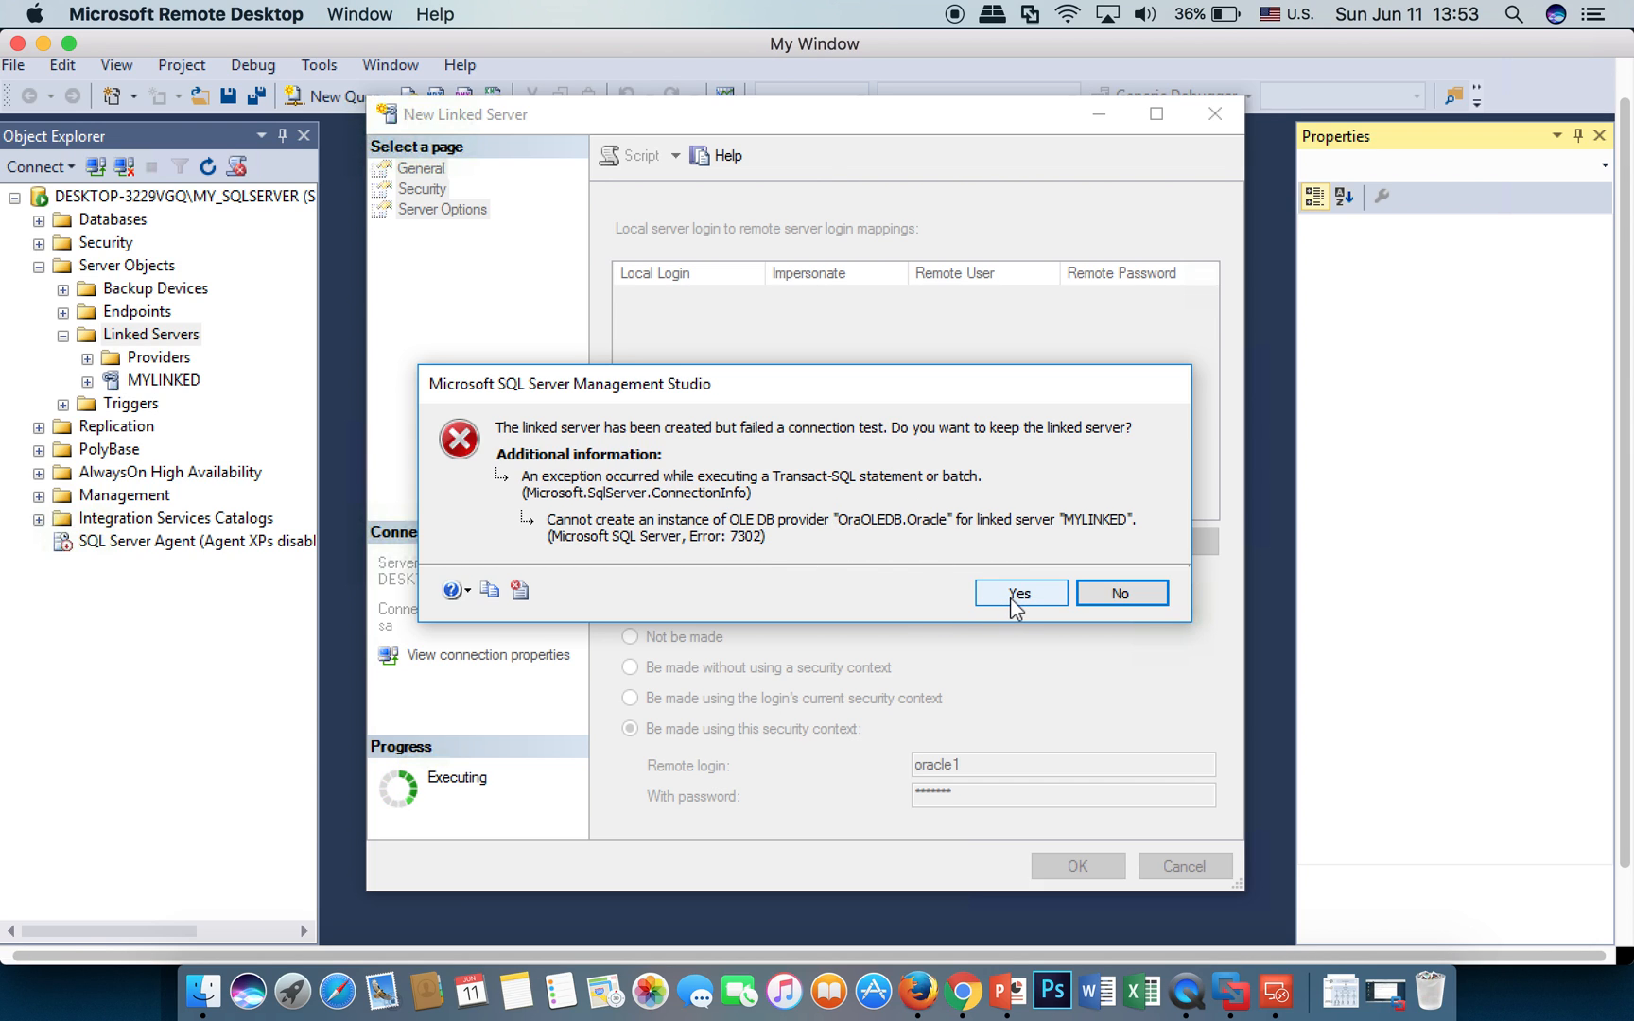
pyautogui.click(1020, 594)
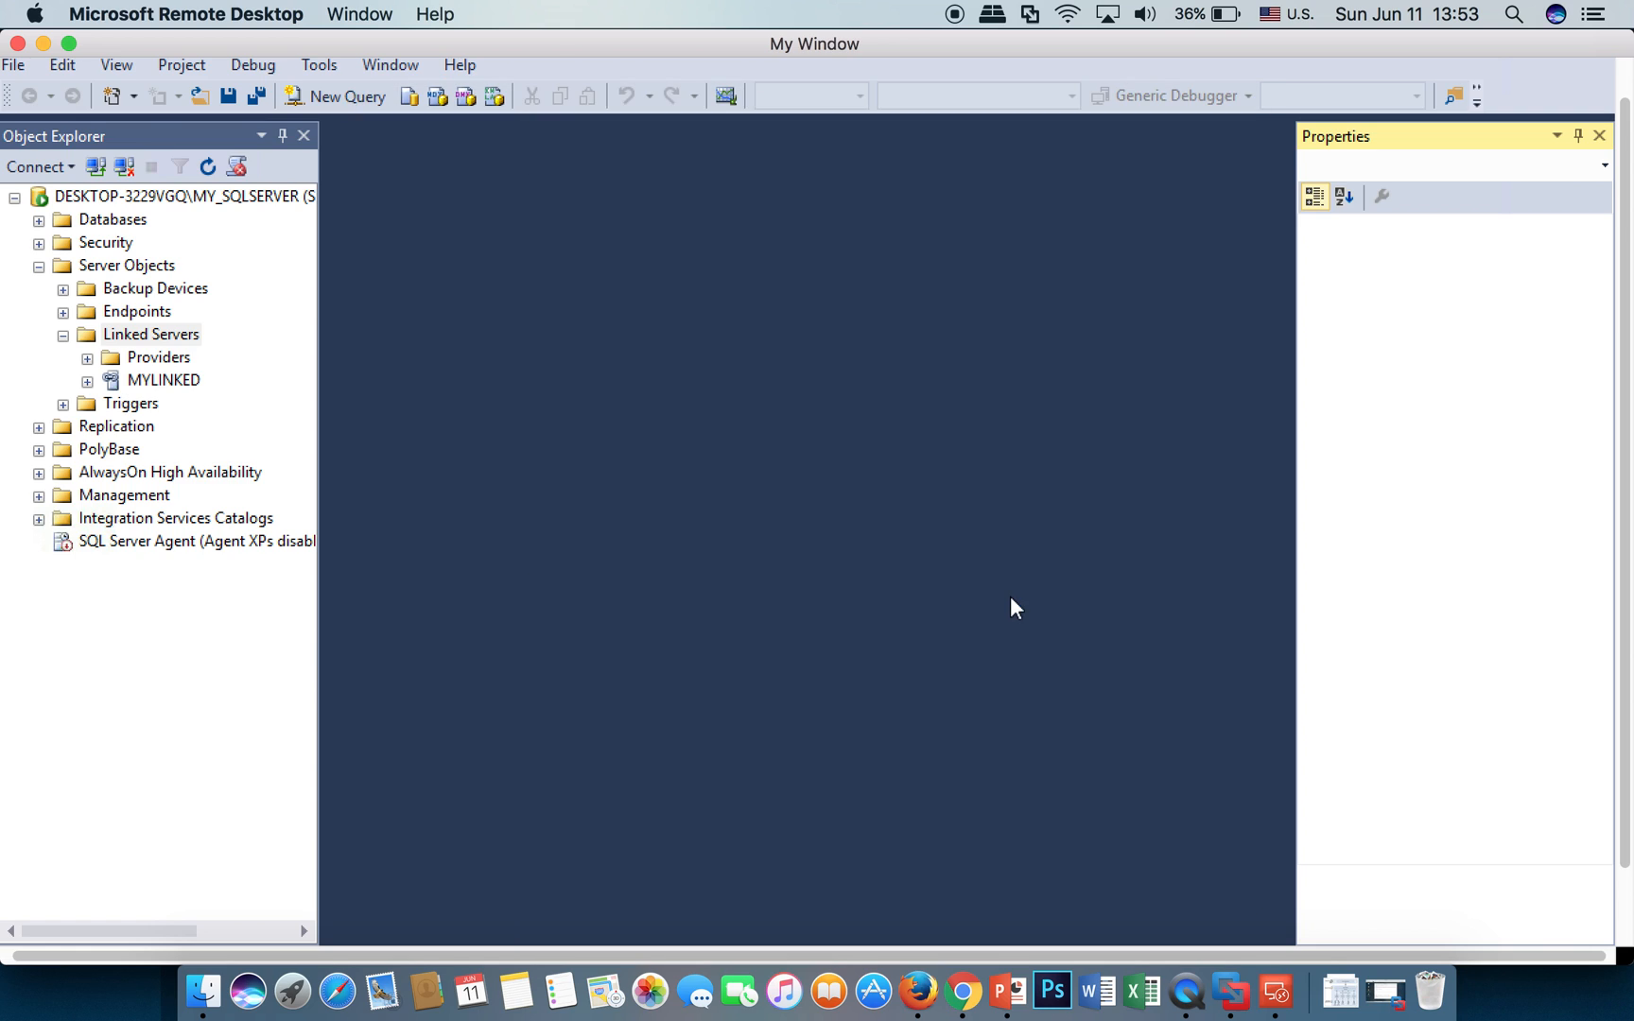
pyautogui.moveTo(110, 358)
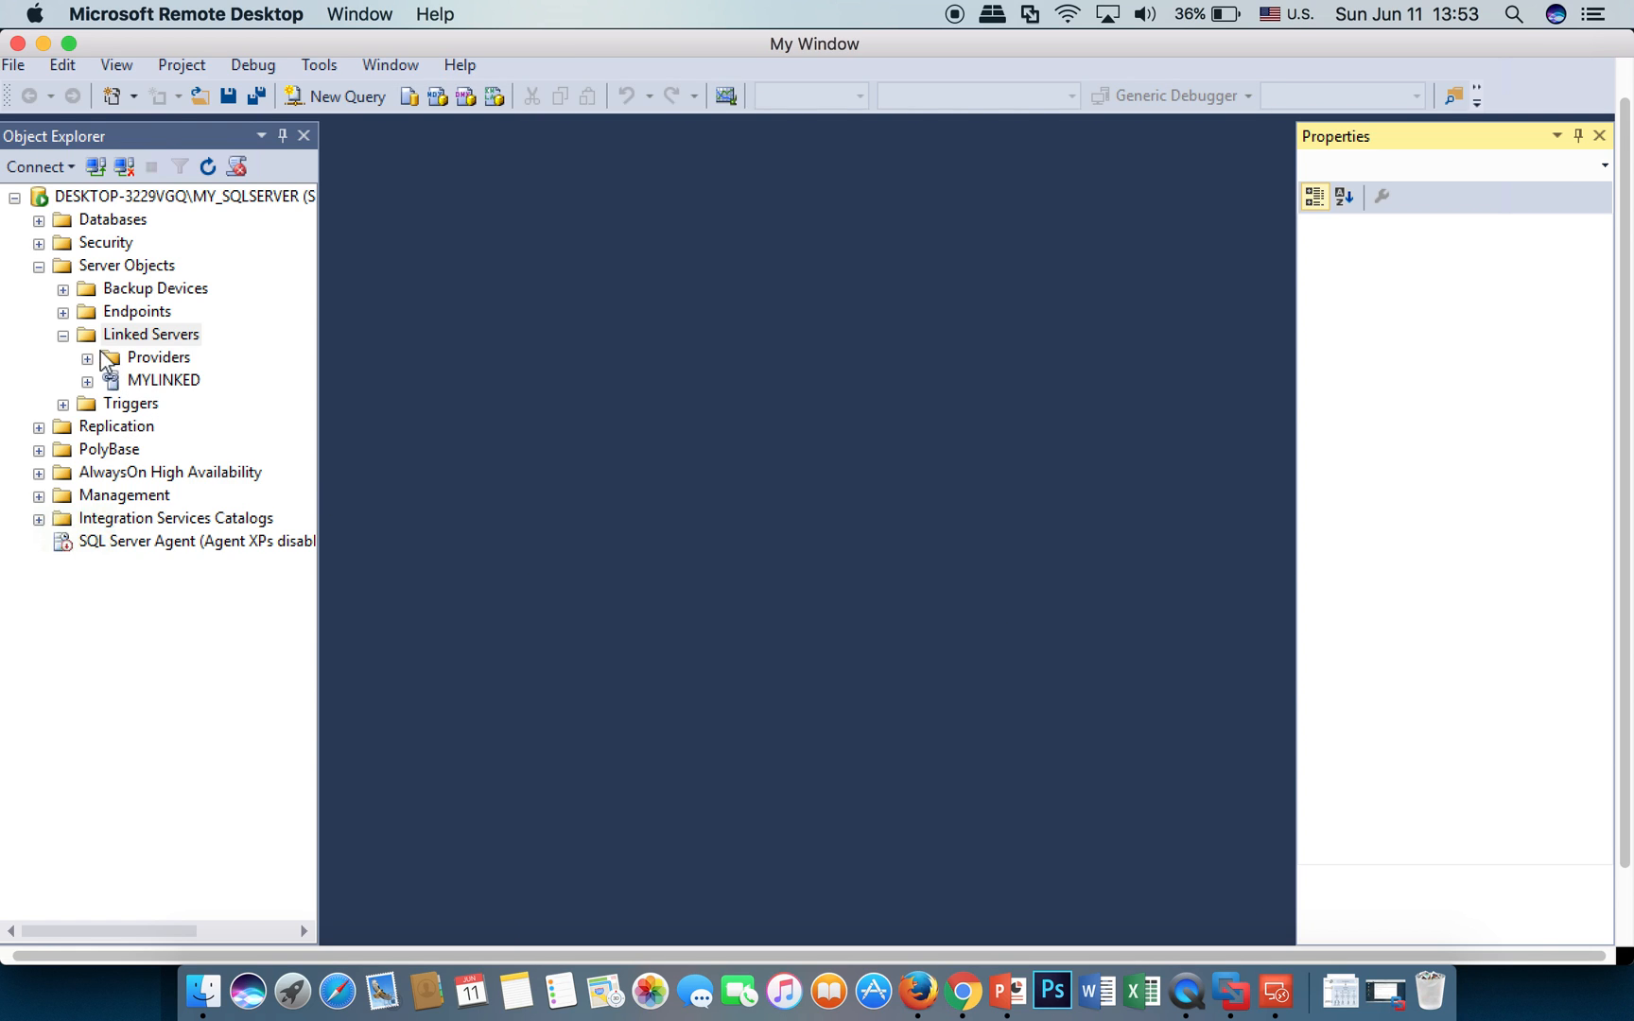
# Enable Allow inprocess in the OraOLEDB.Oracle provider options and apply
pyautogui.click(88, 357)
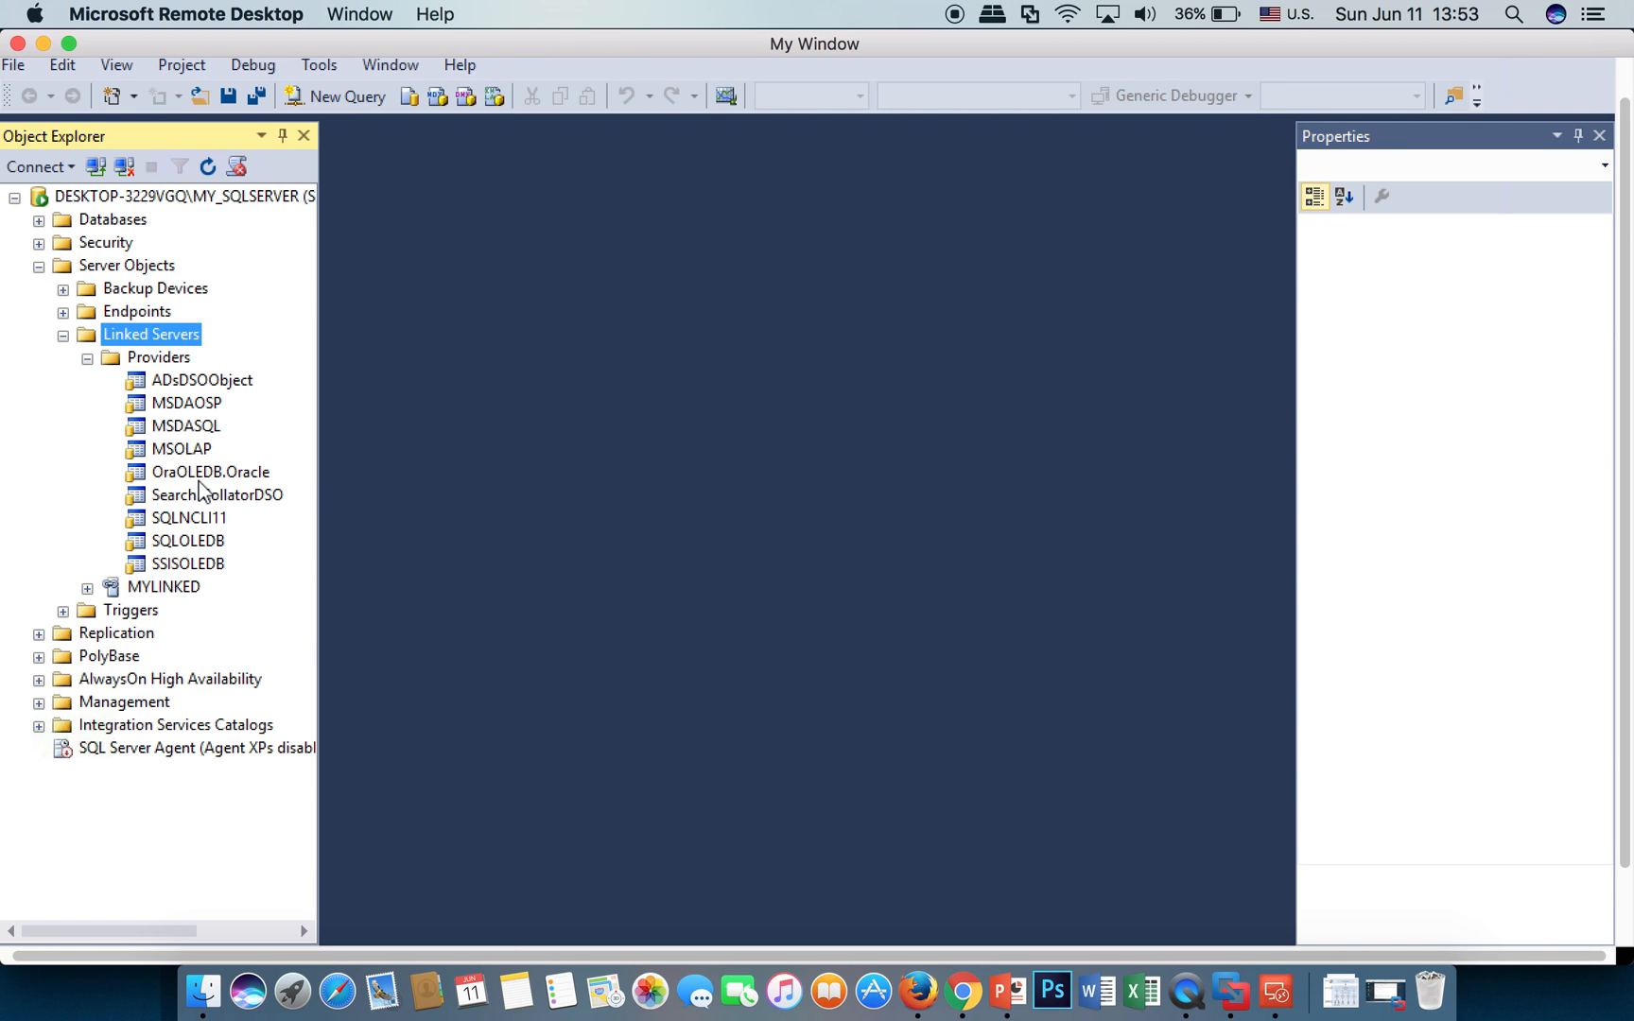
pyautogui.click(210, 473)
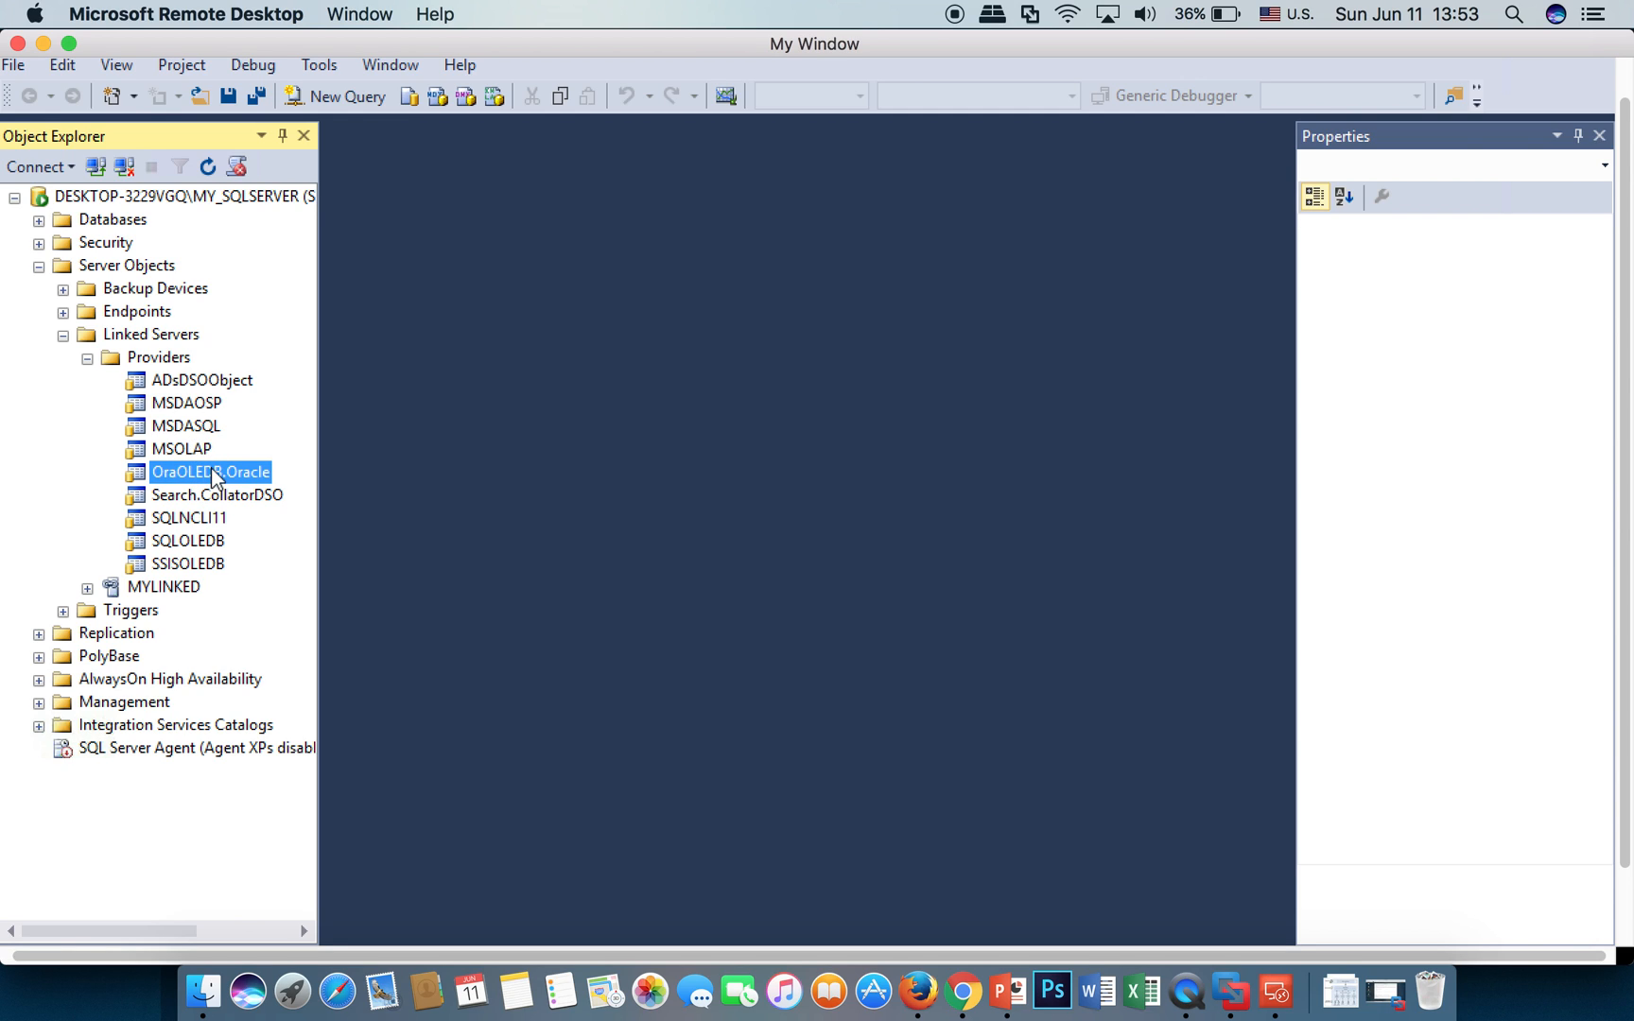
pyautogui.rightClick(210, 473)
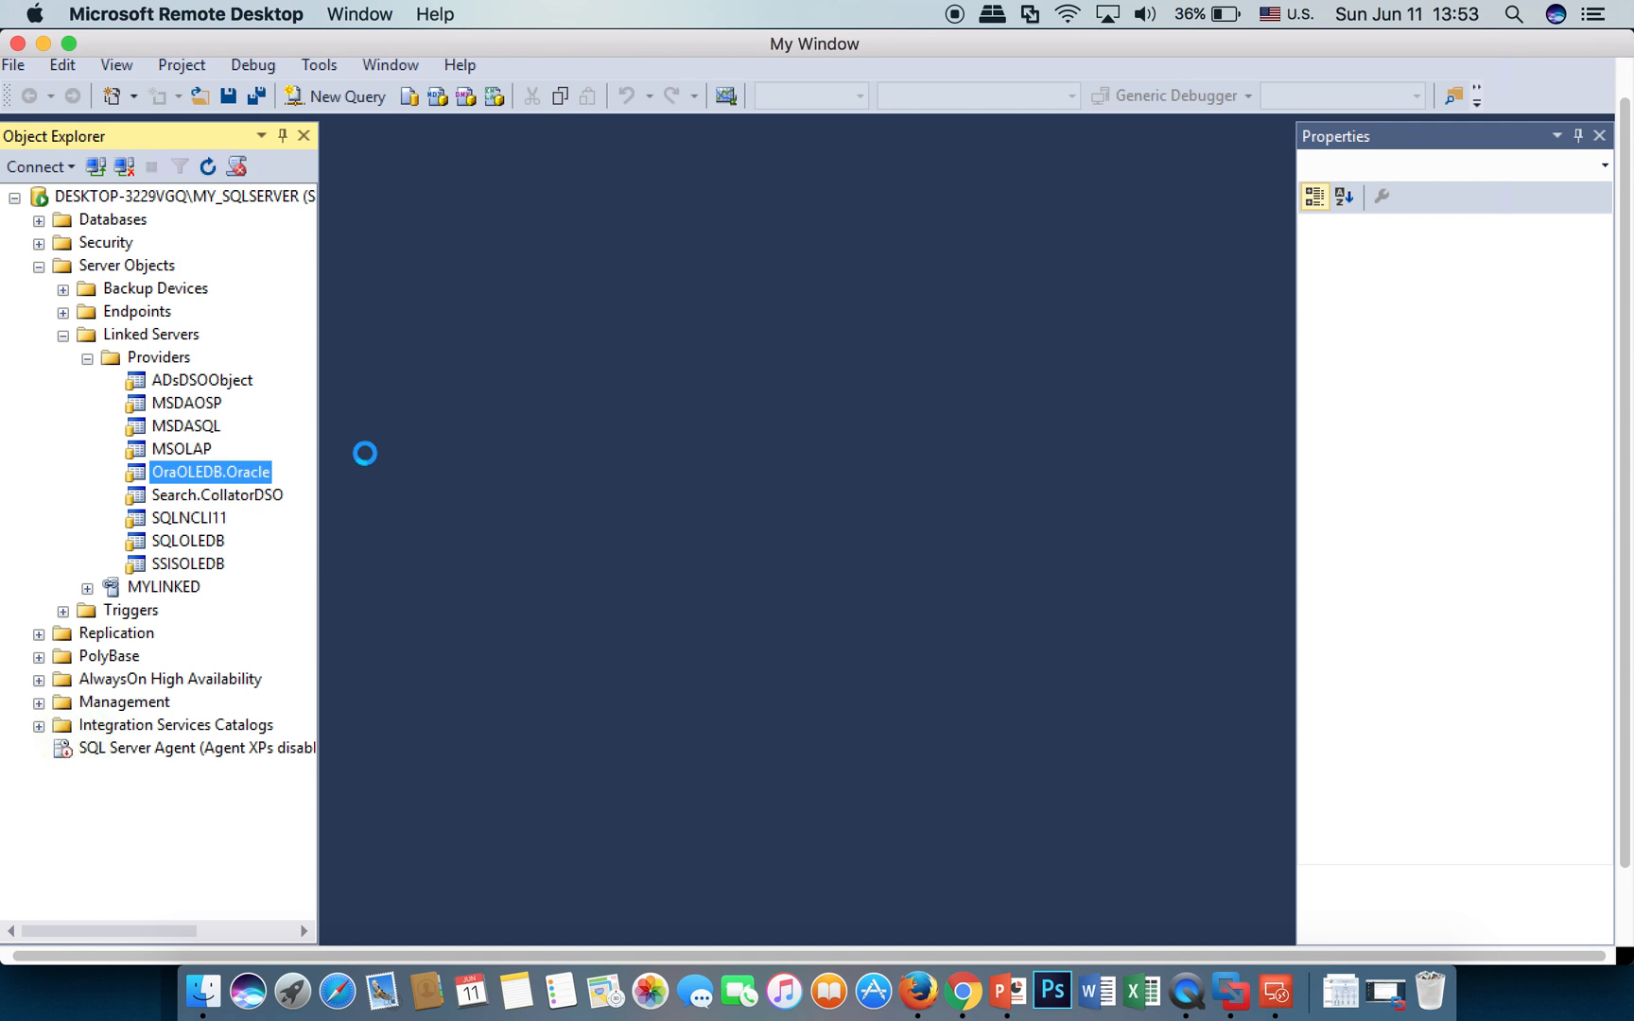
pyautogui.doubleClick(210, 473)
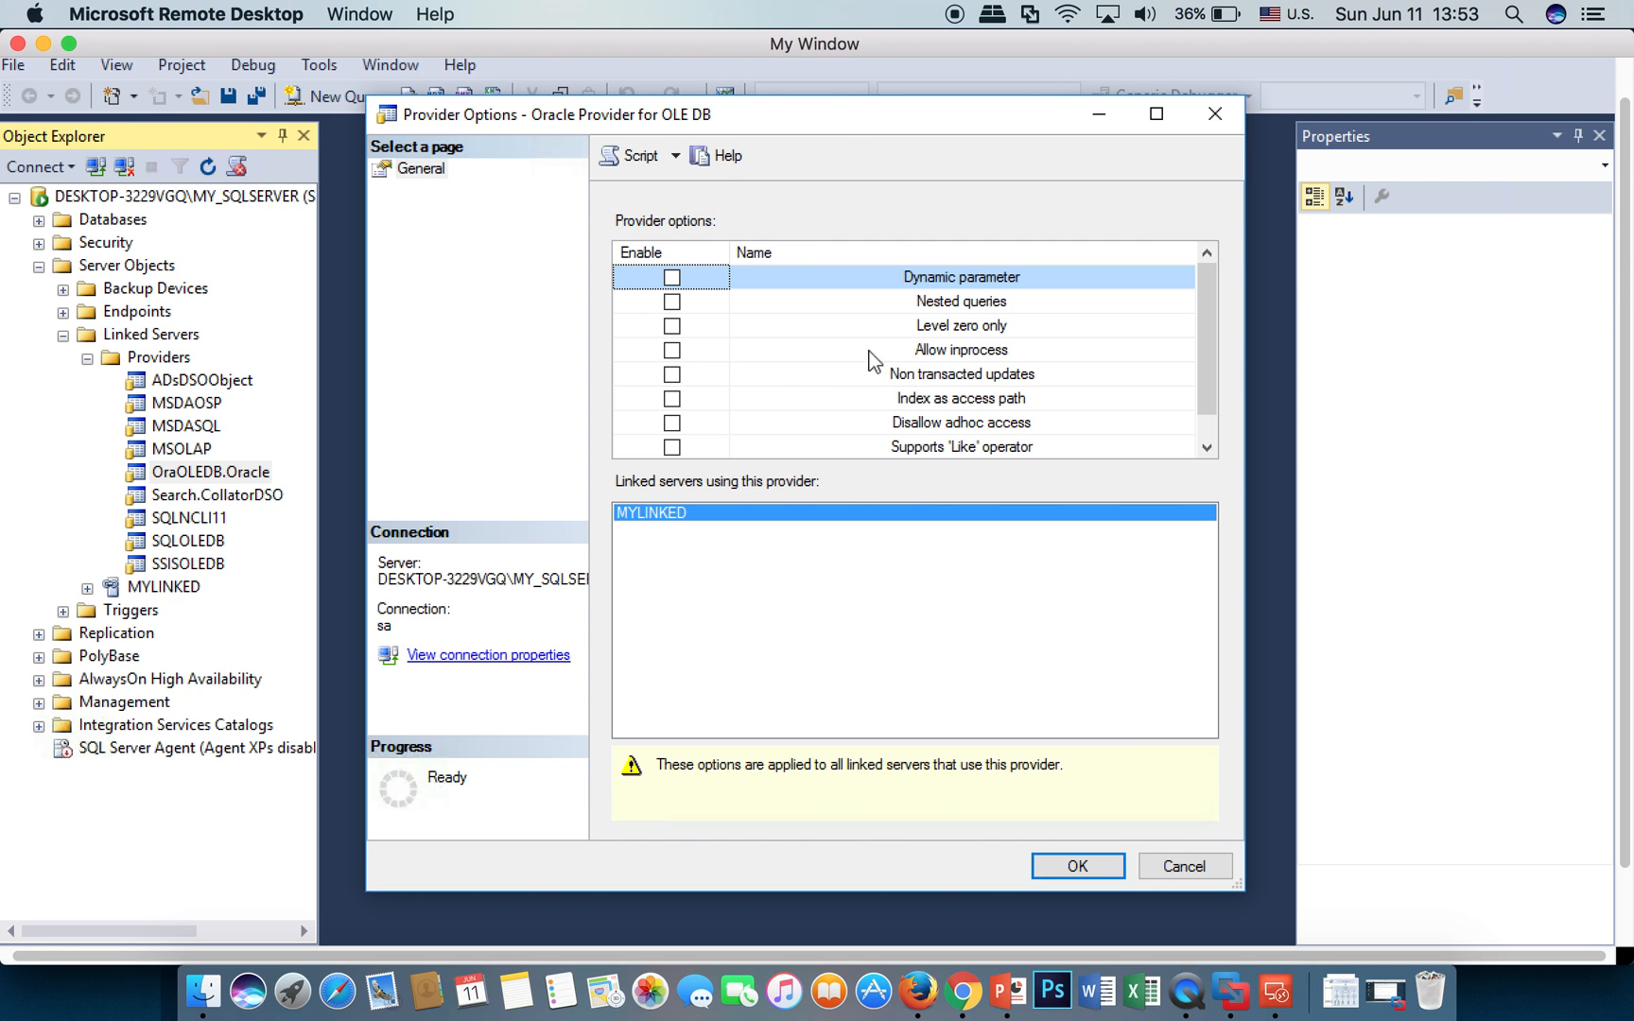
pyautogui.click(672, 350)
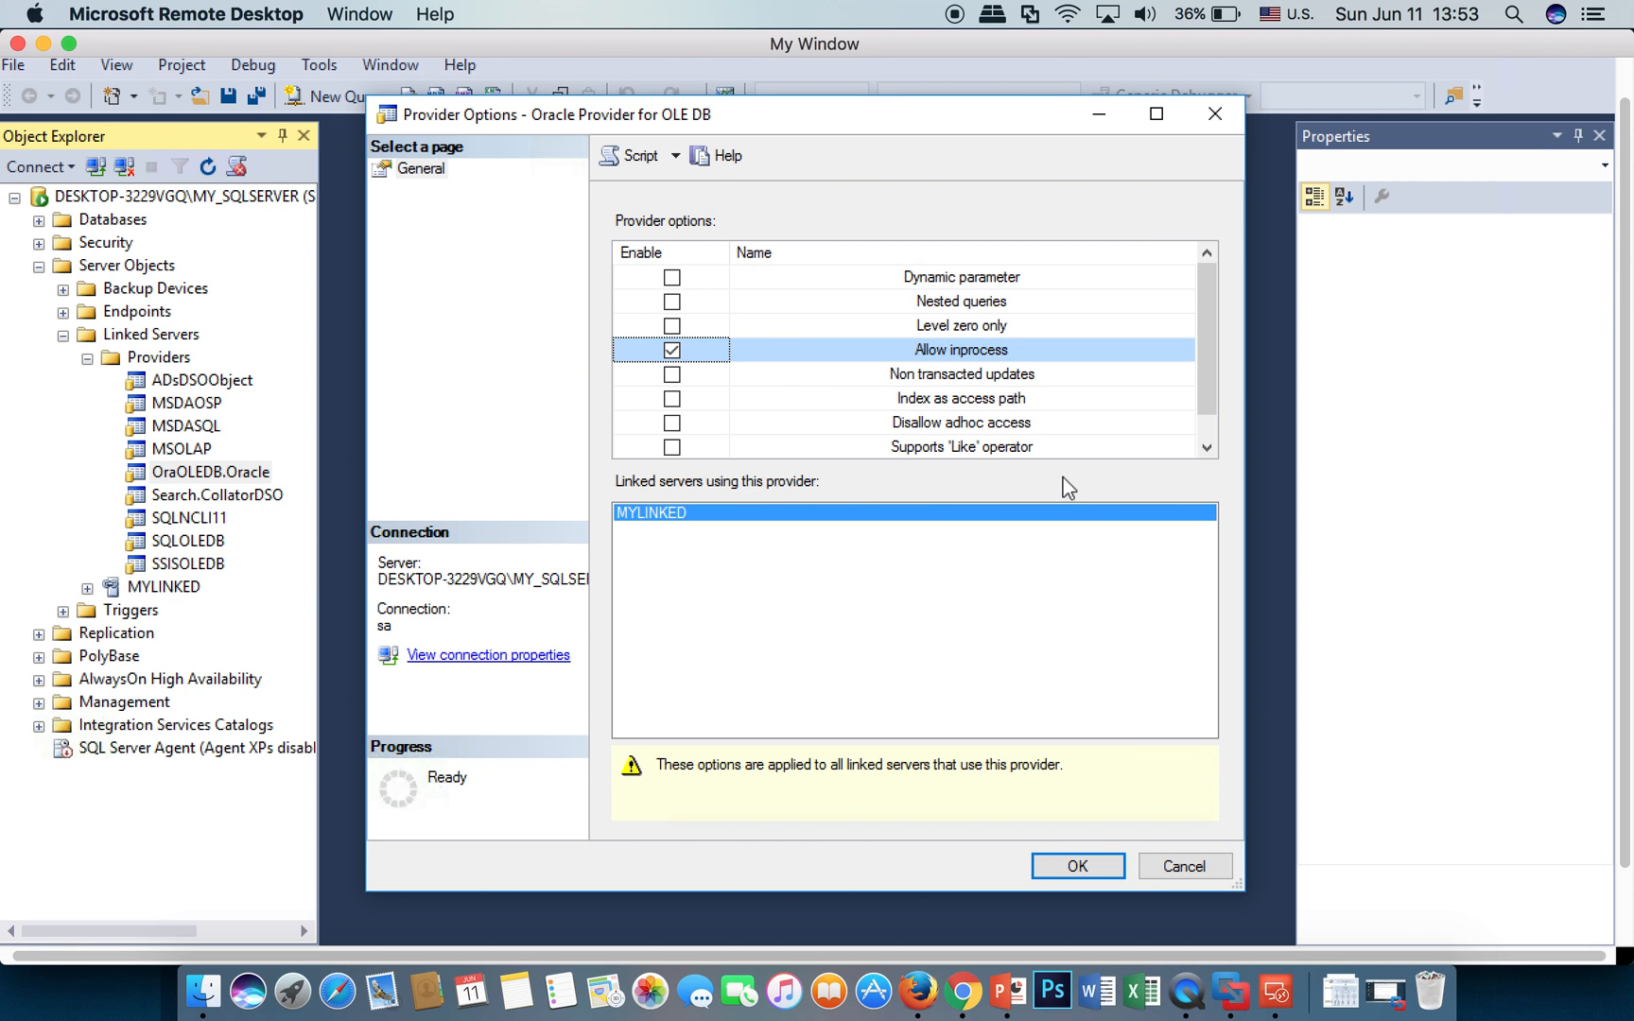
pyautogui.click(1076, 866)
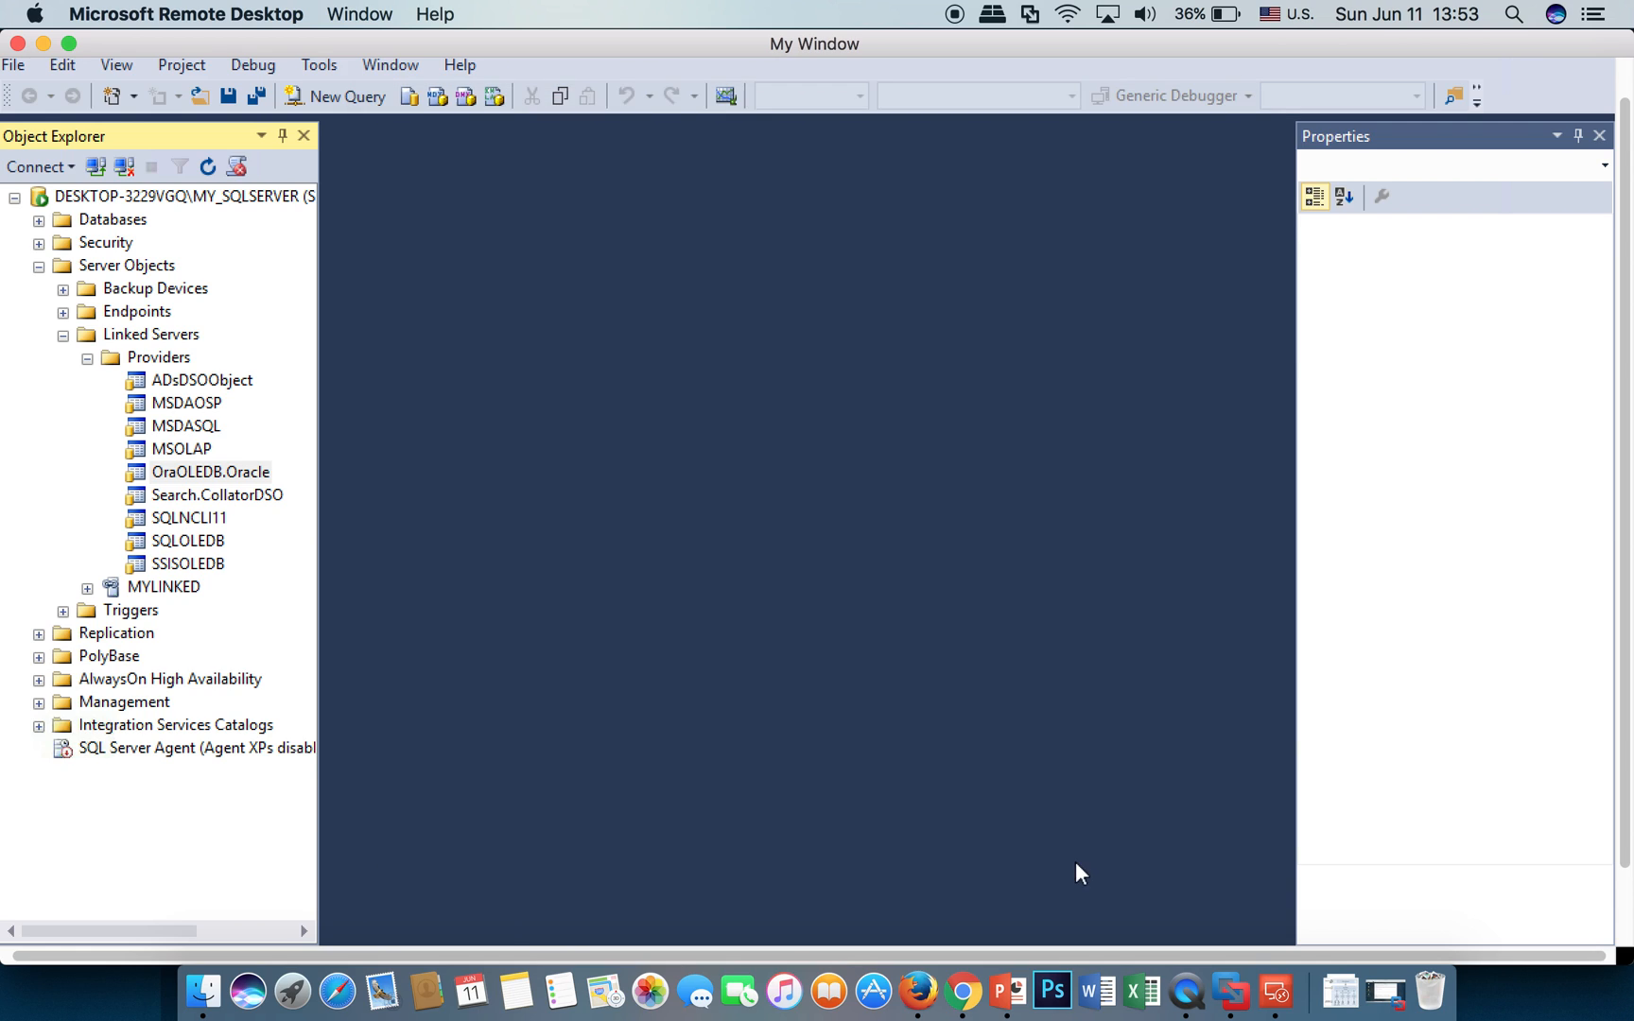
# Test the connection to MYLINKED and acknowledge the success notice
pyautogui.click(165, 586)
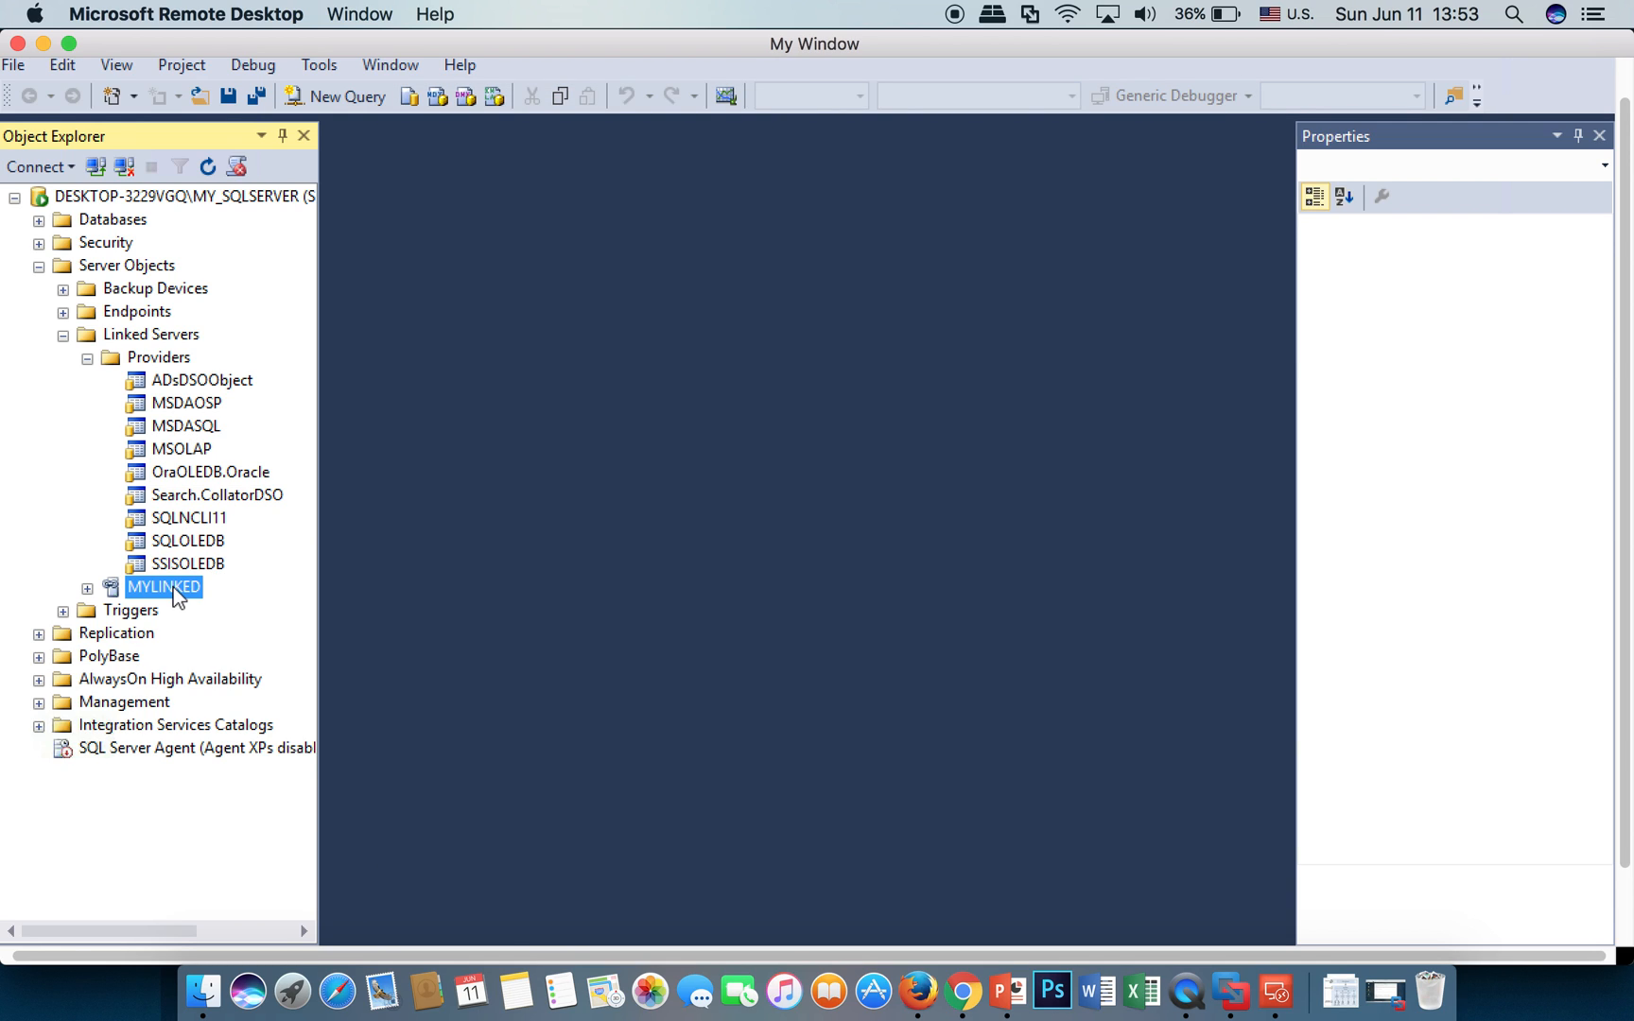
pyautogui.rightClick(163, 587)
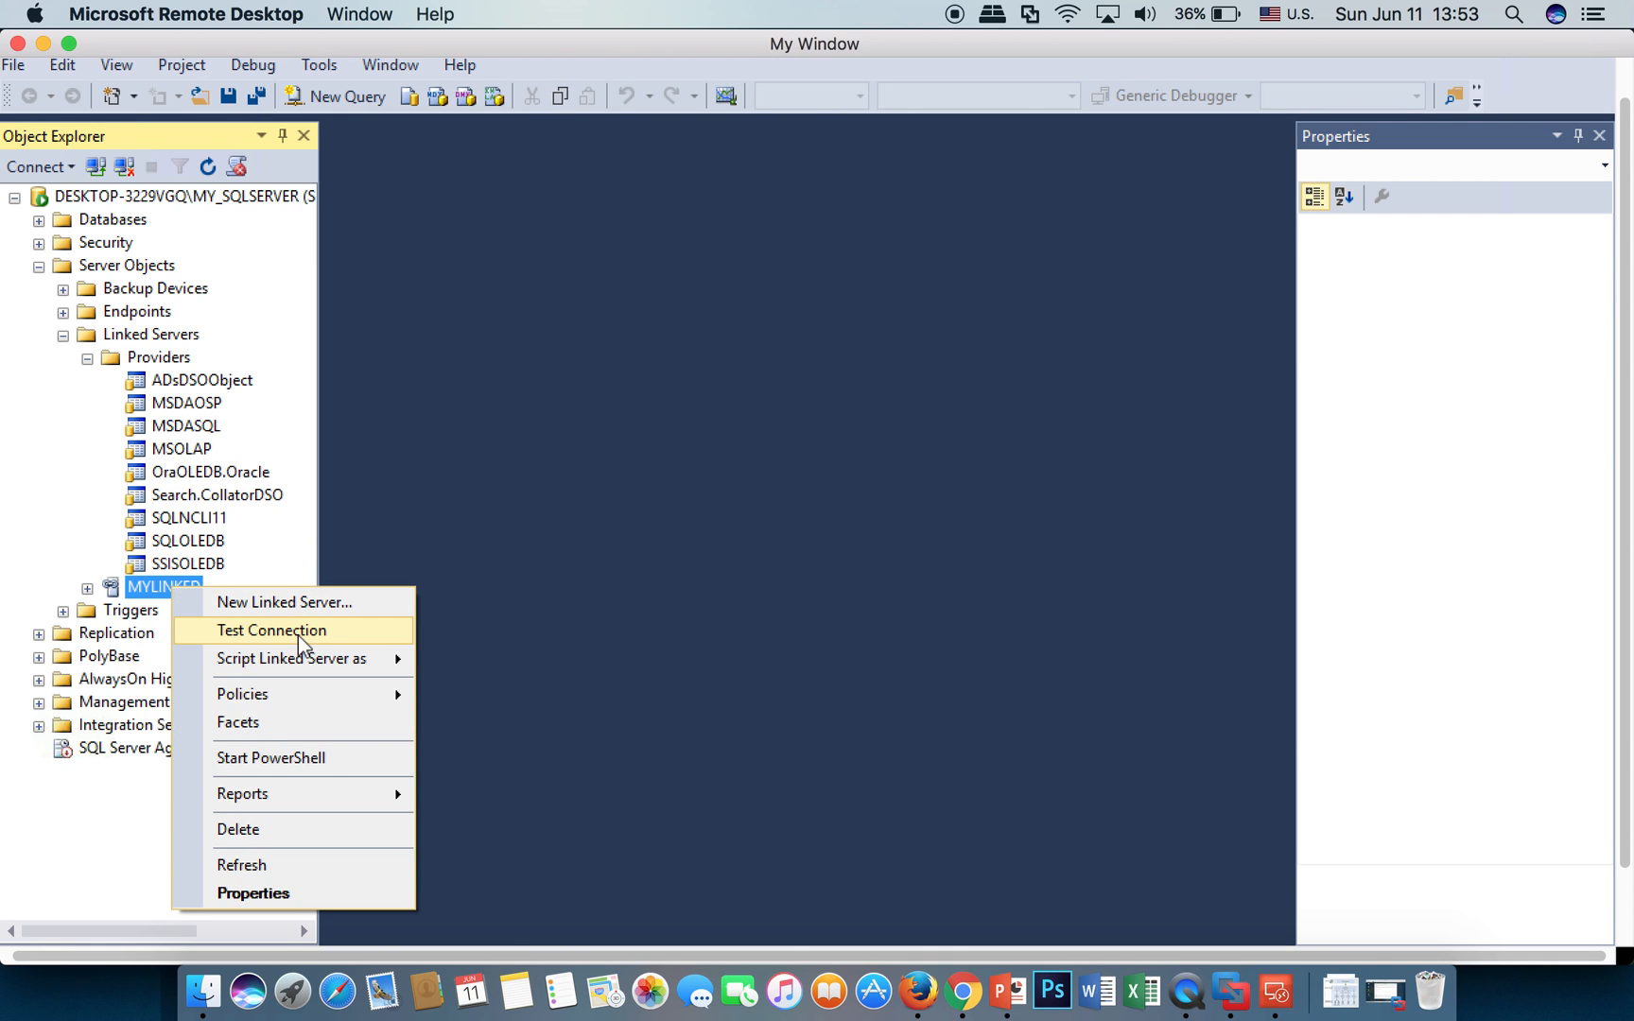
pyautogui.click(271, 630)
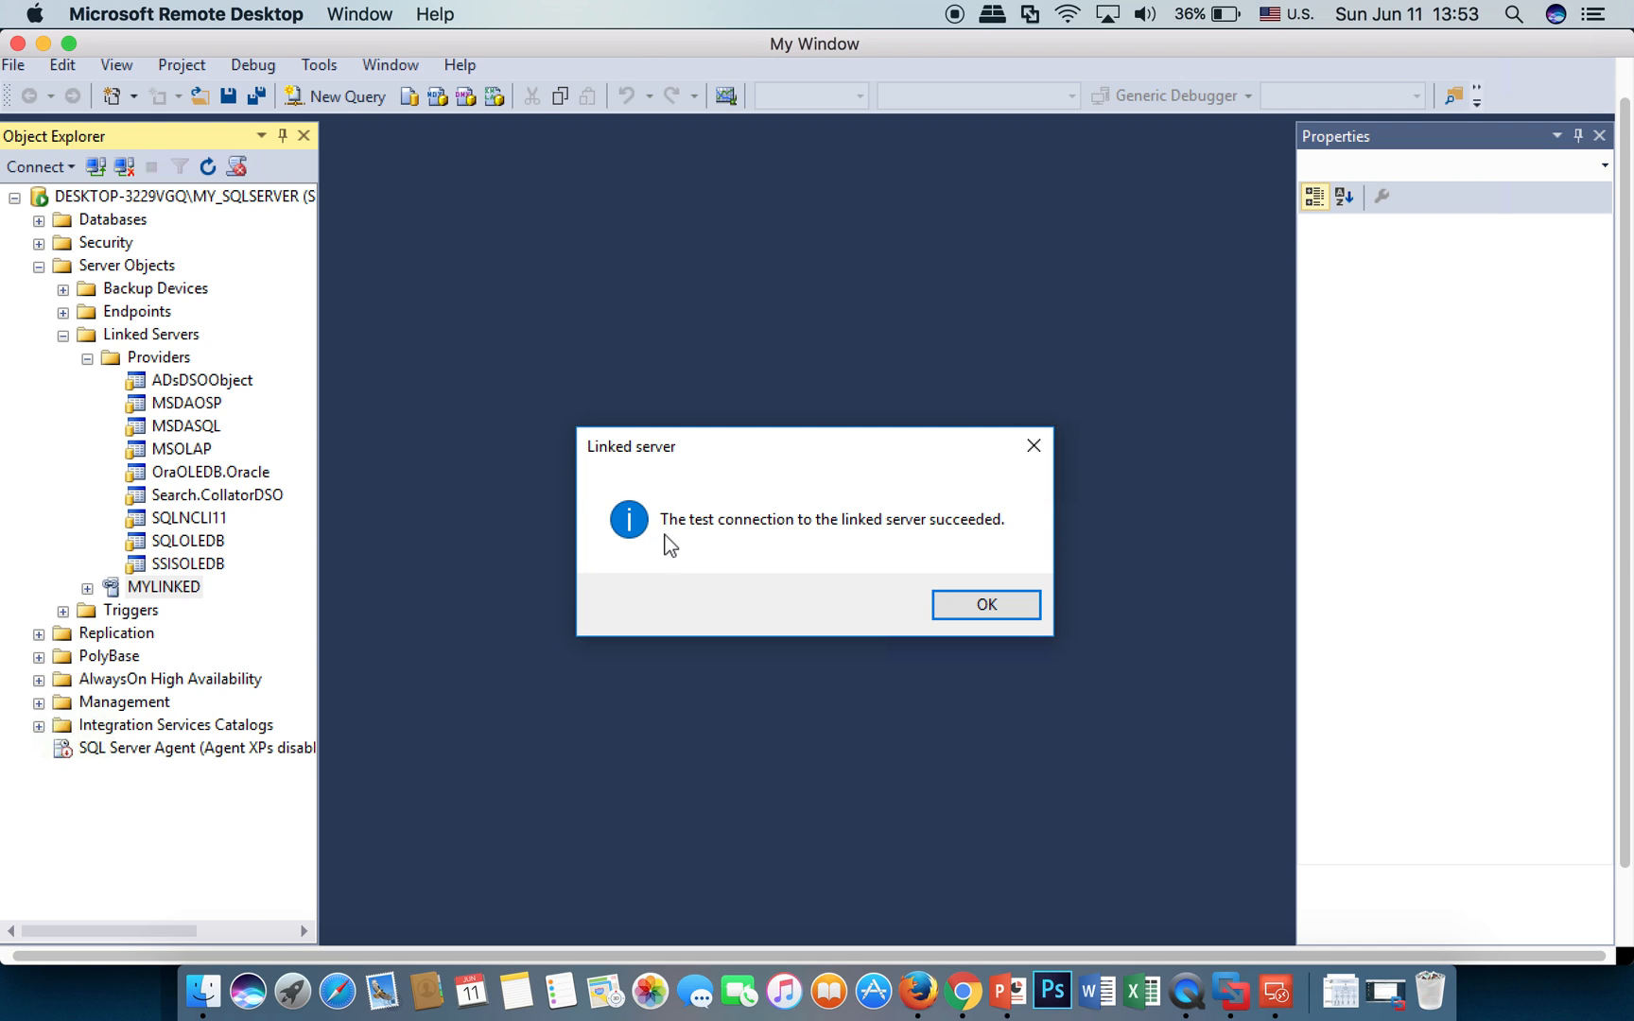
pyautogui.moveTo(813, 541)
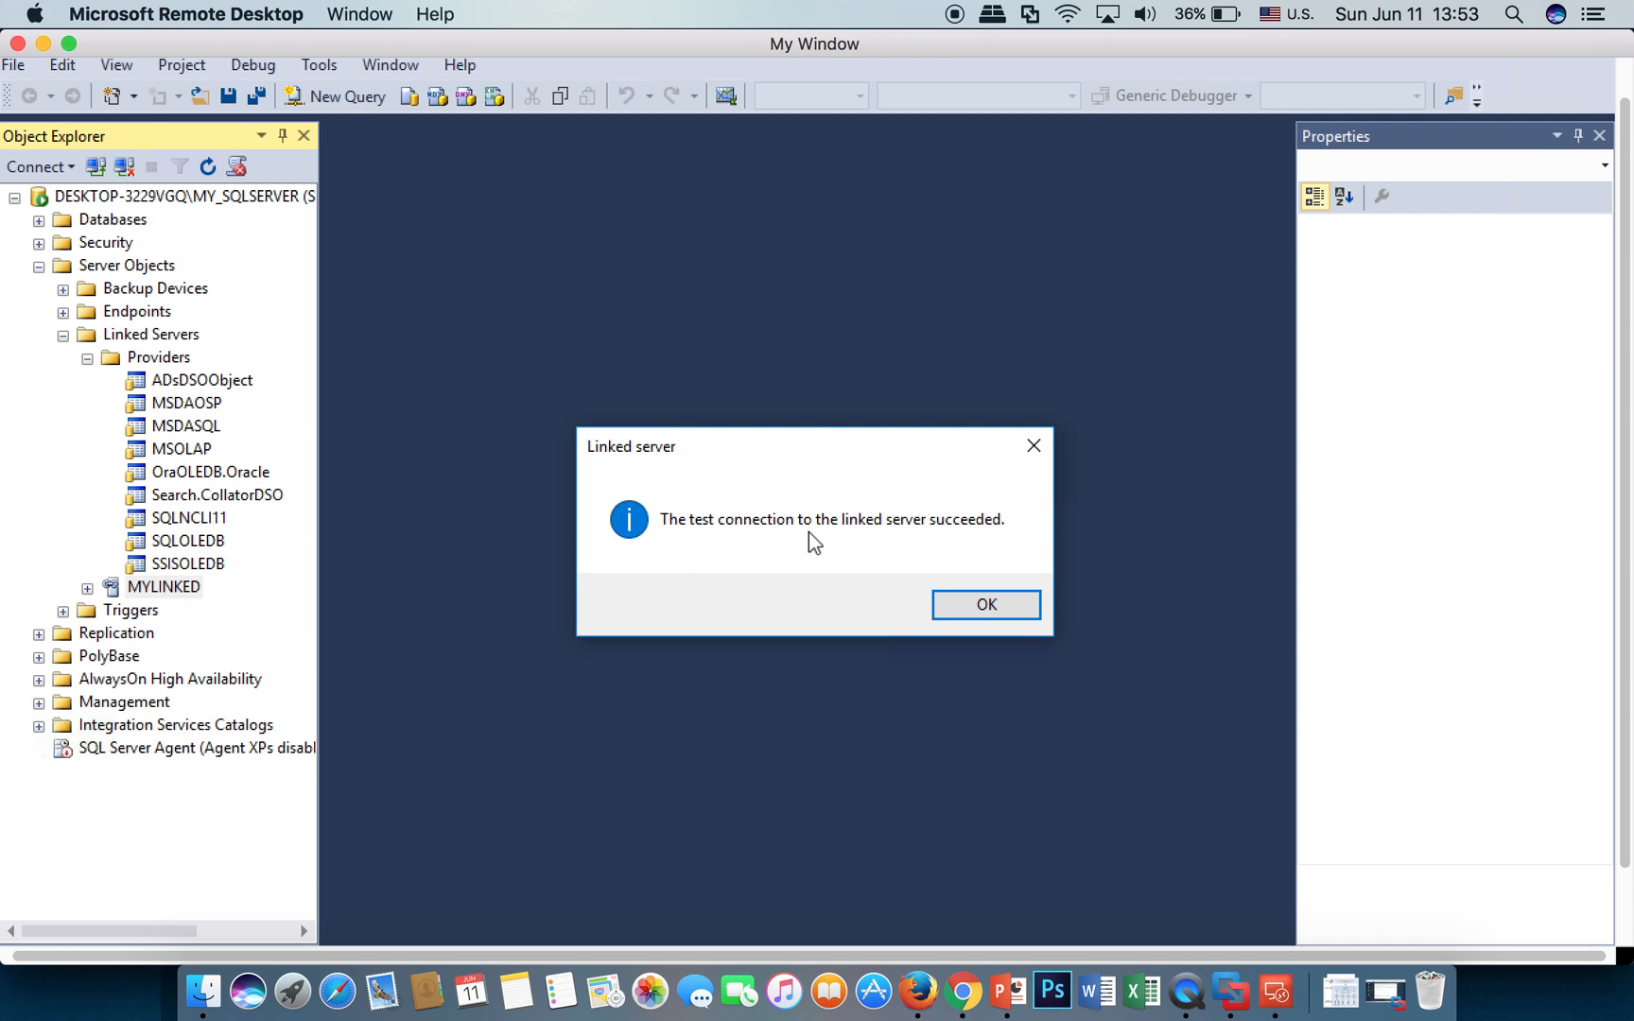
pyautogui.moveTo(984, 605)
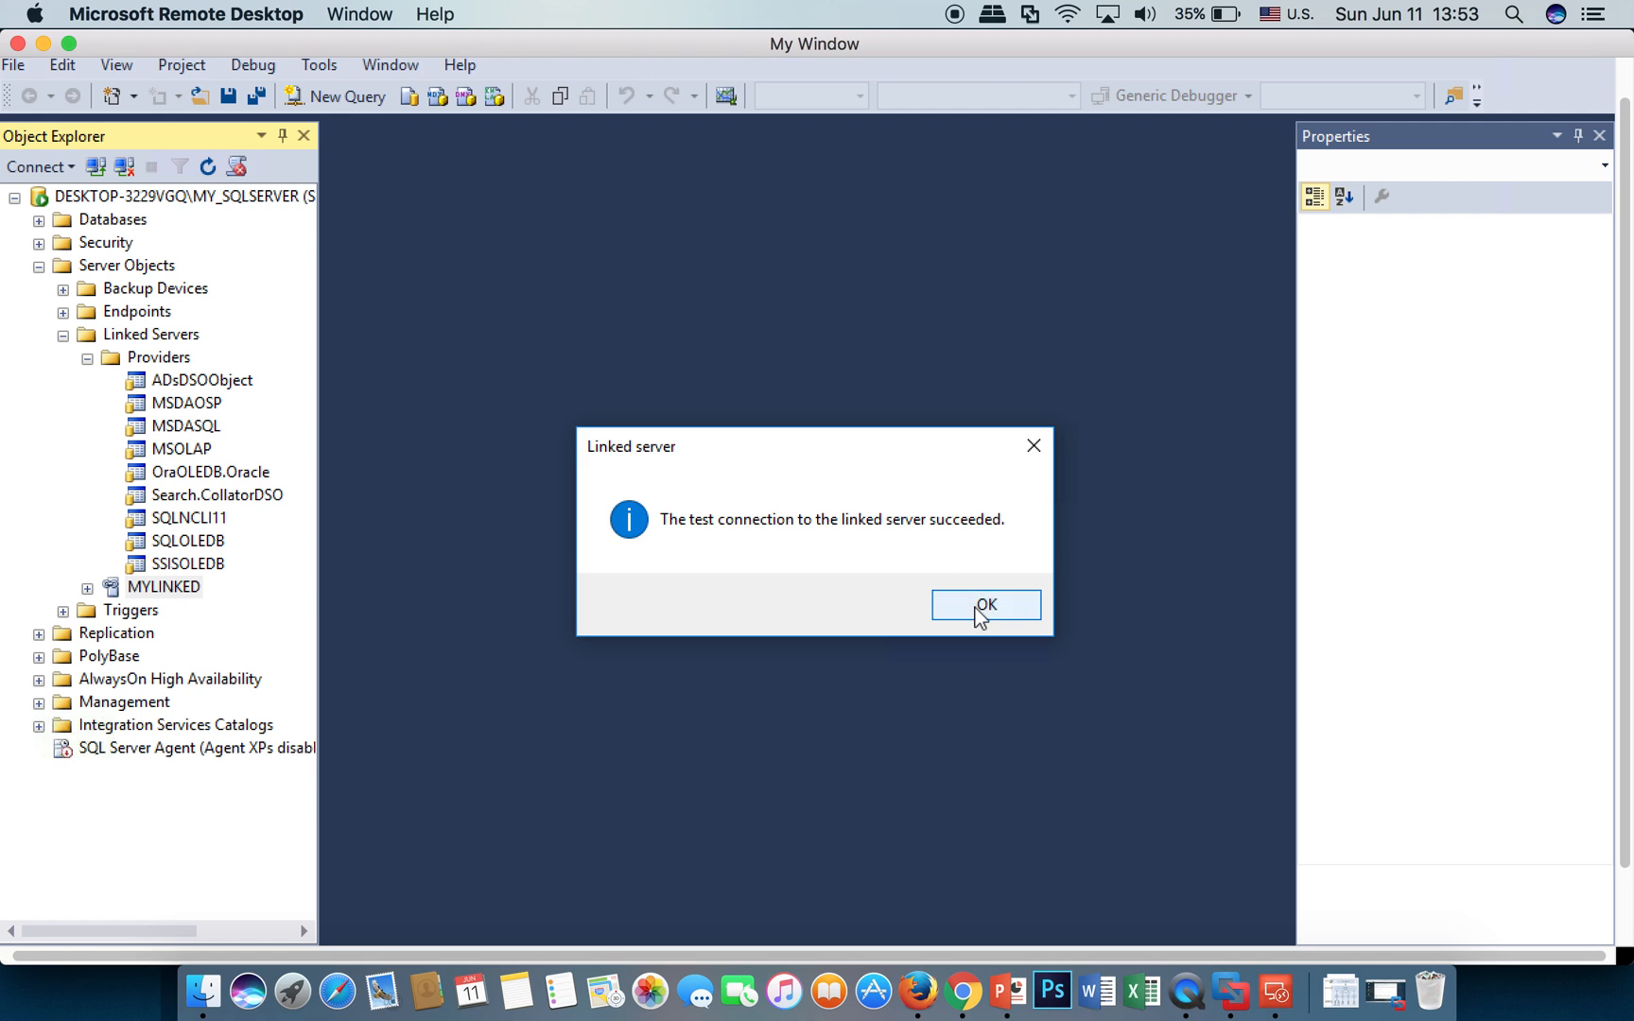
pyautogui.click(985, 605)
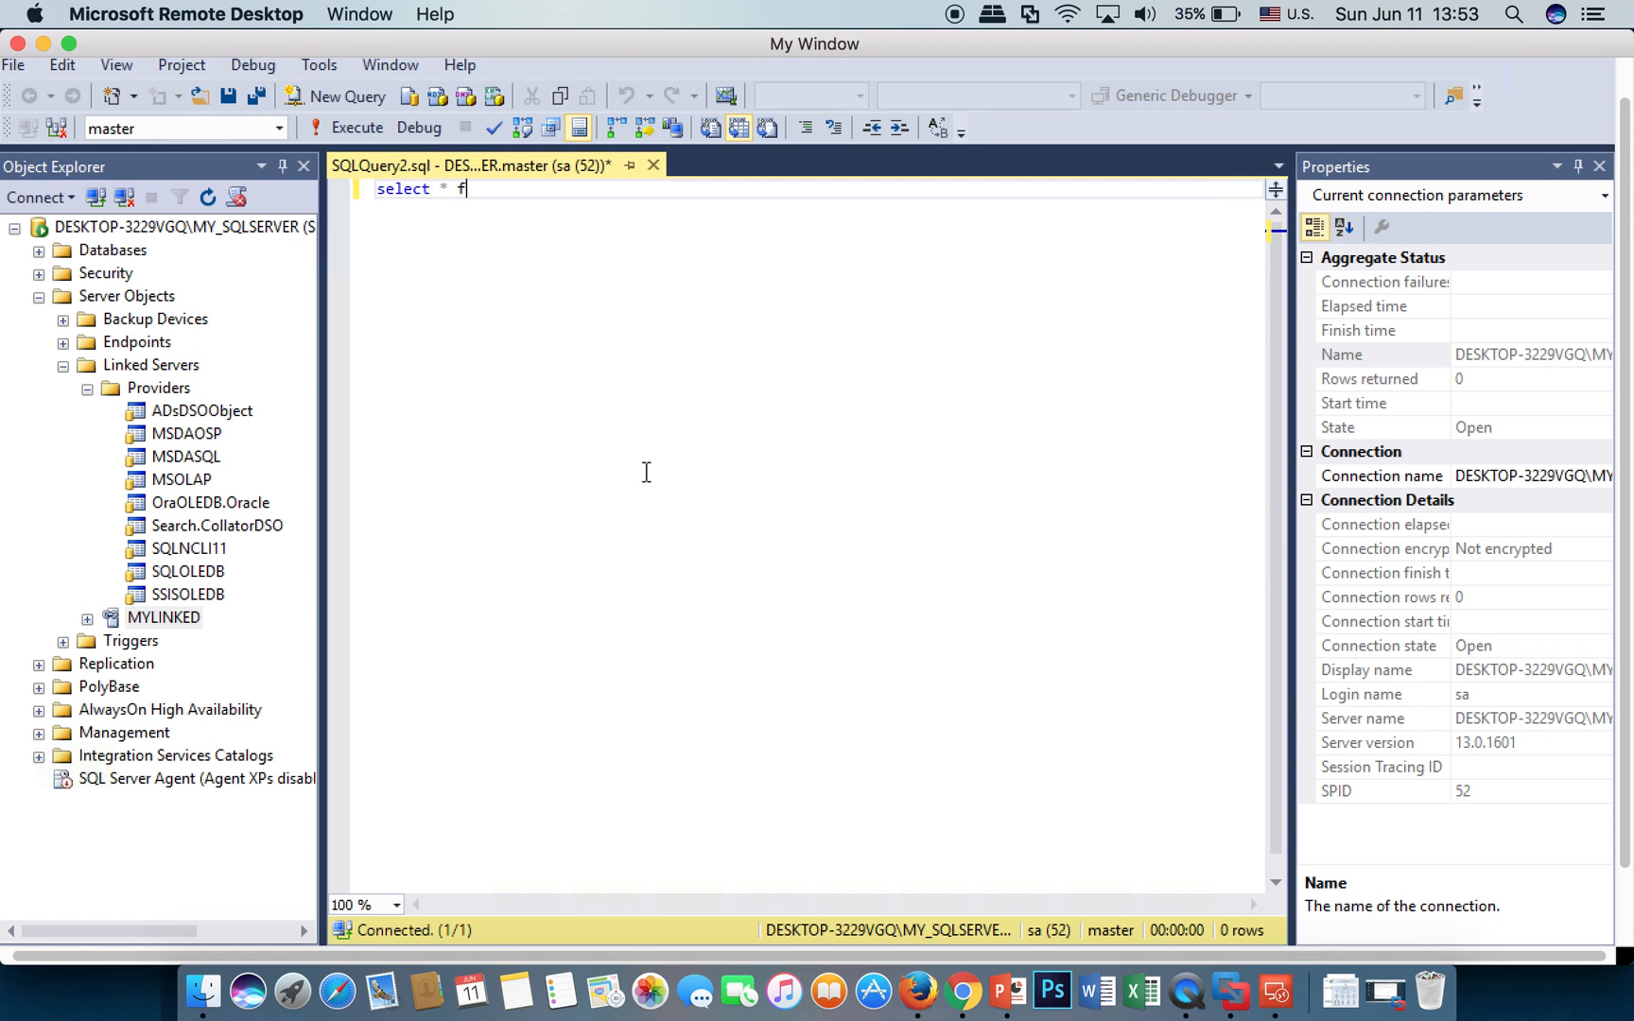
# Run select * from openquery(MYLINKED,'select * from Person;'), which fails with ORA-00933 from the trailing semicolon
pyautogui.write('rom')
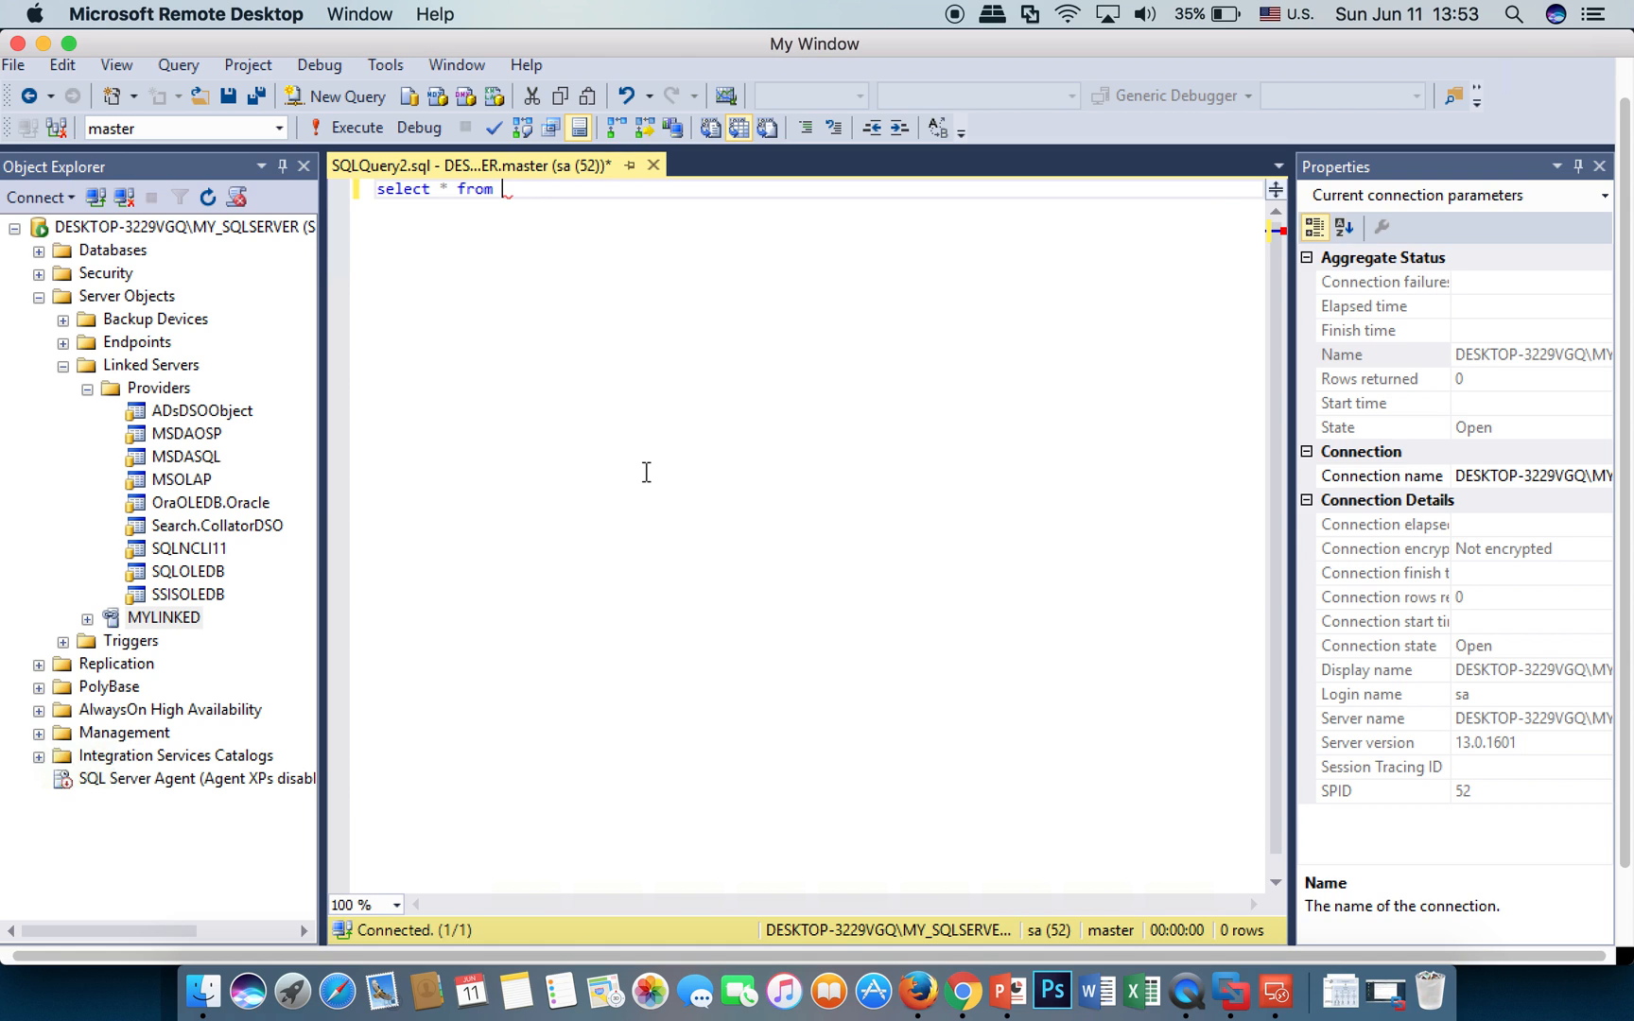
pyautogui.write('openquery(')
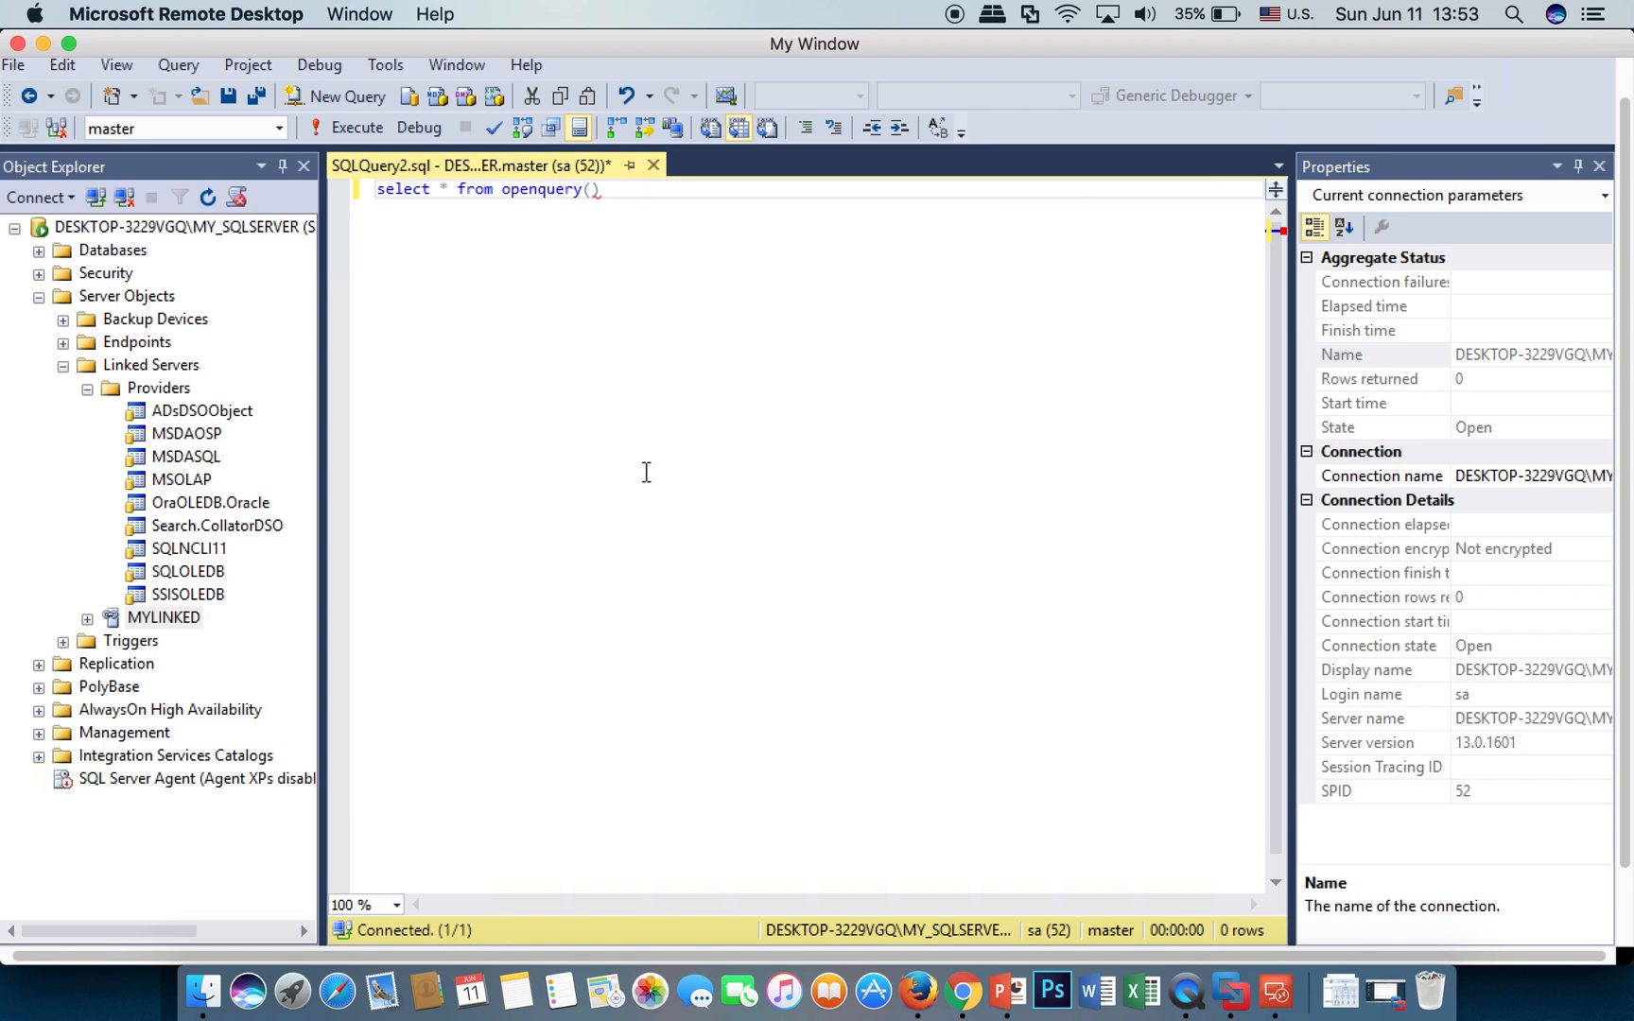
pyautogui.write("MYLINKED,'")
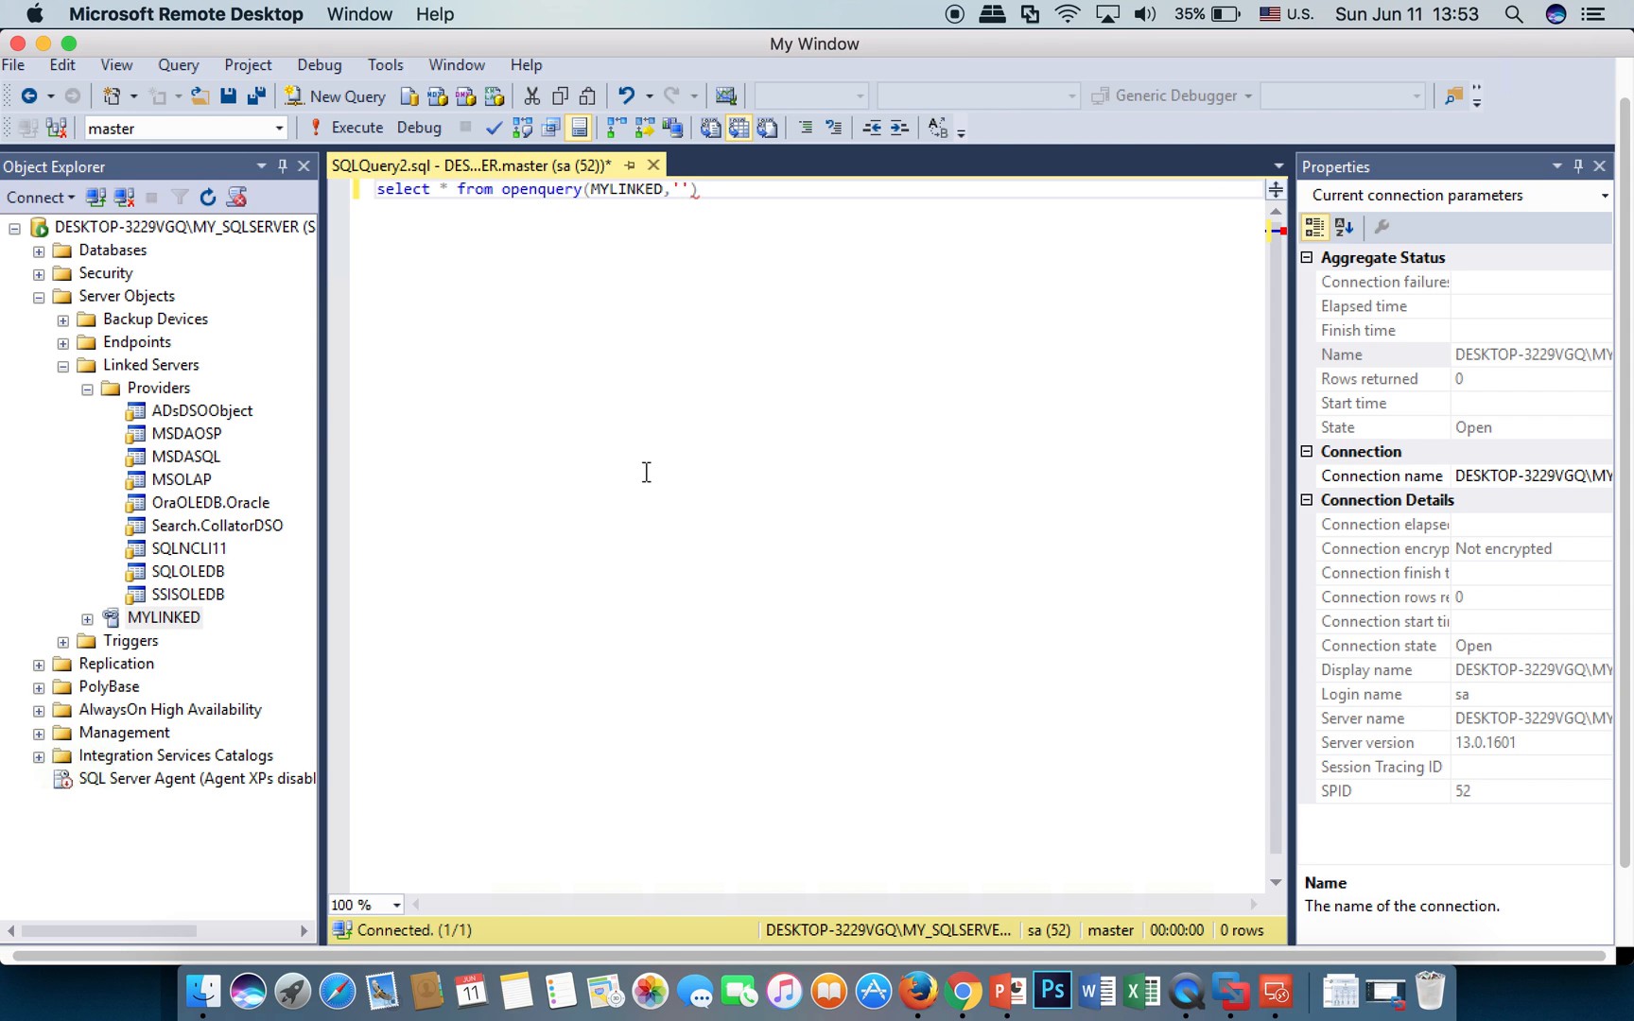
pyautogui.write('select')
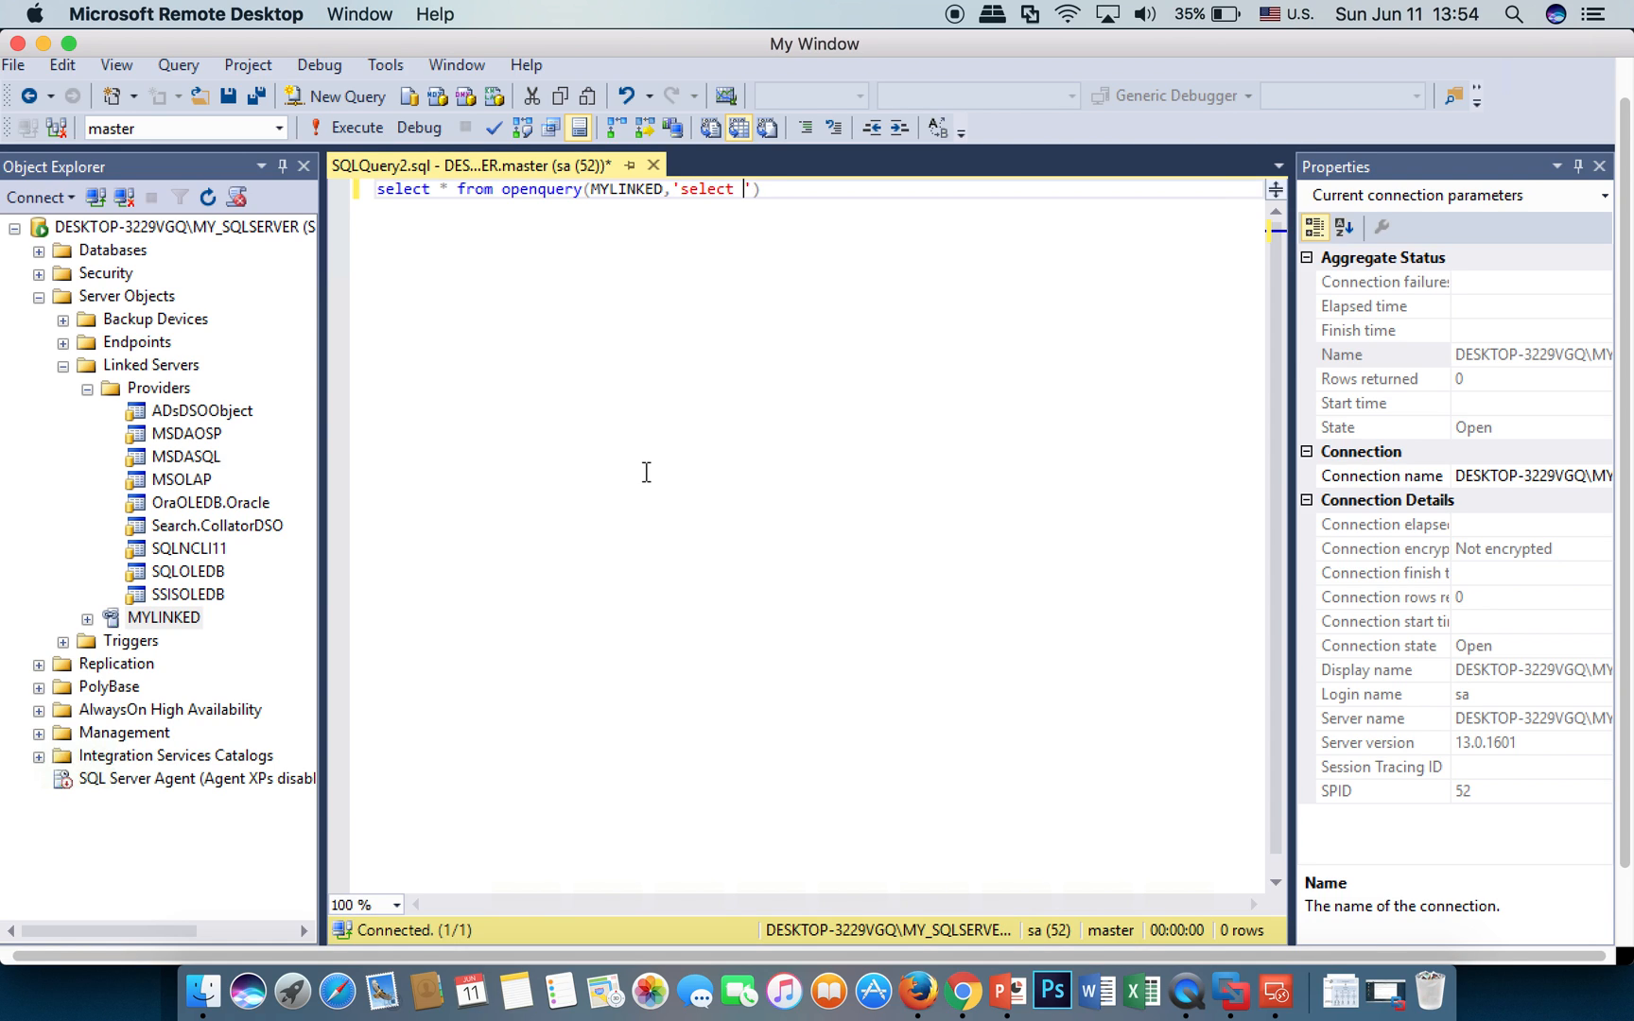
pyautogui.write('* from')
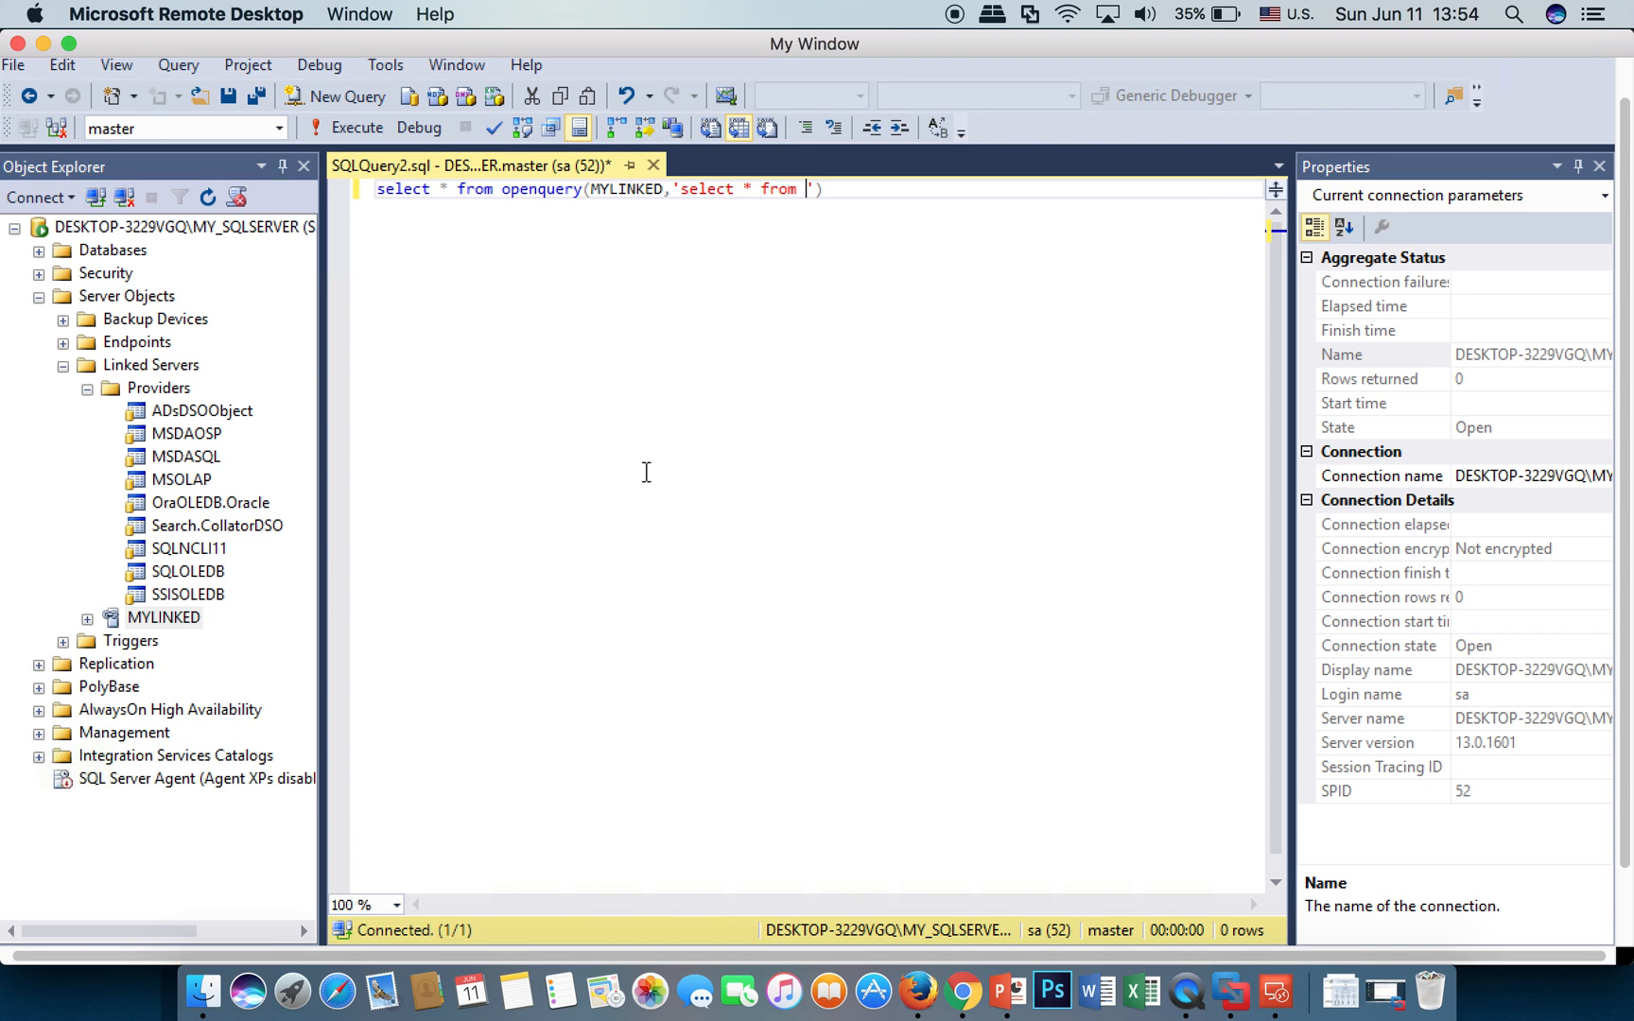
pyautogui.write('Person;')
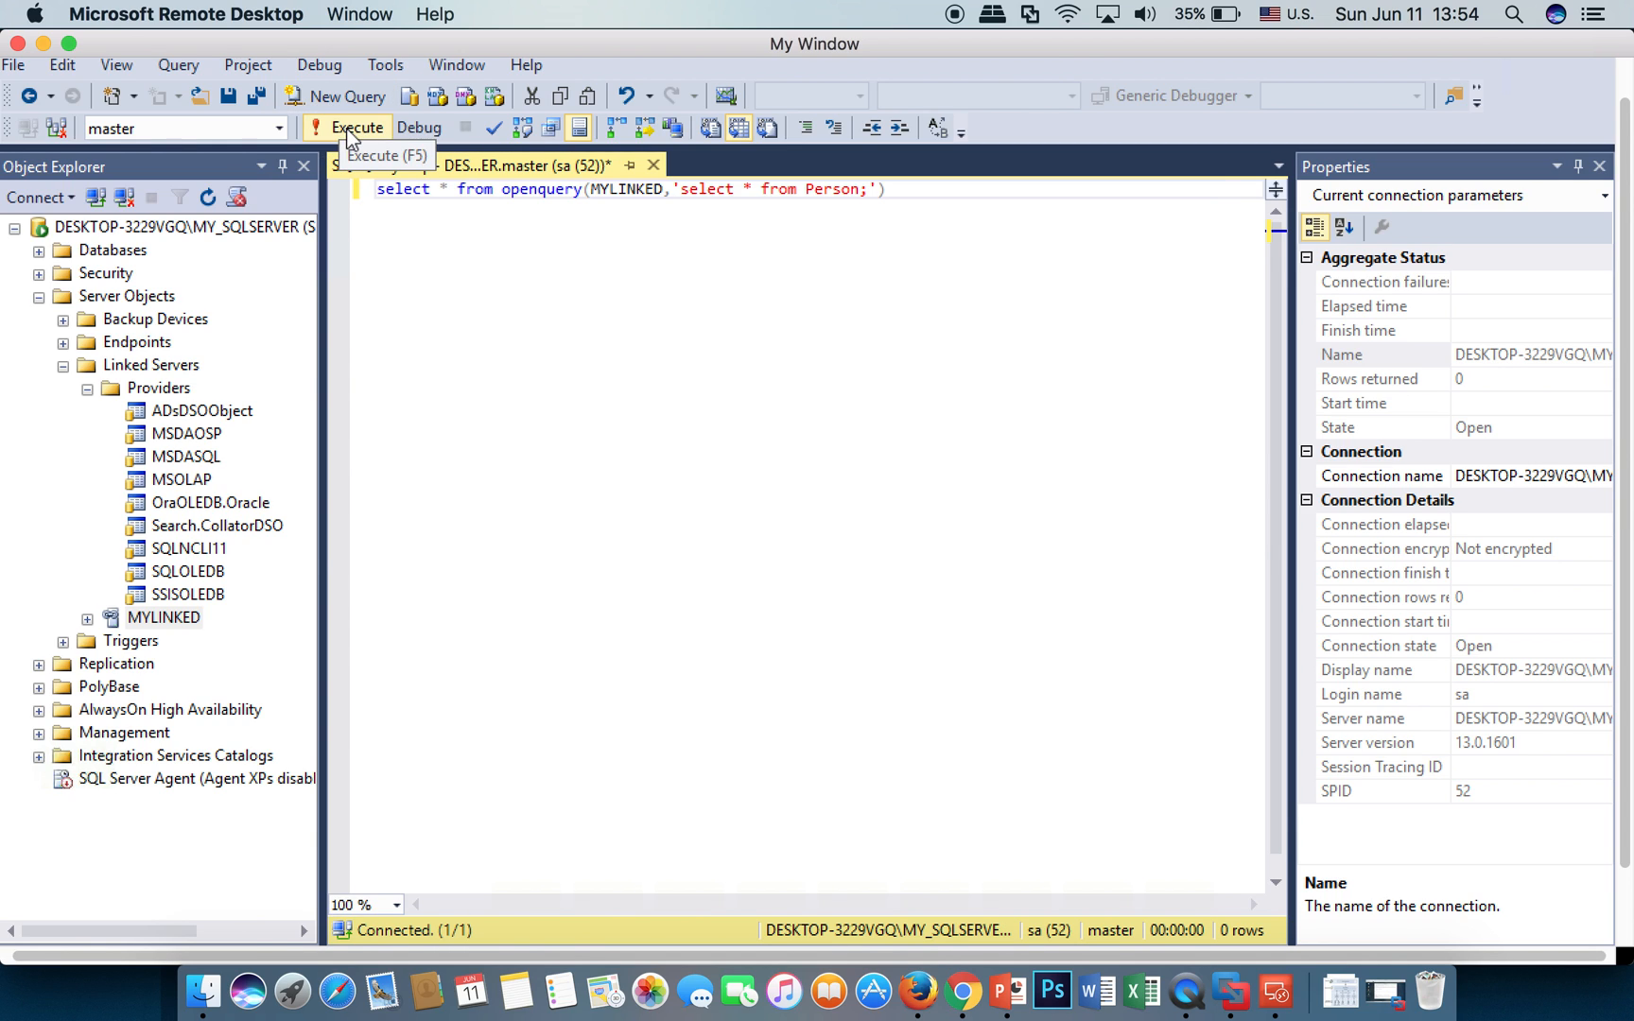
pyautogui.click(355, 127)
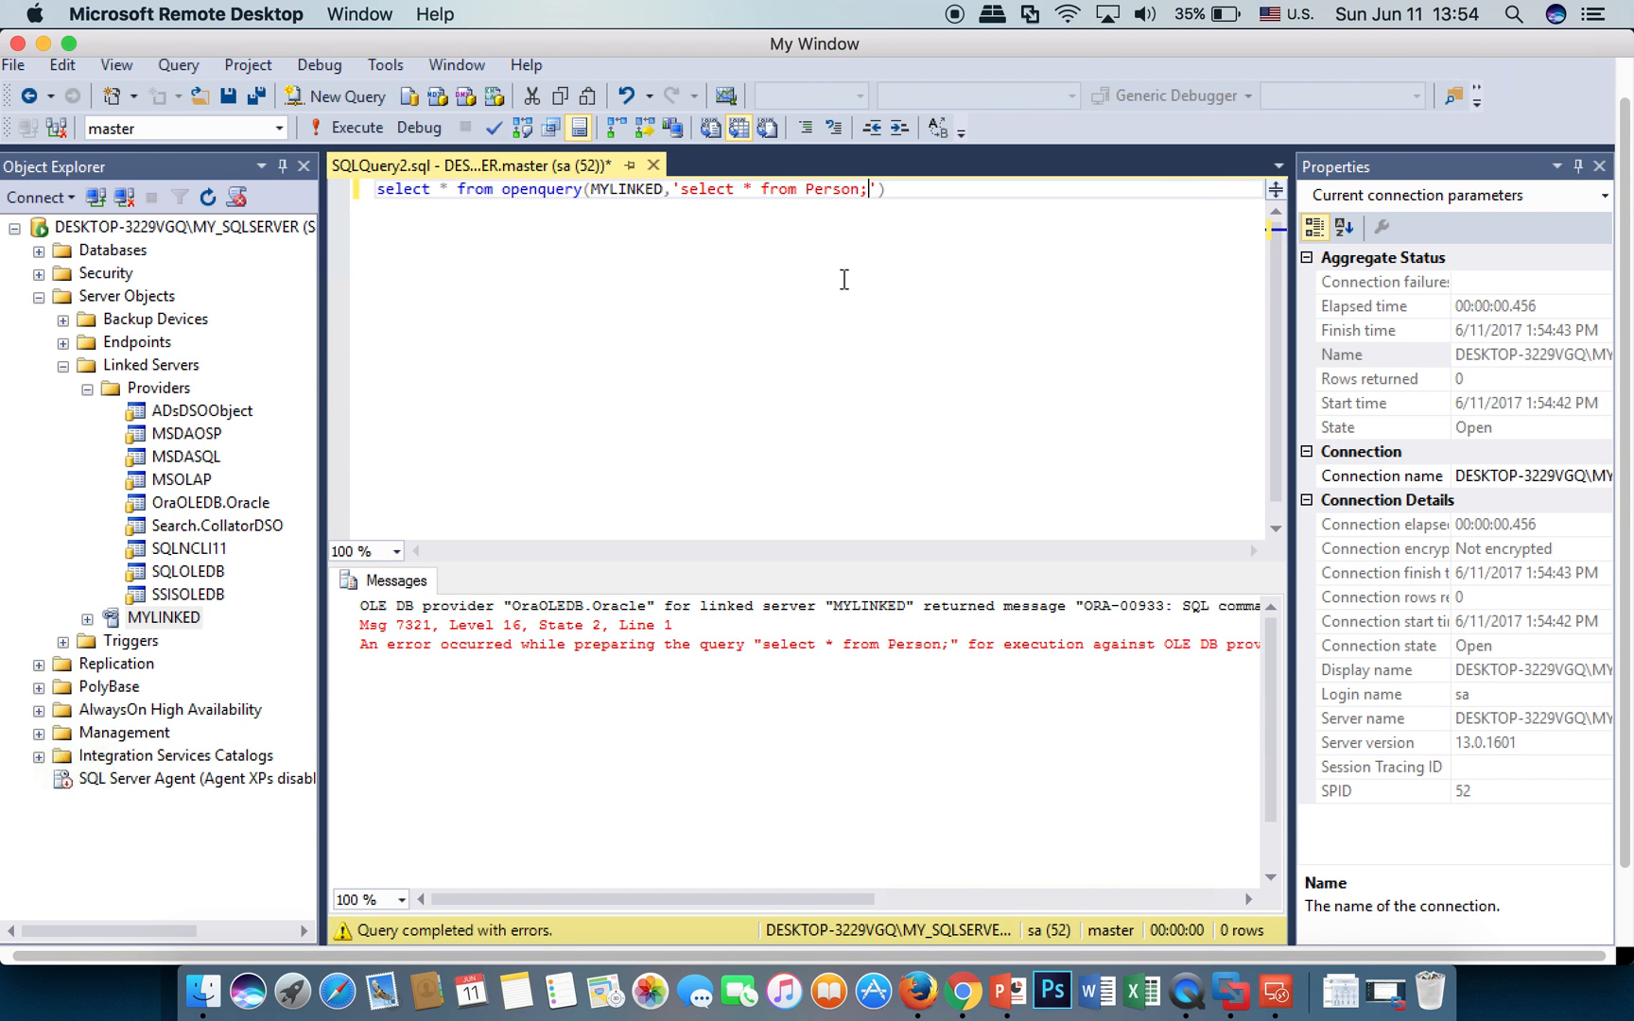
pyautogui.moveTo(874, 225)
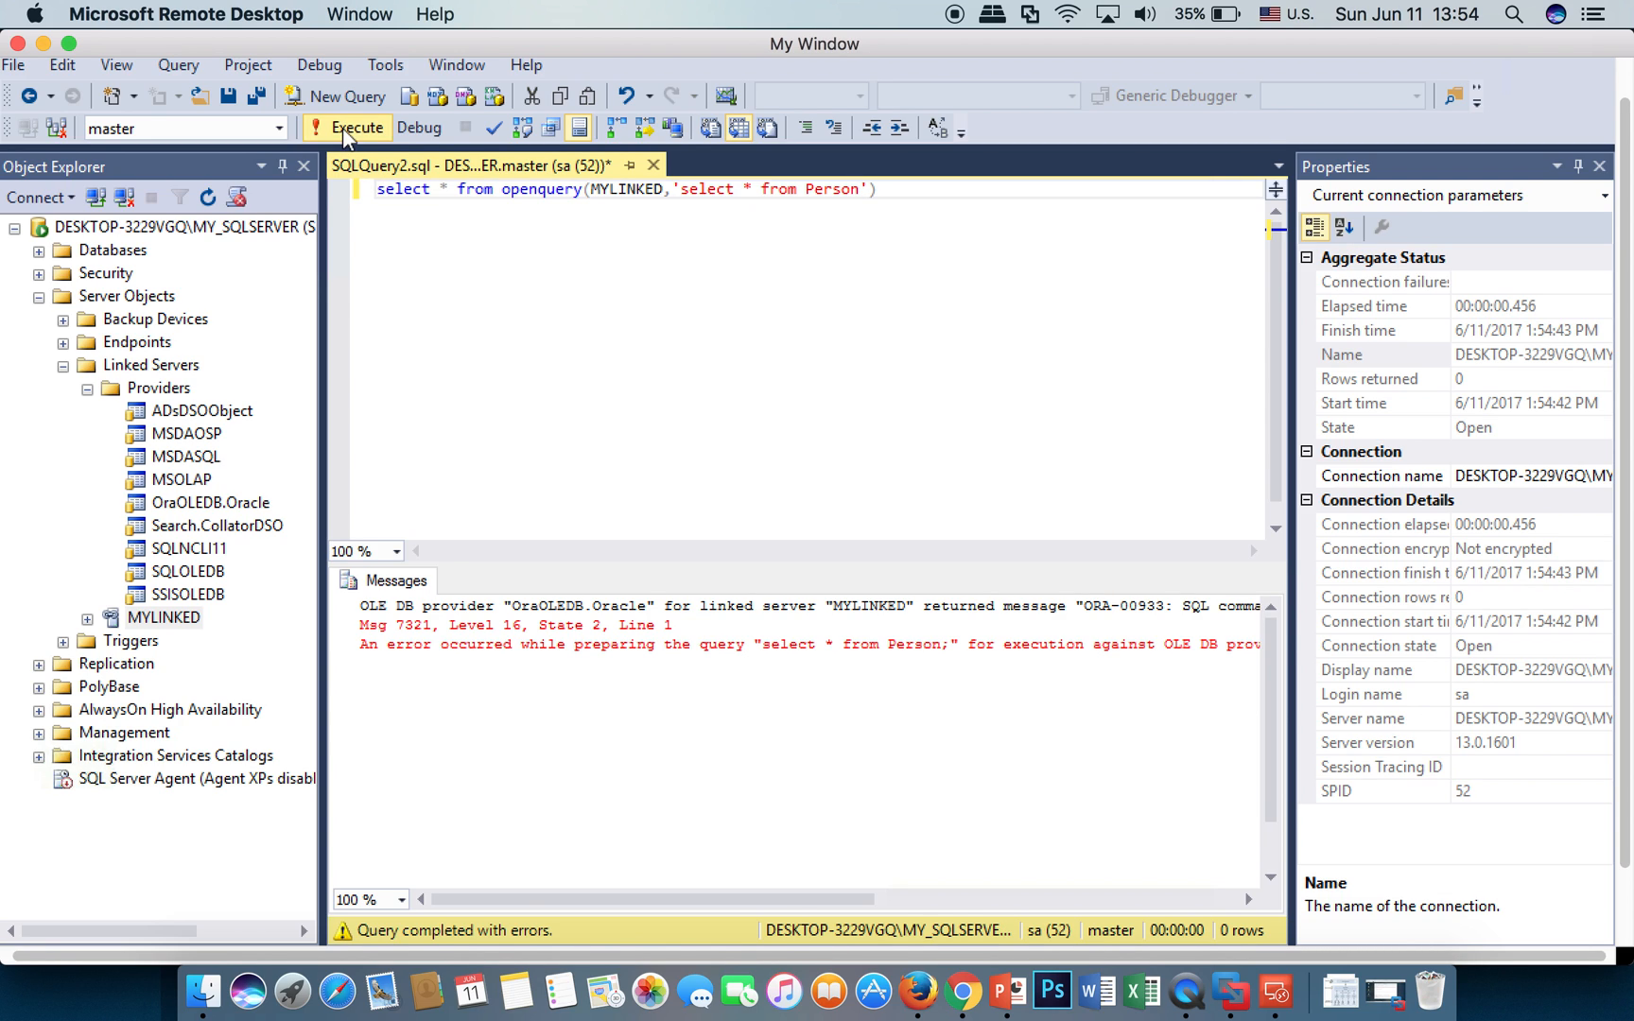
# Rerun the OPENQUERY without the semicolon, returning the Person row ID 1, NAME Test
pyautogui.click(356, 127)
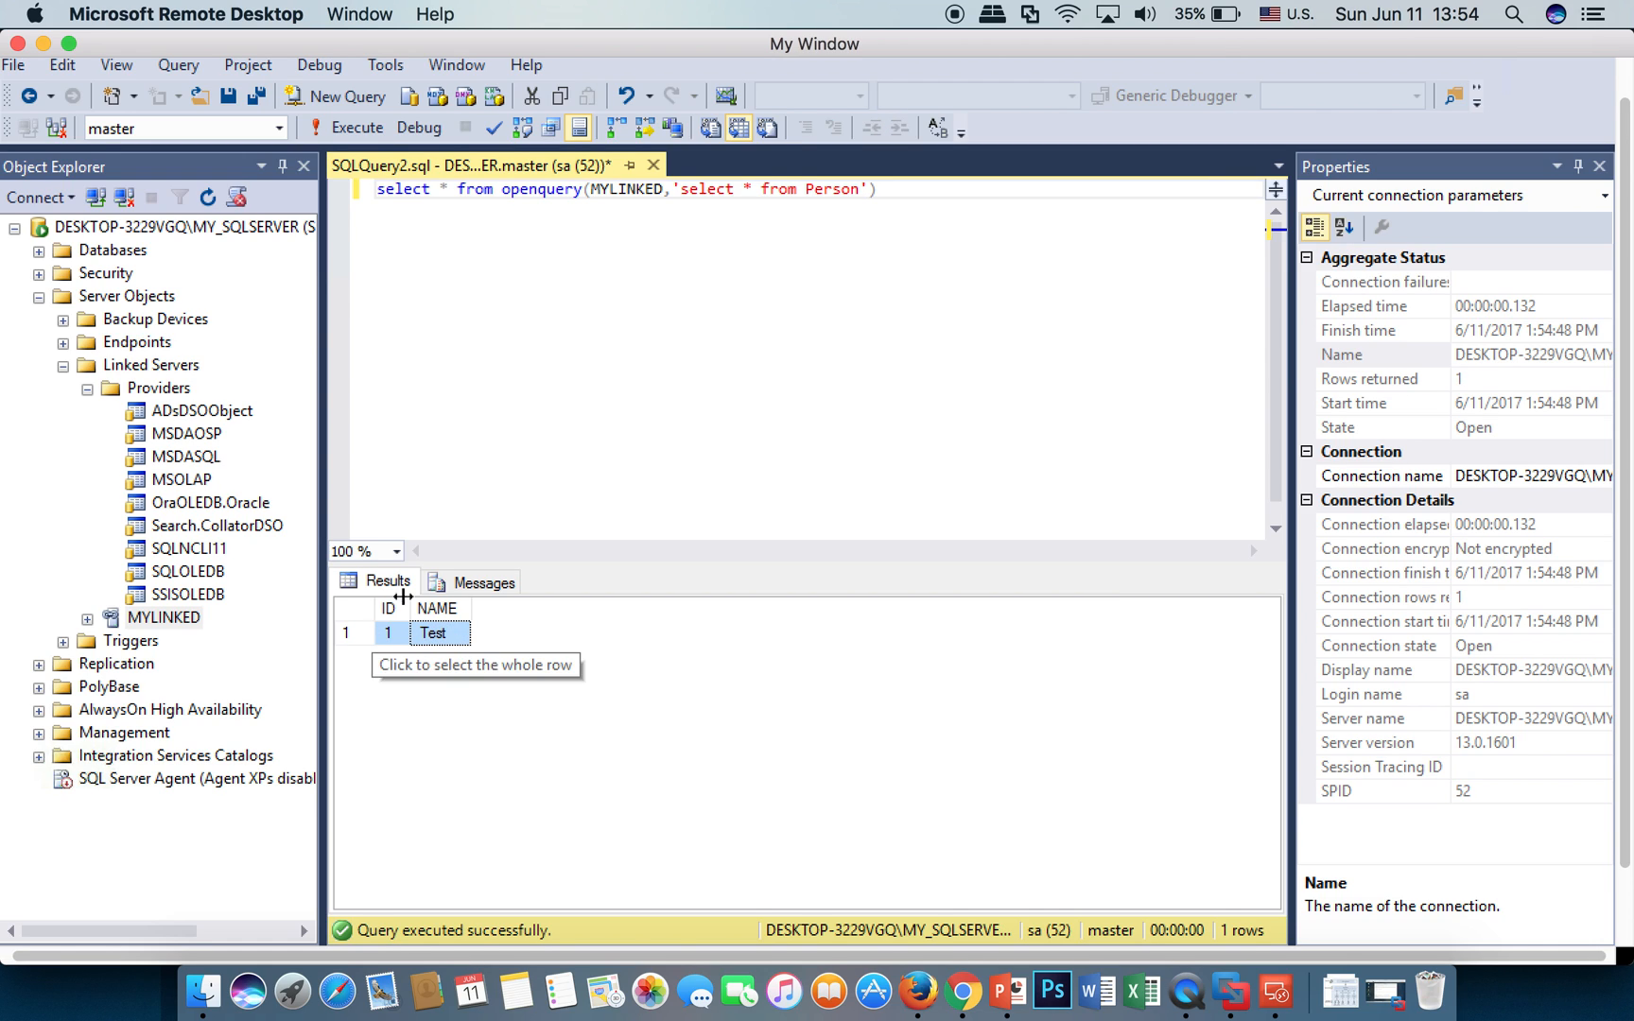
pyautogui.moveTo(386, 641)
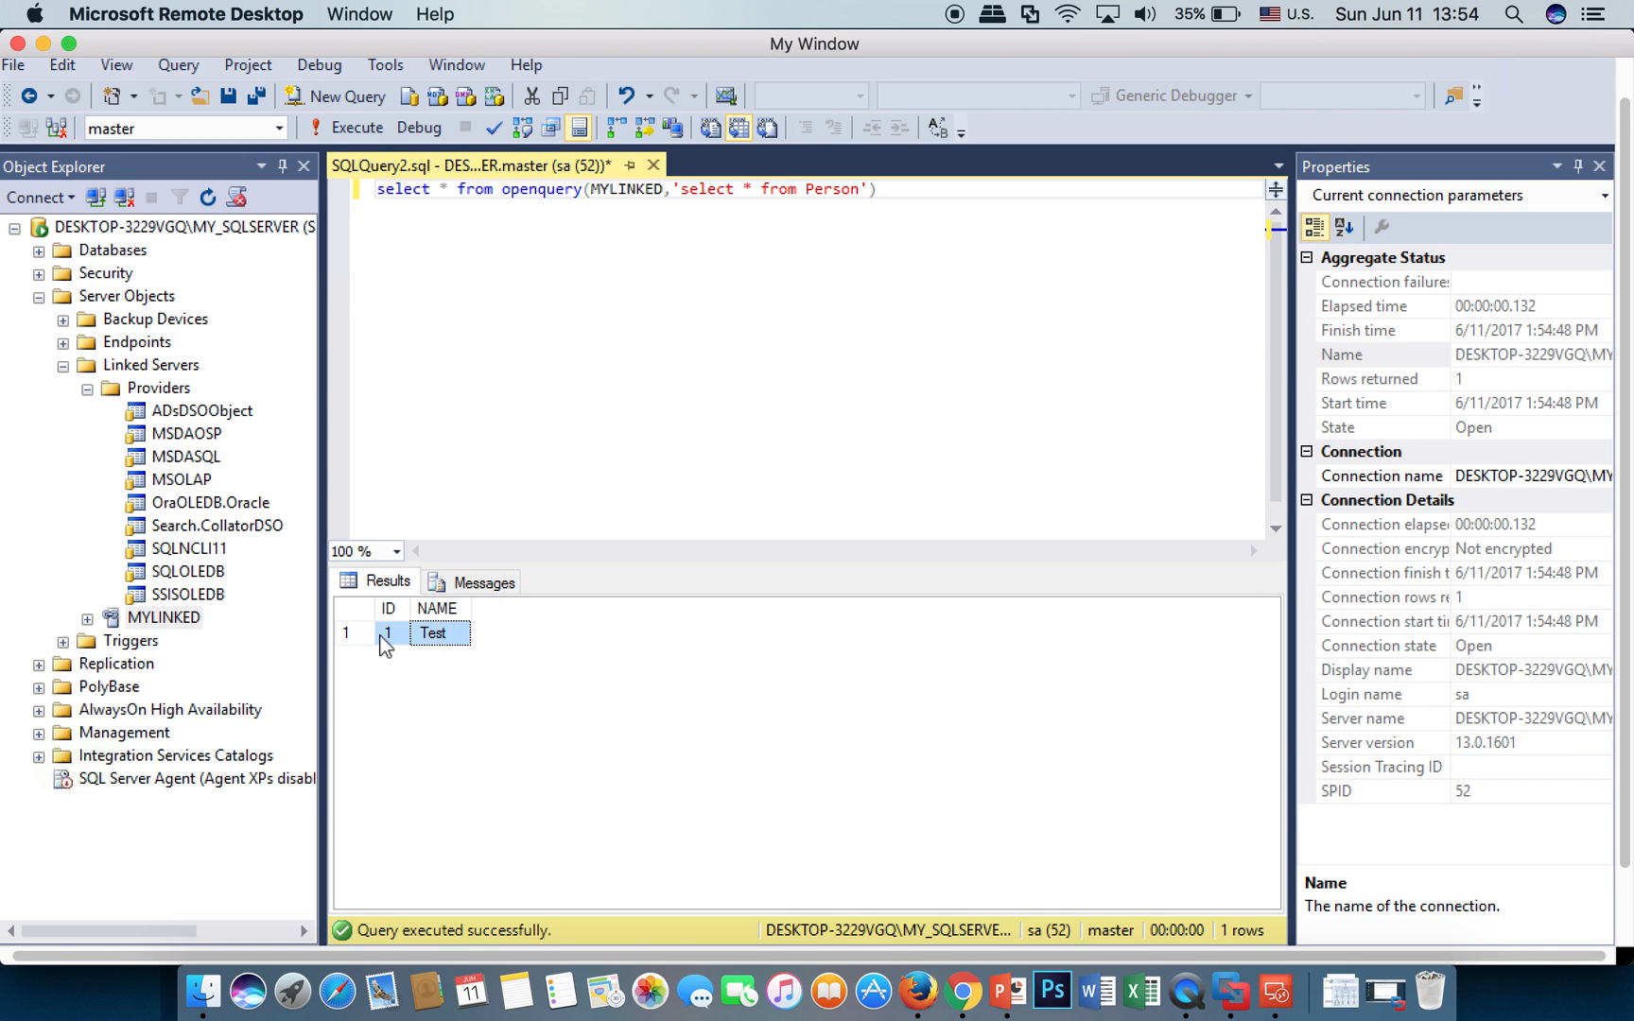
pyautogui.moveTo(382, 638)
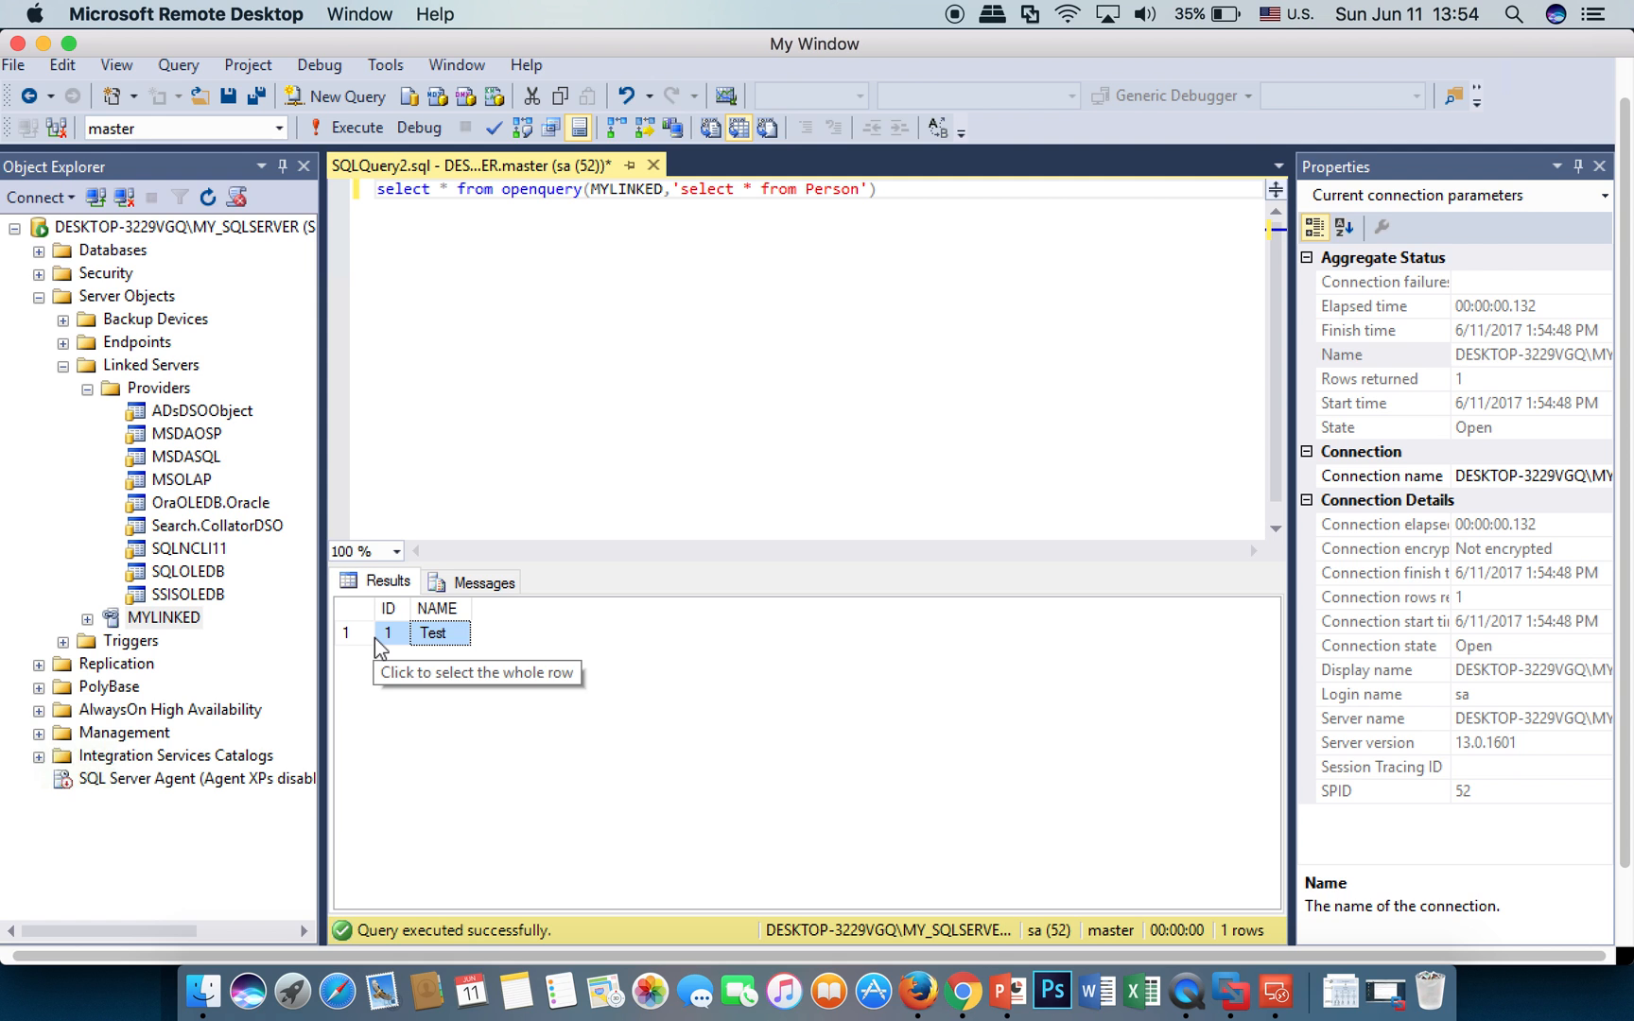
pyautogui.moveTo(1127, 989)
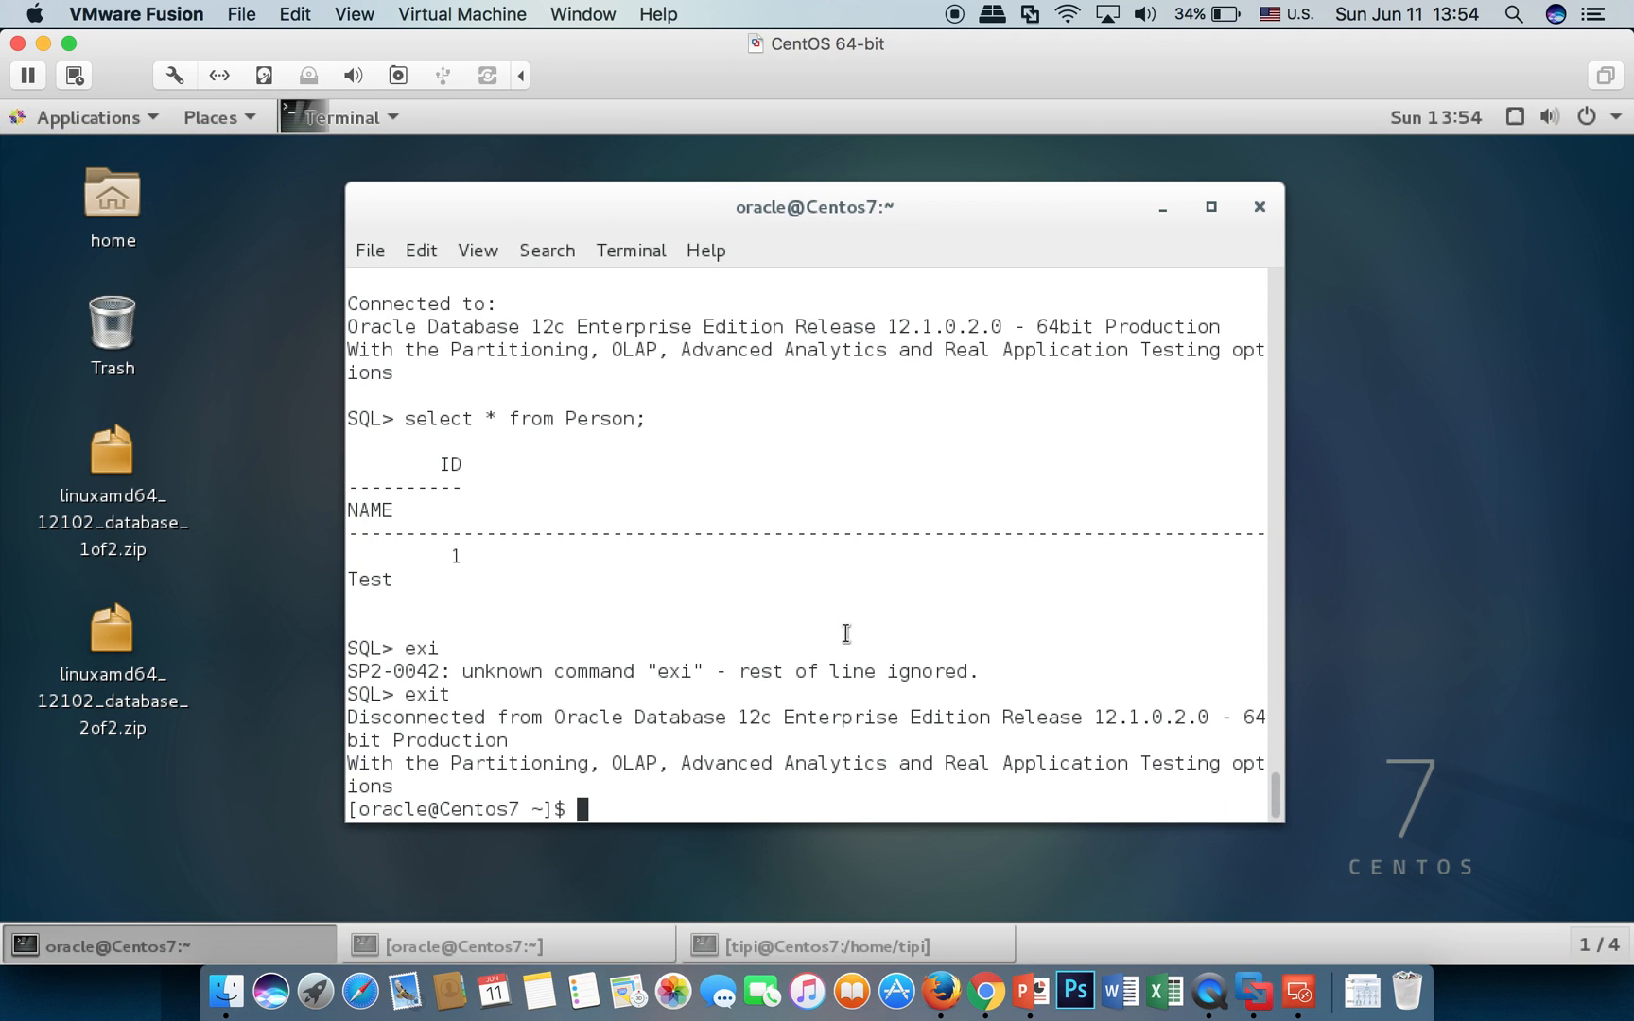
pyautogui.write('s')
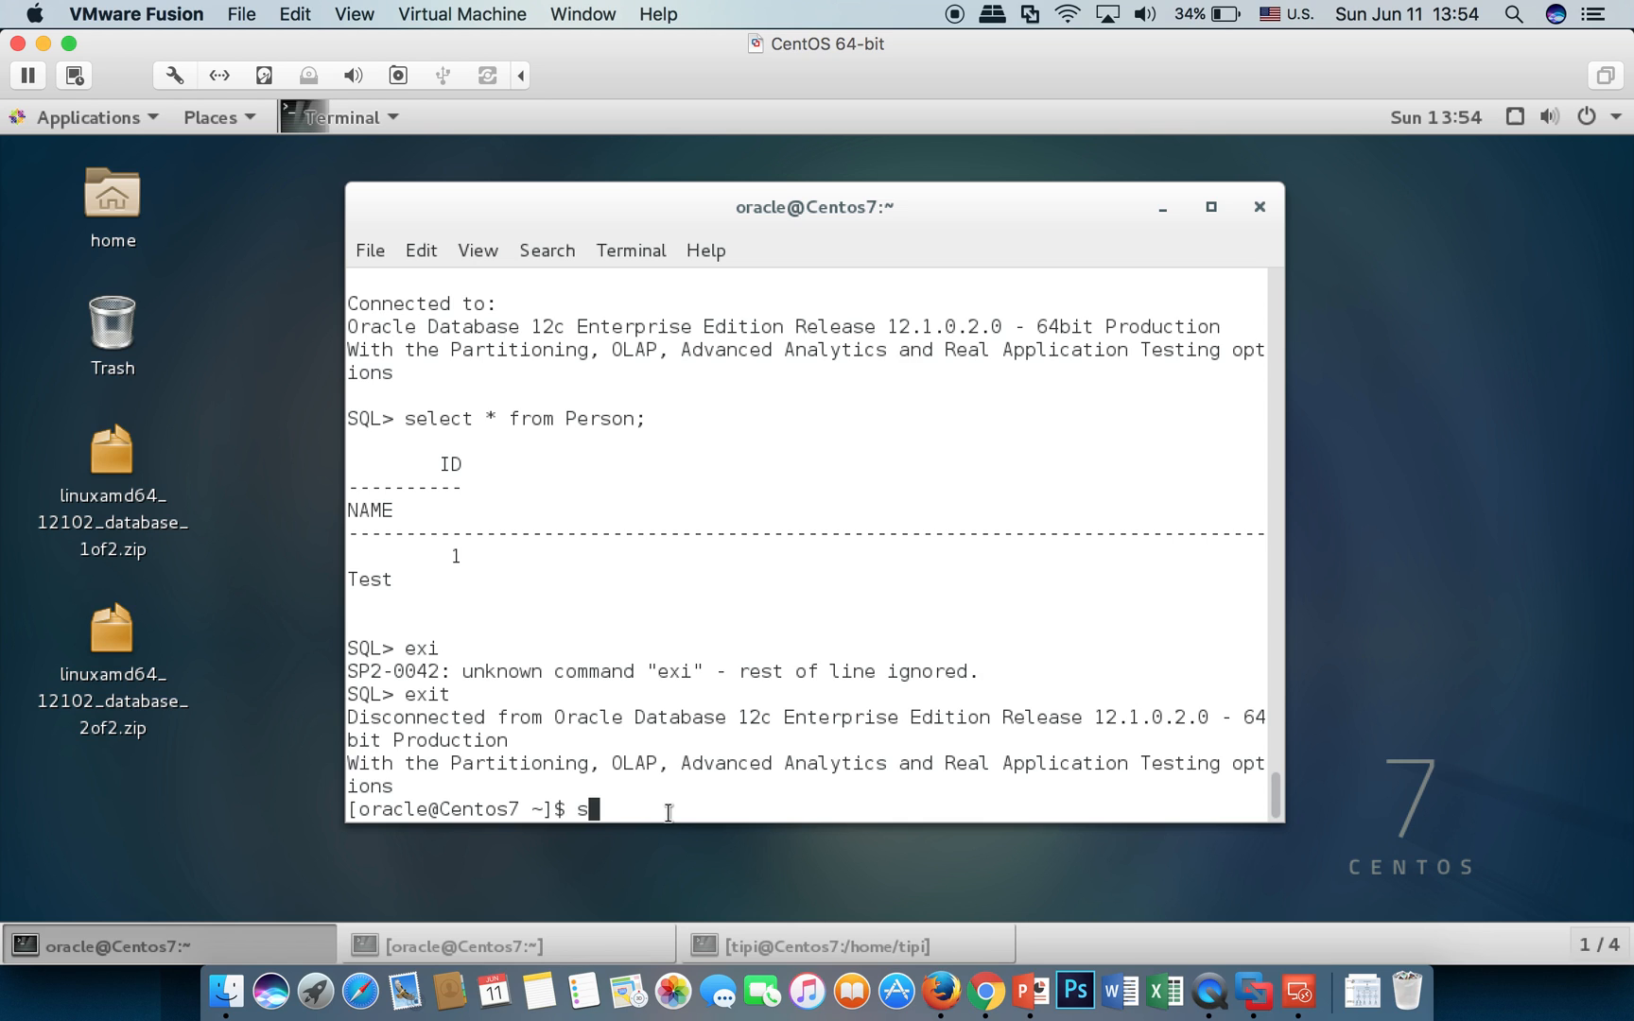
pyautogui.write('qlplus')
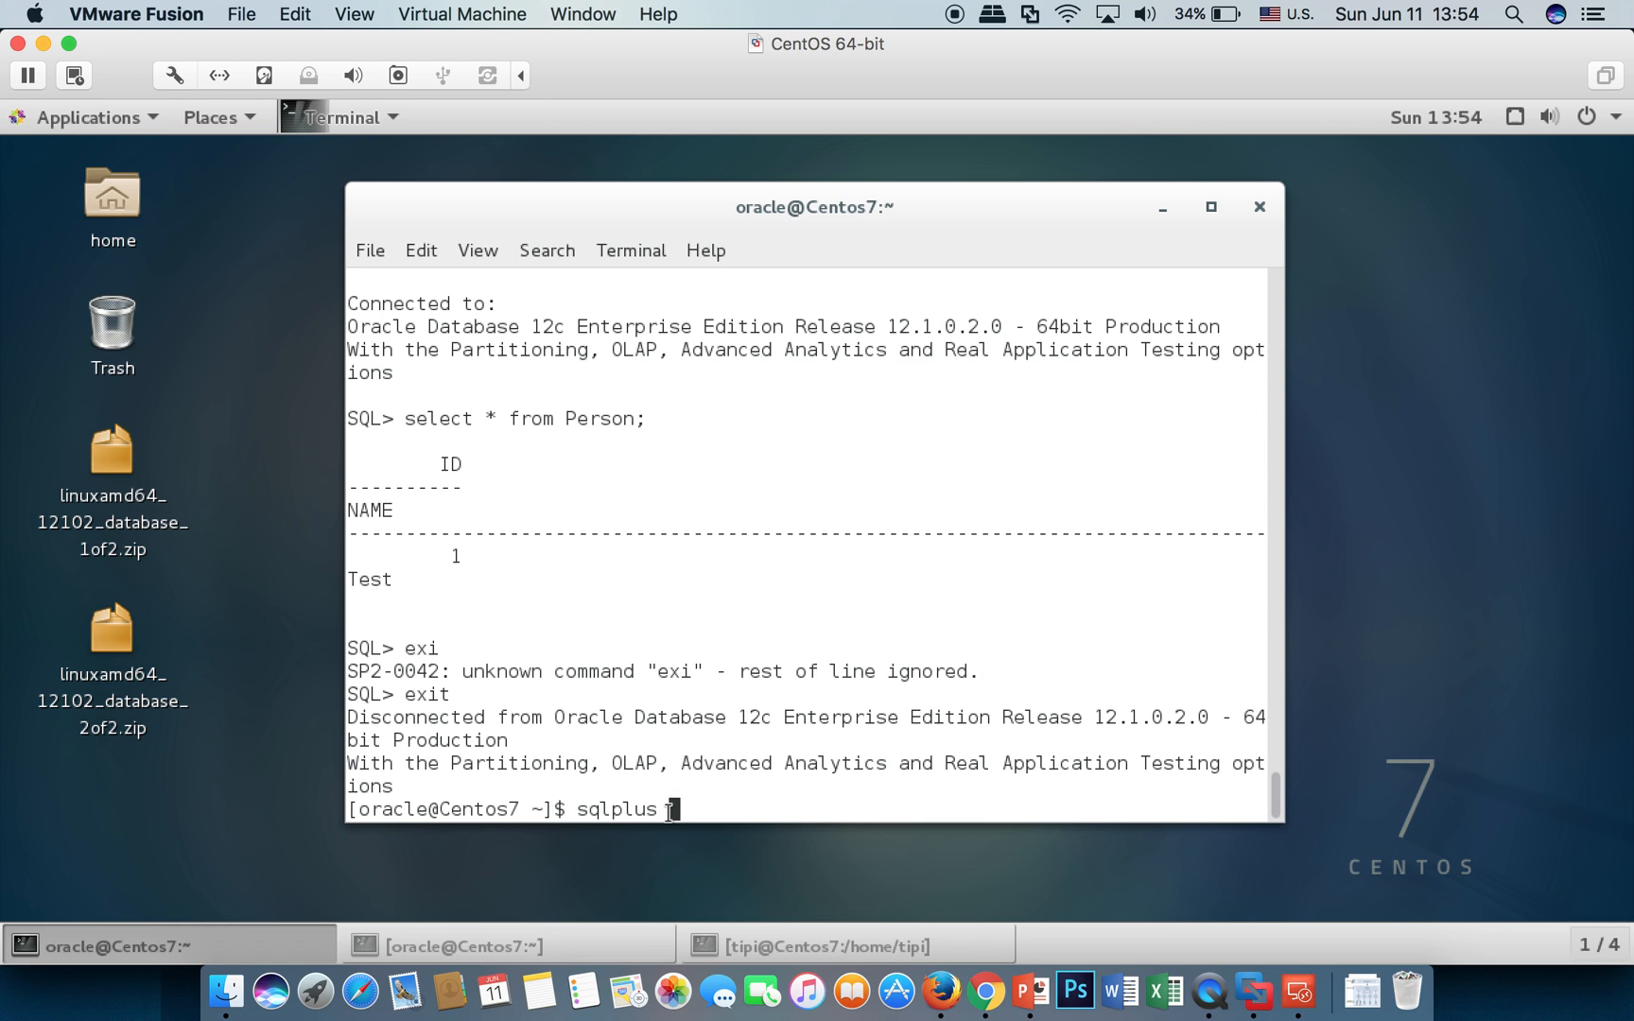
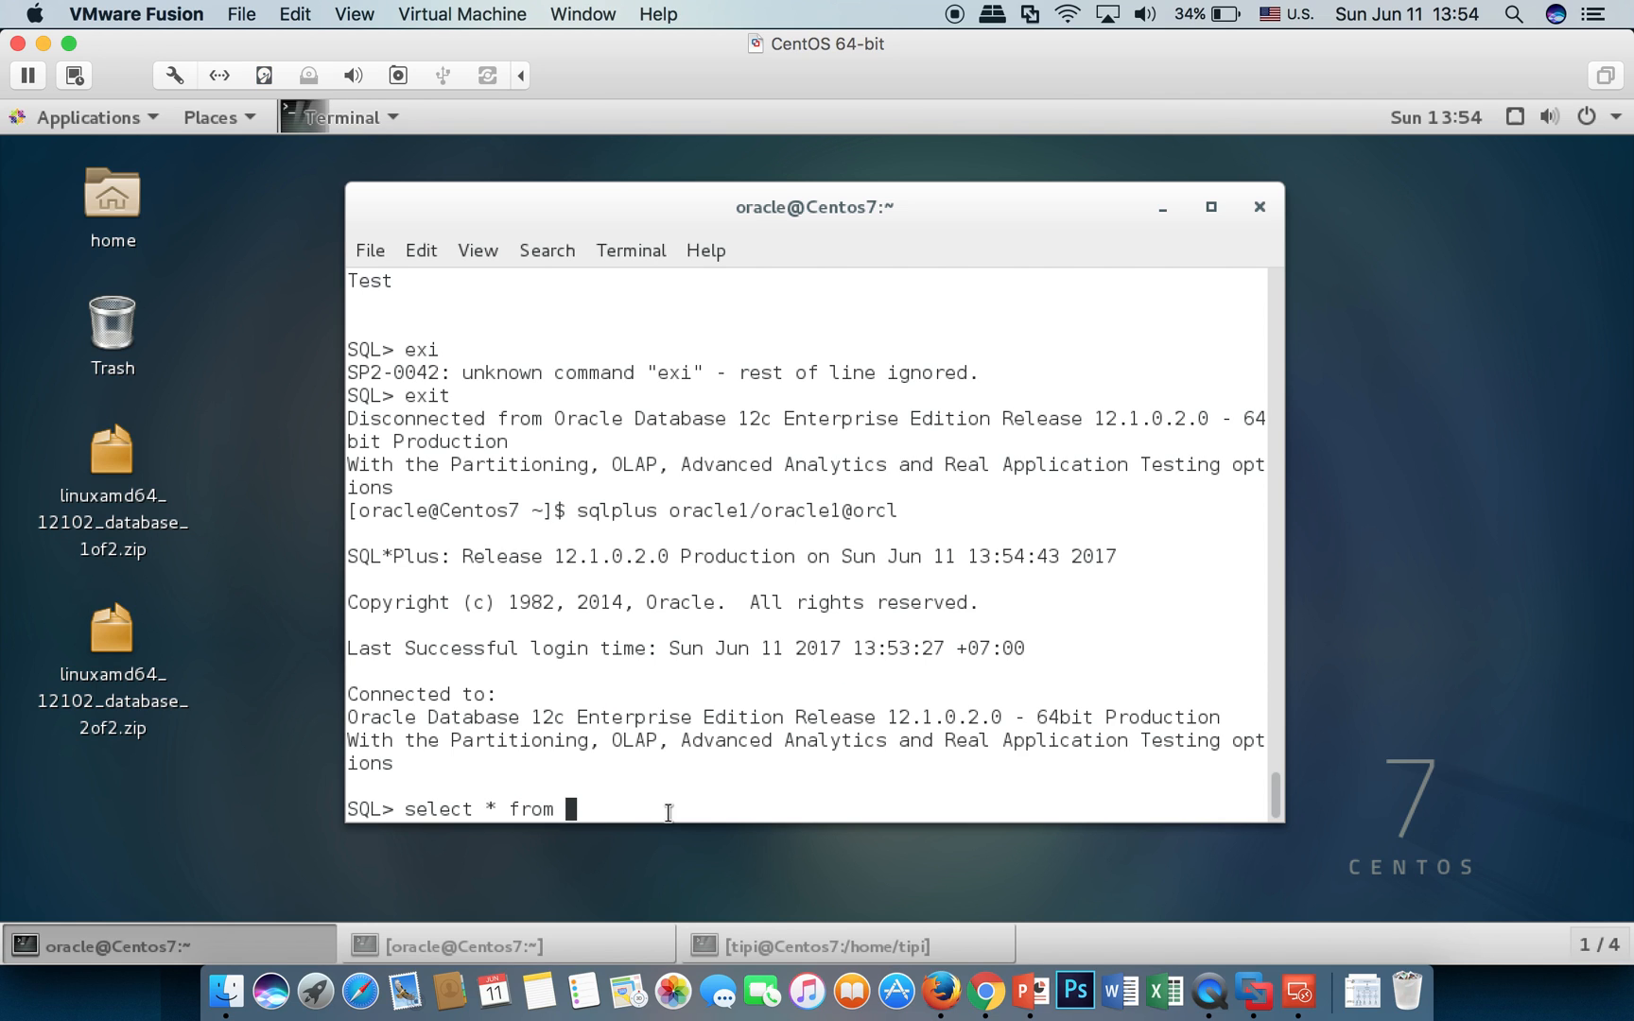
pyautogui.write('Person')
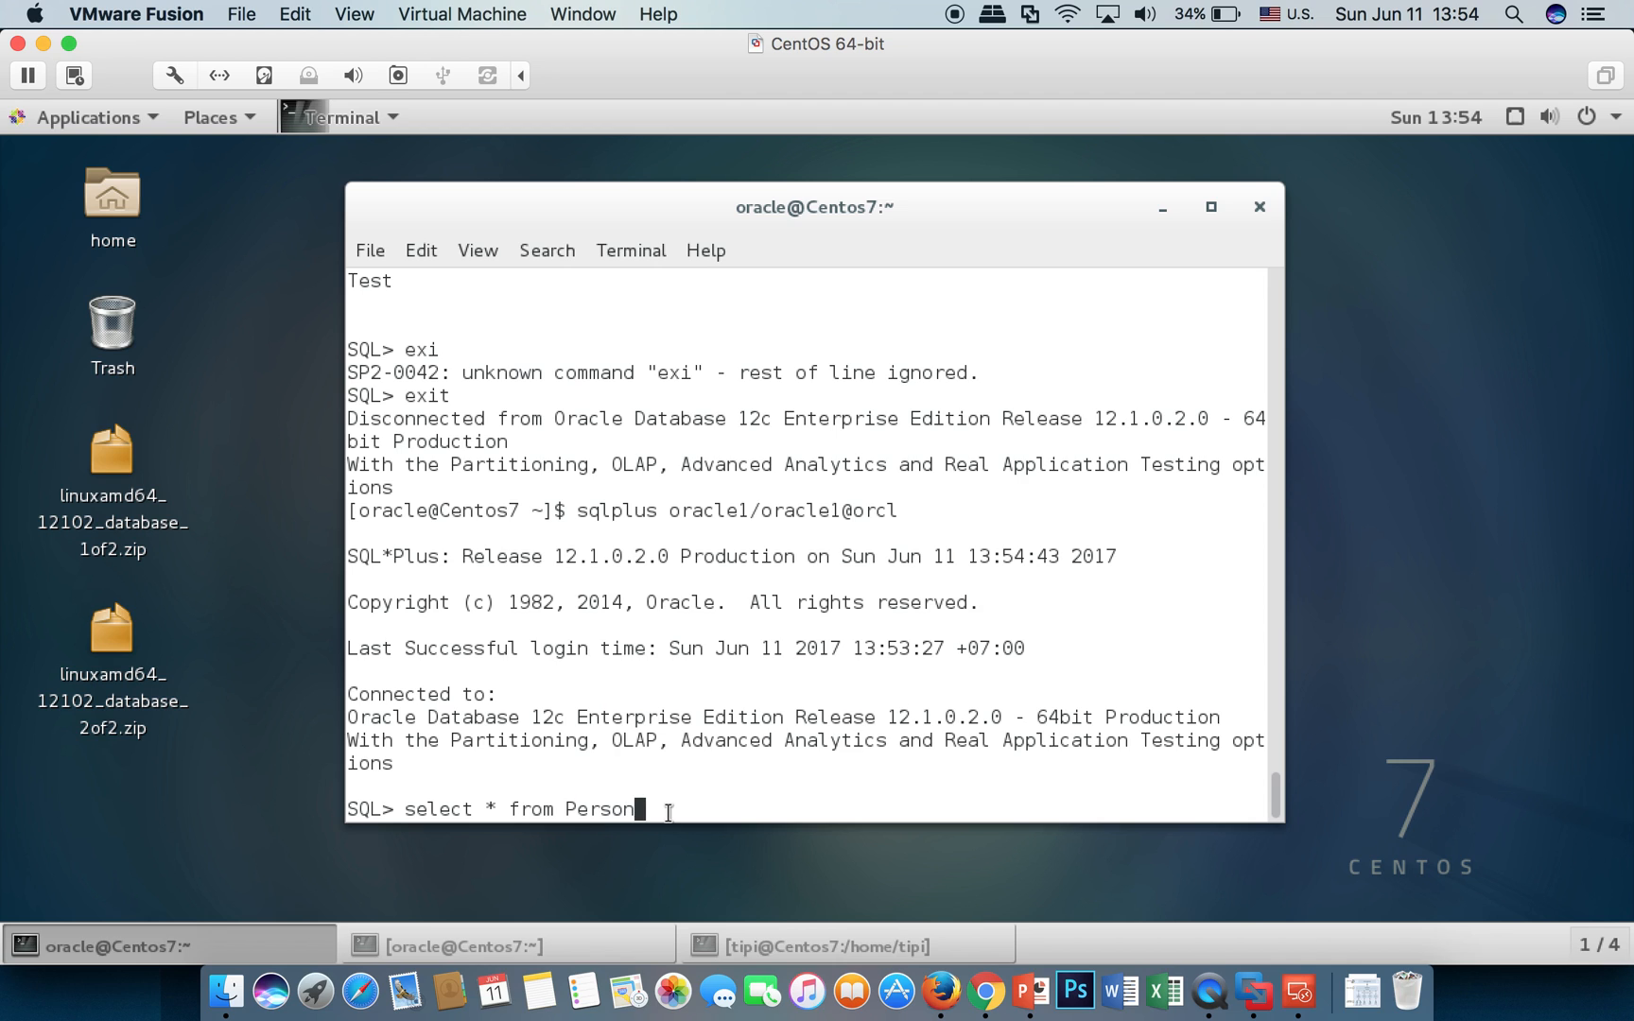
pyautogui.press('Return')
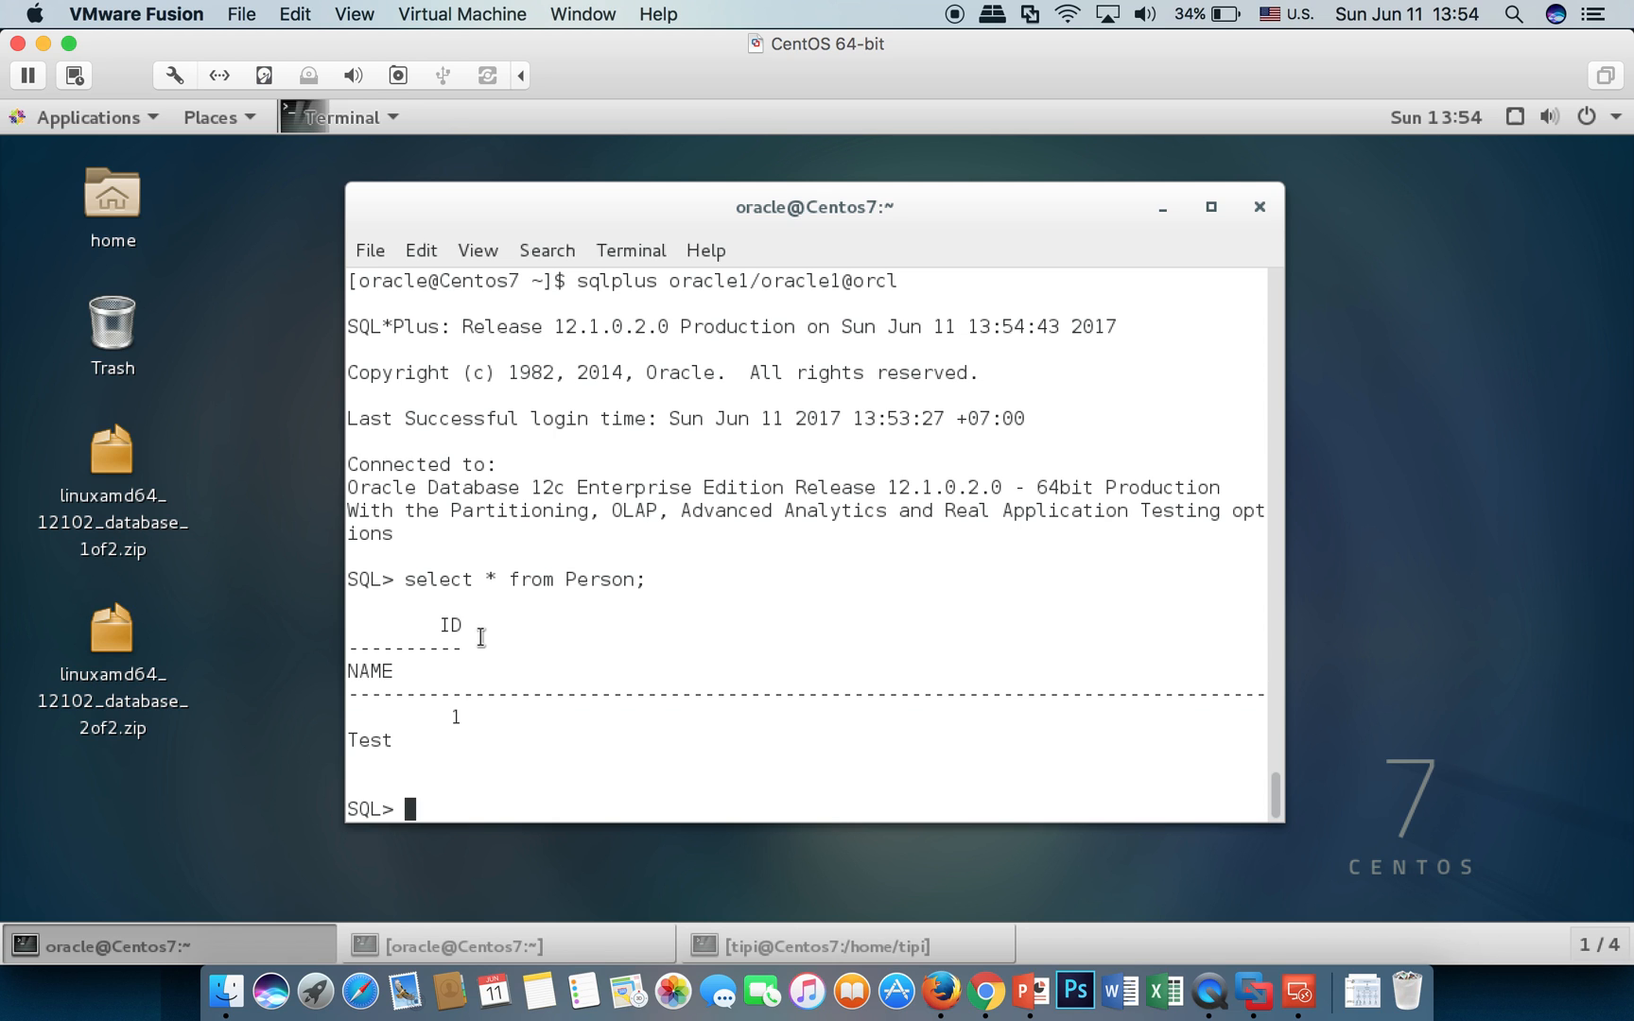
pyautogui.moveTo(1003, 961)
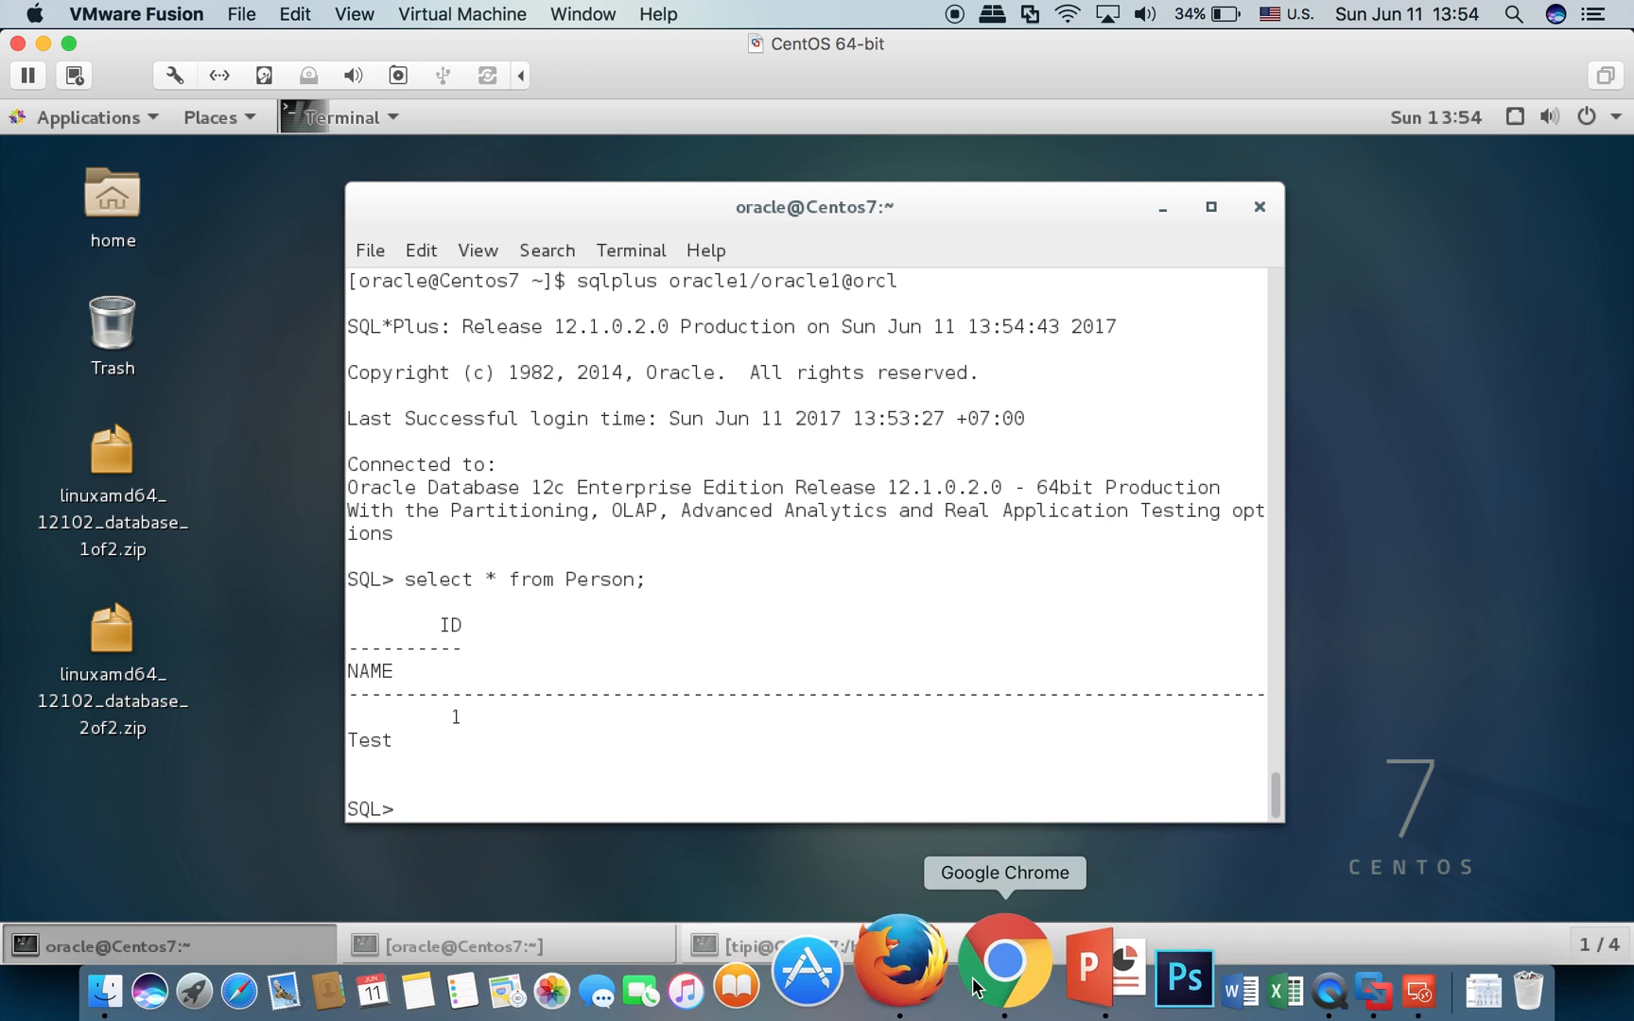
pyautogui.click(1003, 959)
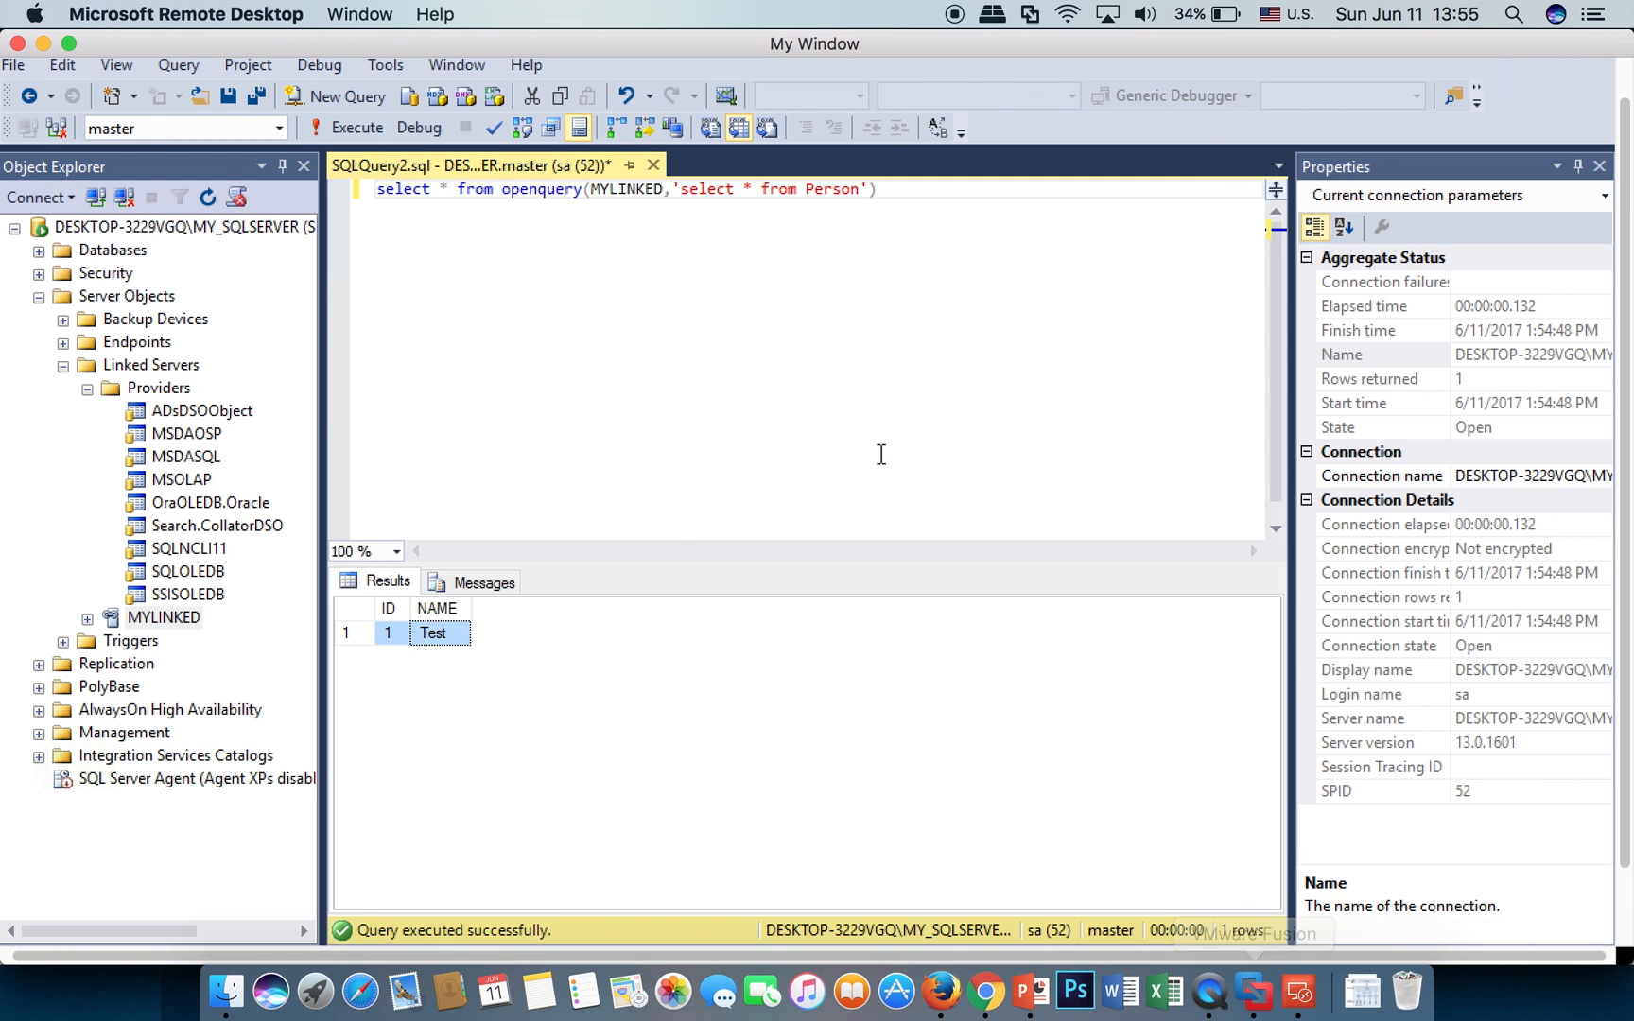
pyautogui.click(883, 189)
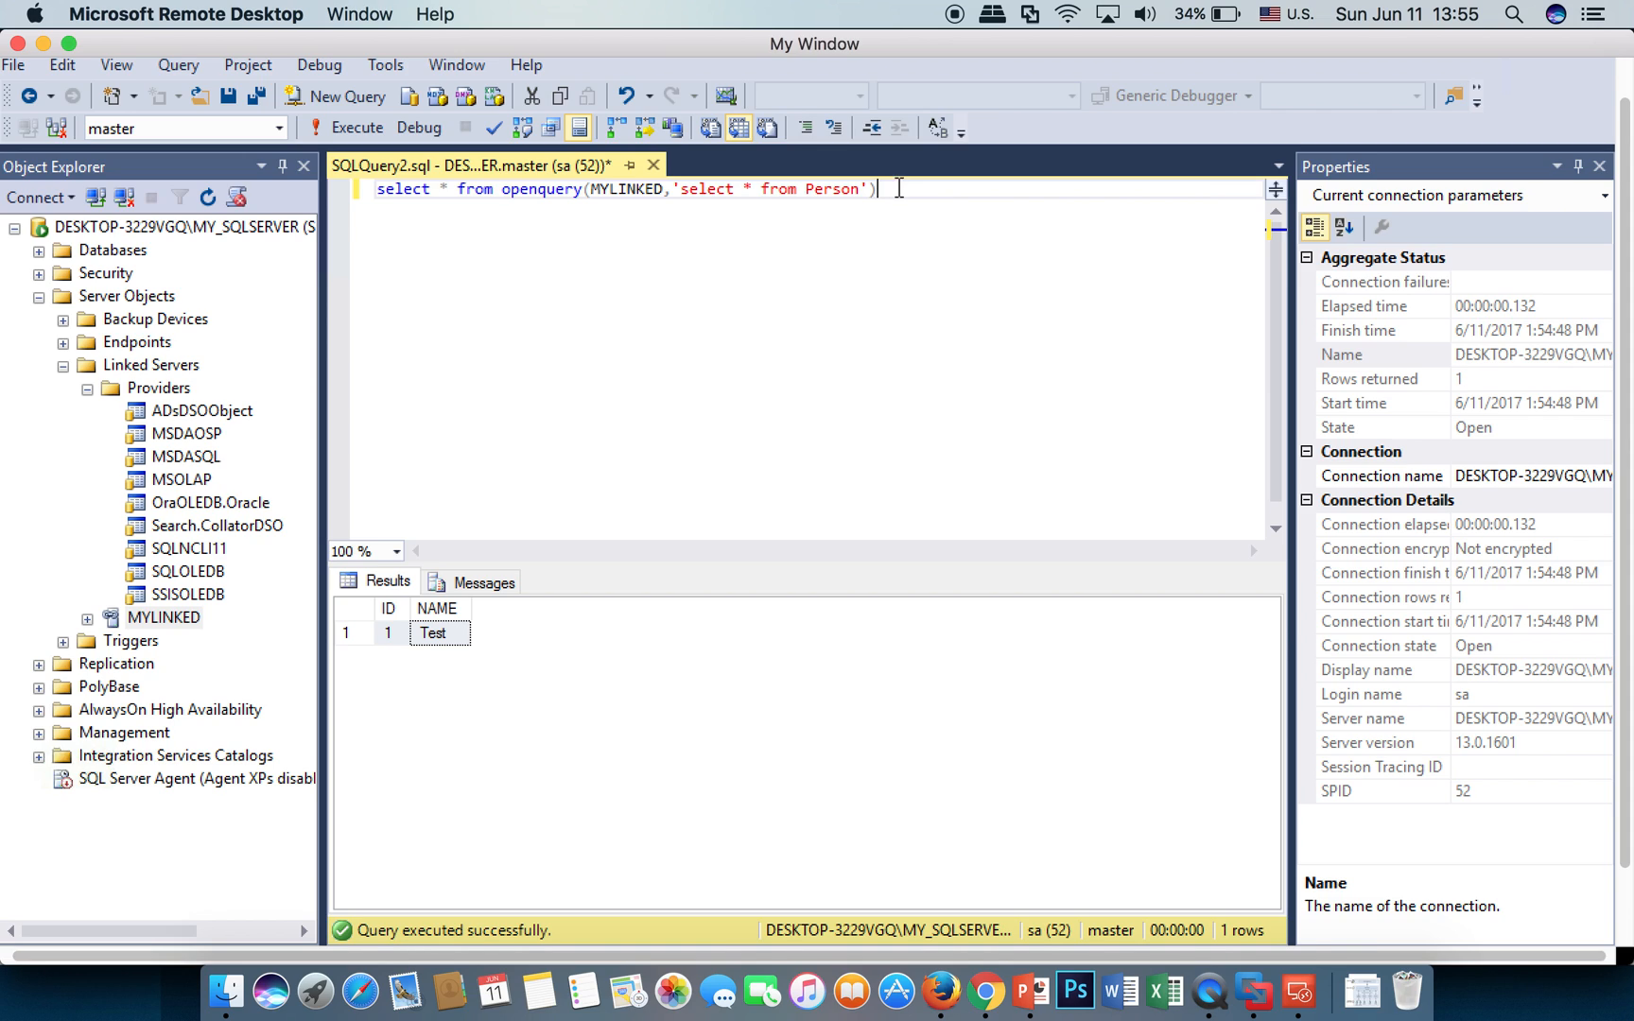
pyautogui.moveTo(863, 340)
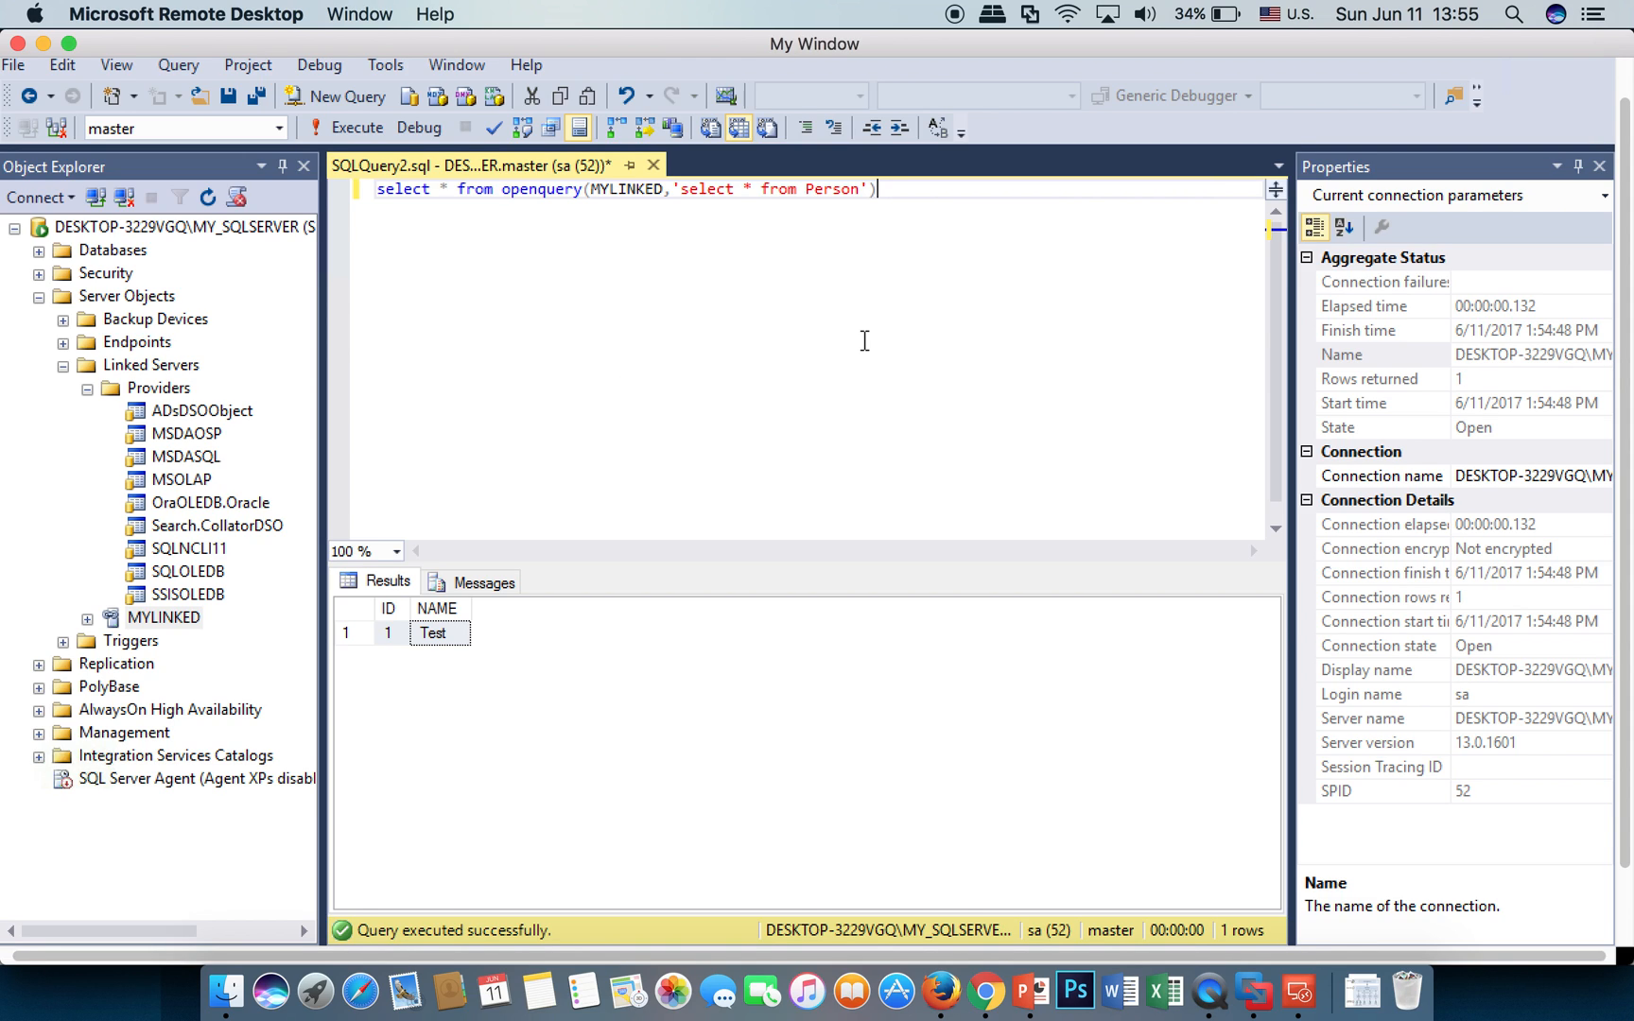